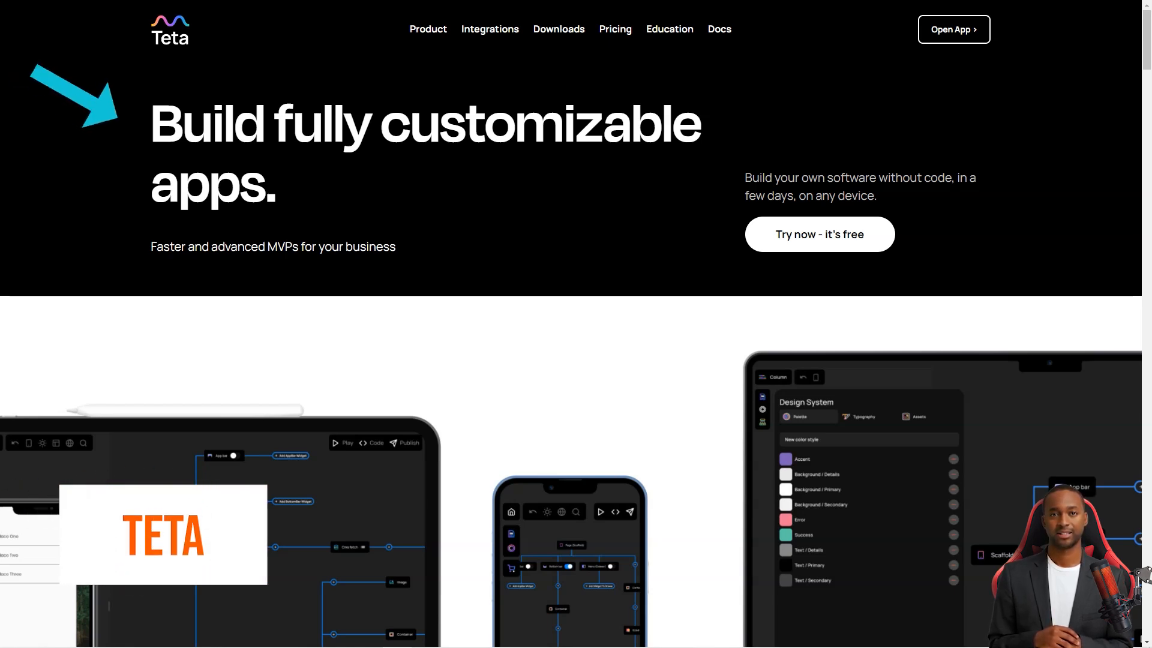
# - Scroll down the Teta home page through its no-code feature sections to the bottom
pyautogui.scroll(-3)
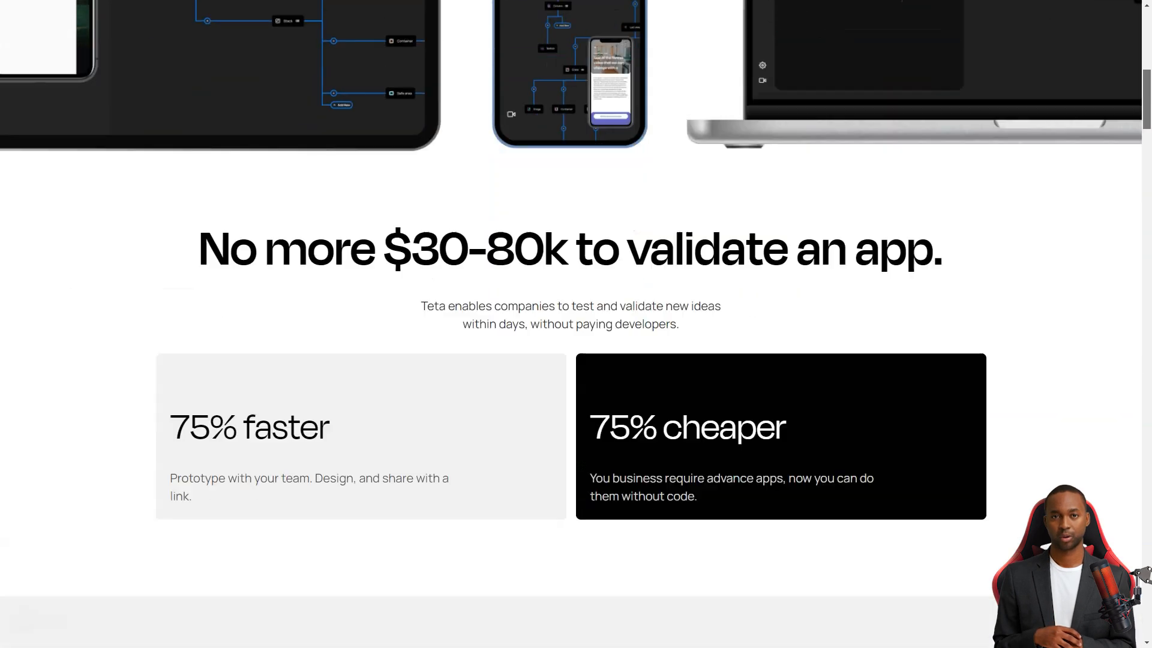
pyautogui.scroll(-3)
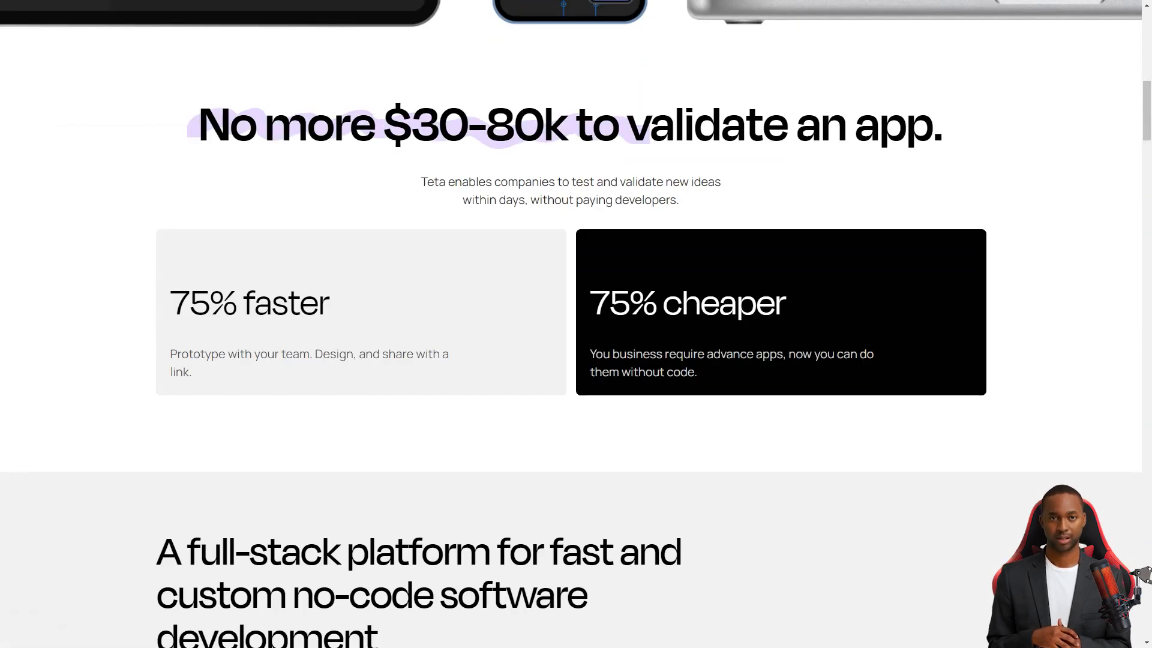
pyautogui.scroll(-3)
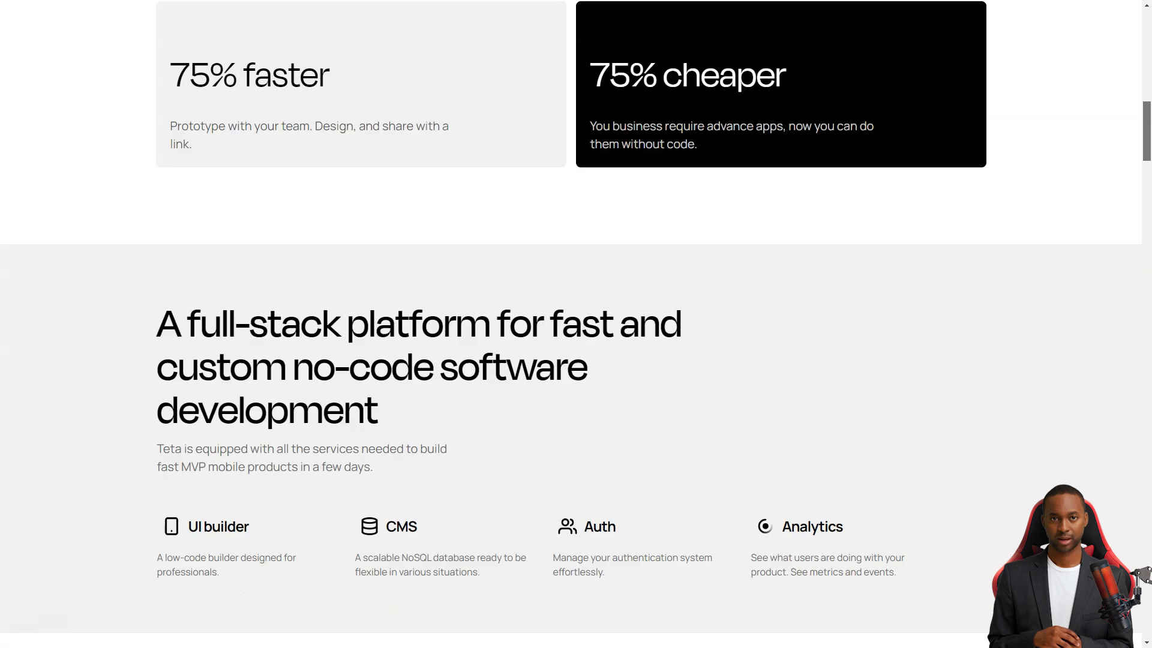
pyautogui.scroll(-3)
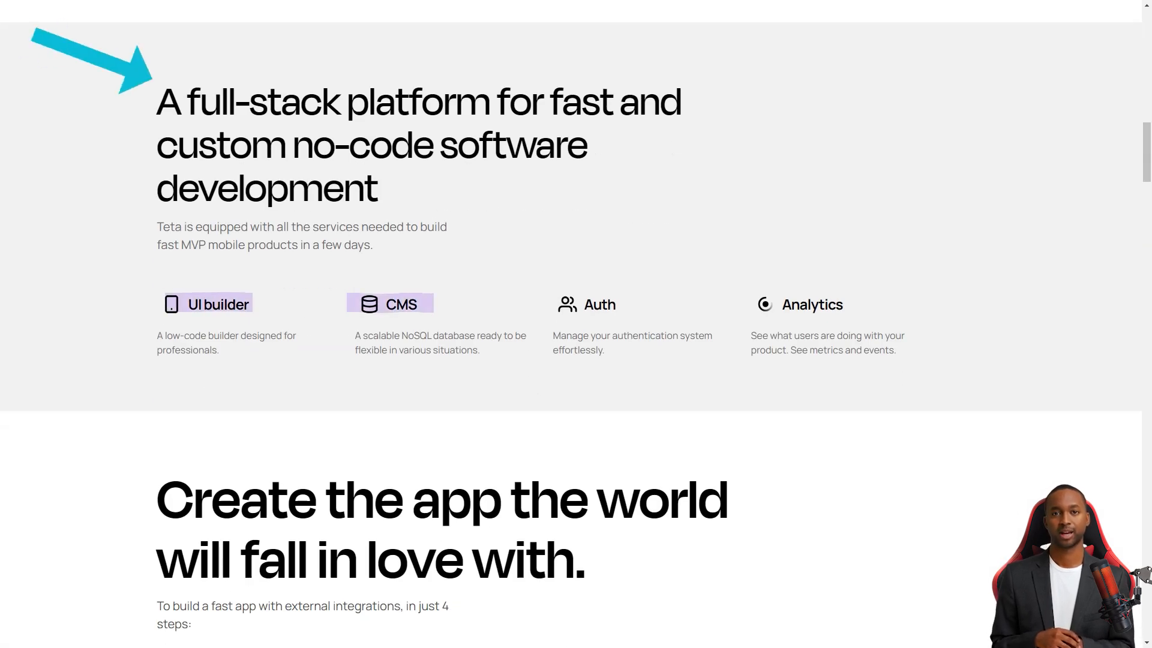
pyautogui.scroll(-3)
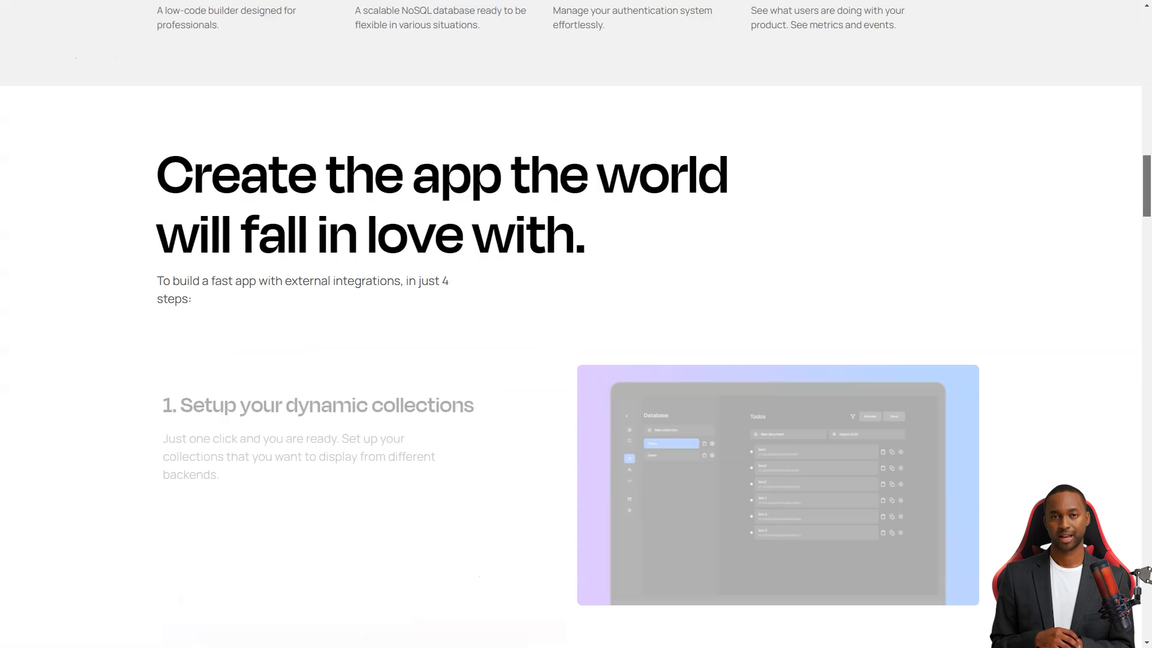
pyautogui.scroll(-3)
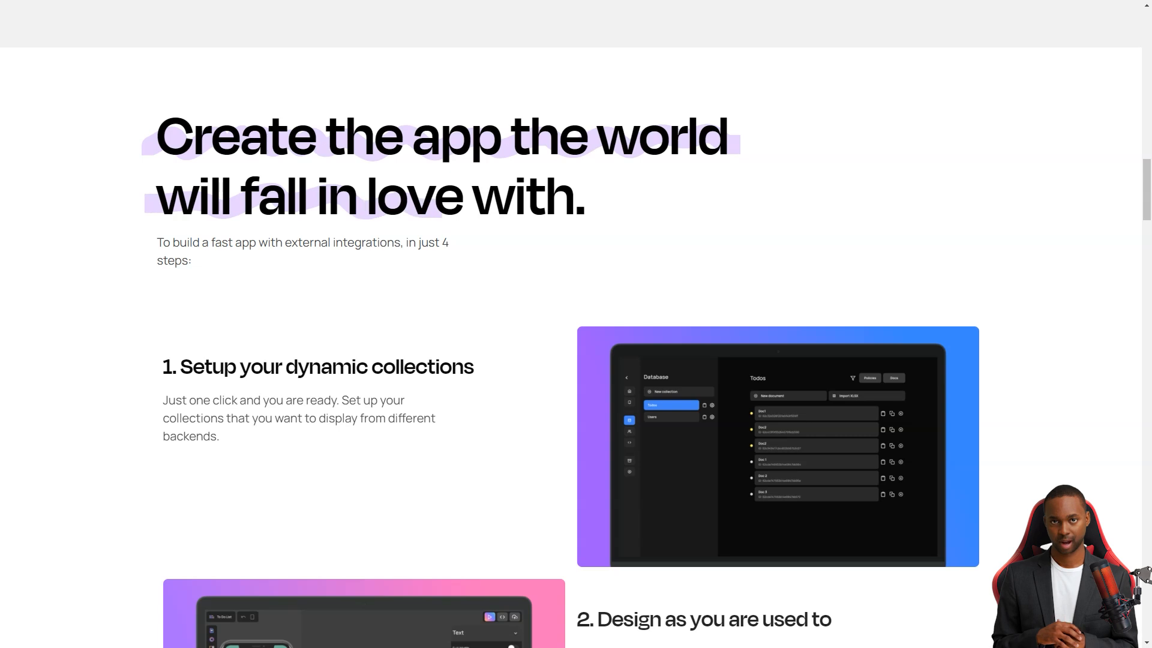
pyautogui.scroll(-3)
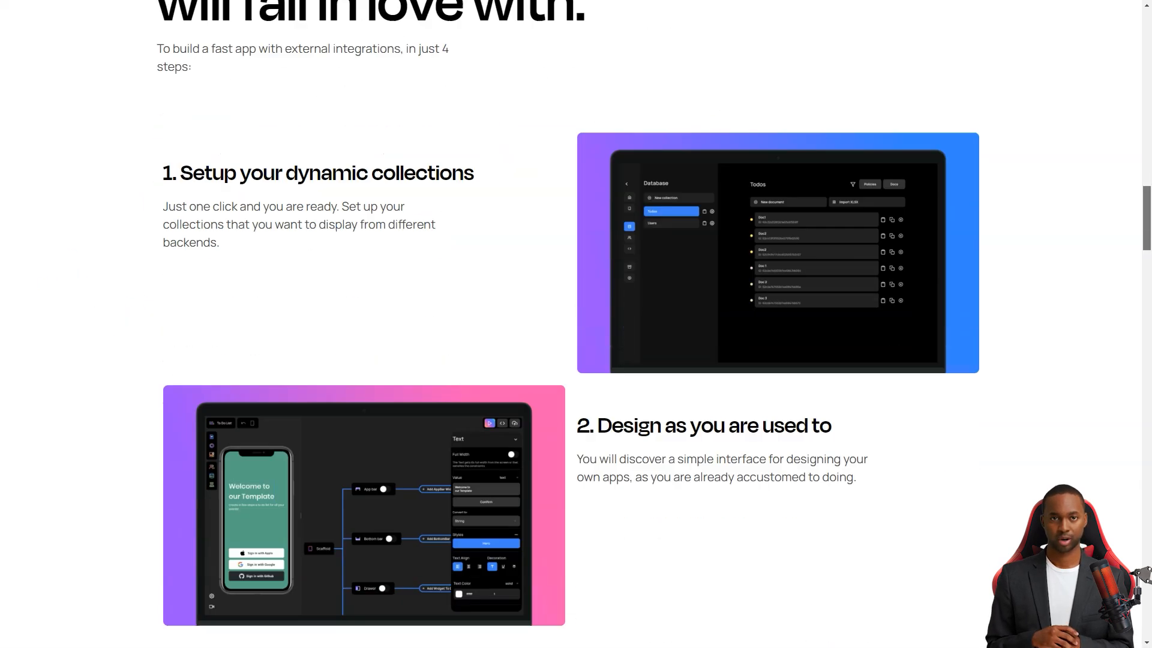
pyautogui.scroll(-3)
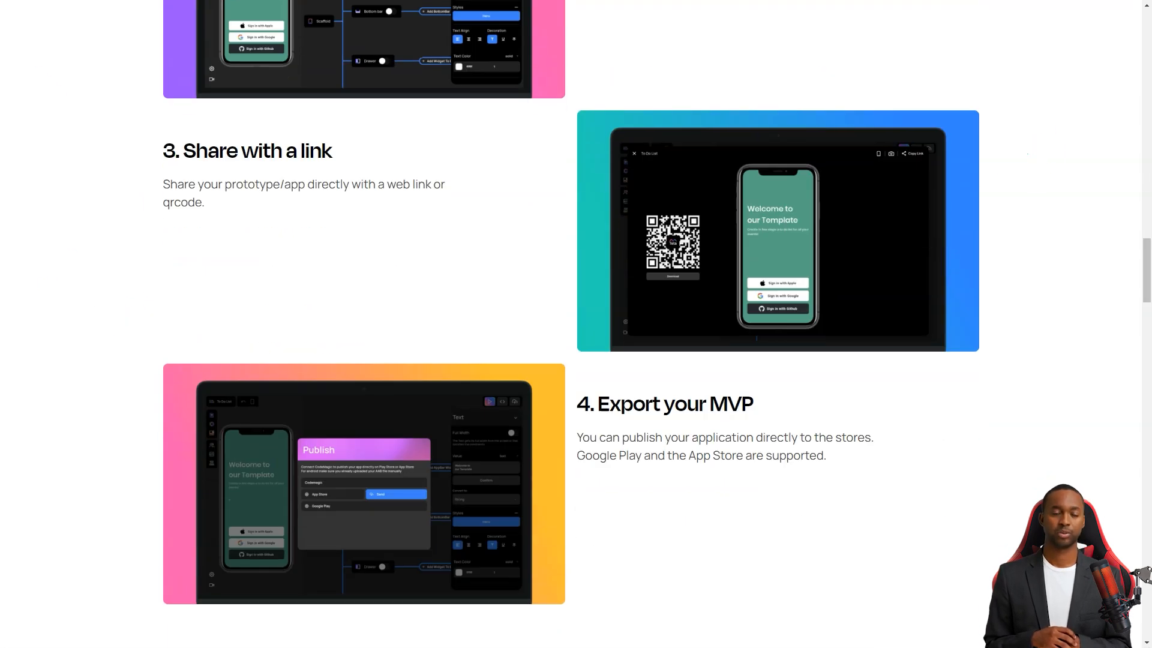
pyautogui.scroll(-3)
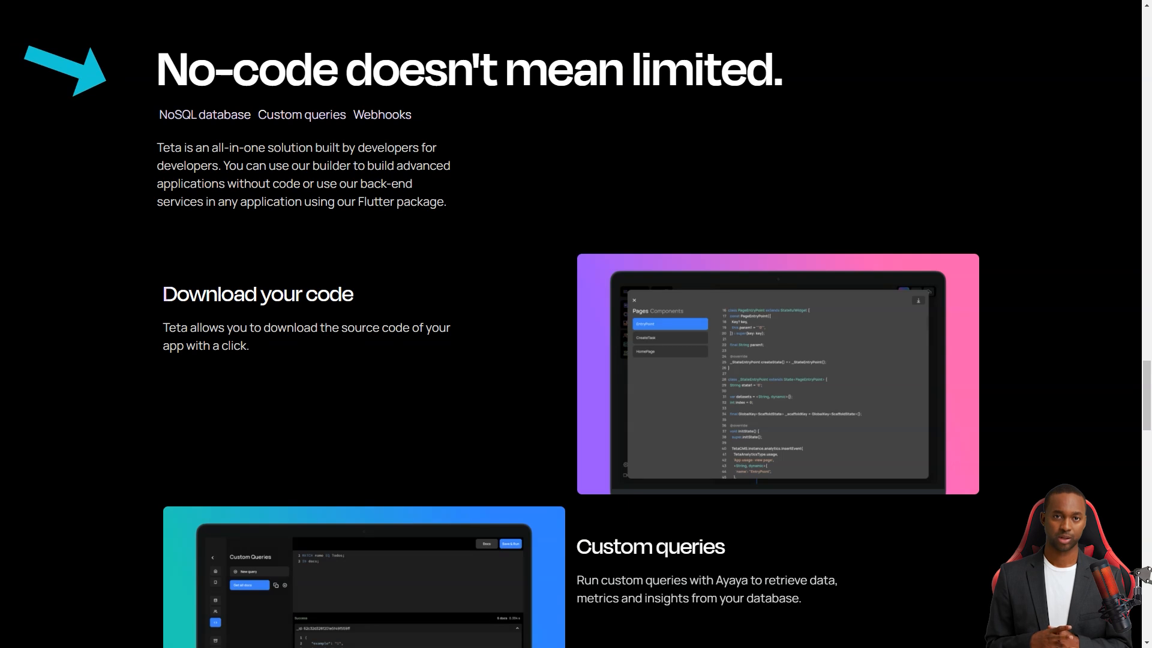
pyautogui.scroll(-3)
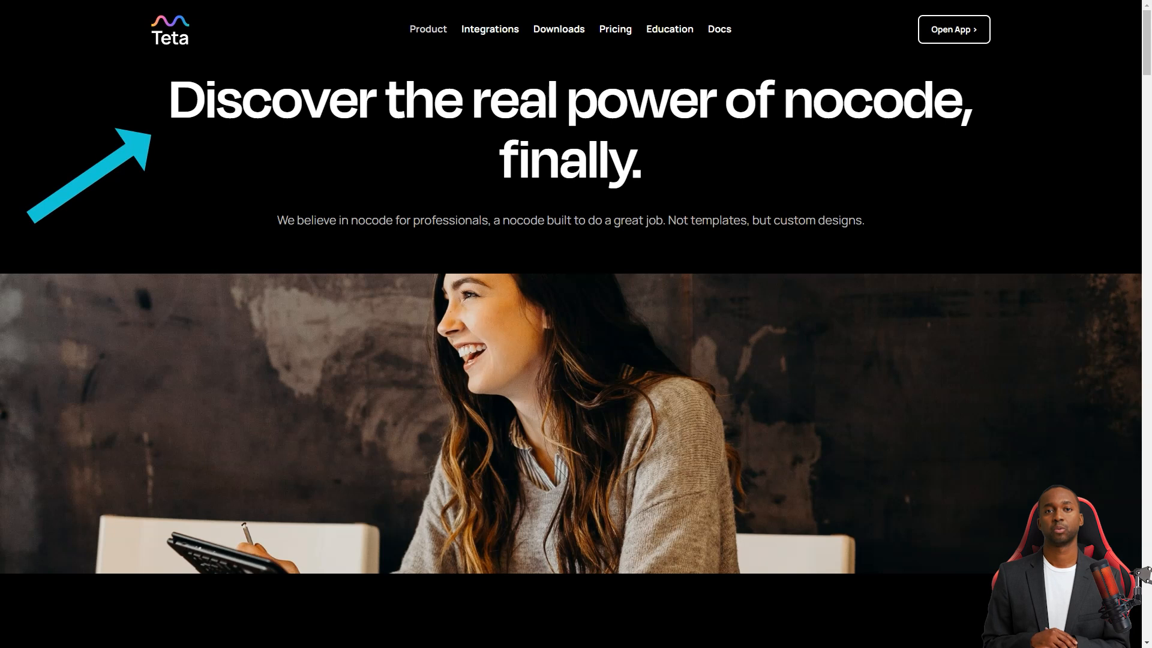
# - Scroll through the Product page's design, cost-comparison and sharing sections
pyautogui.scroll(-3)
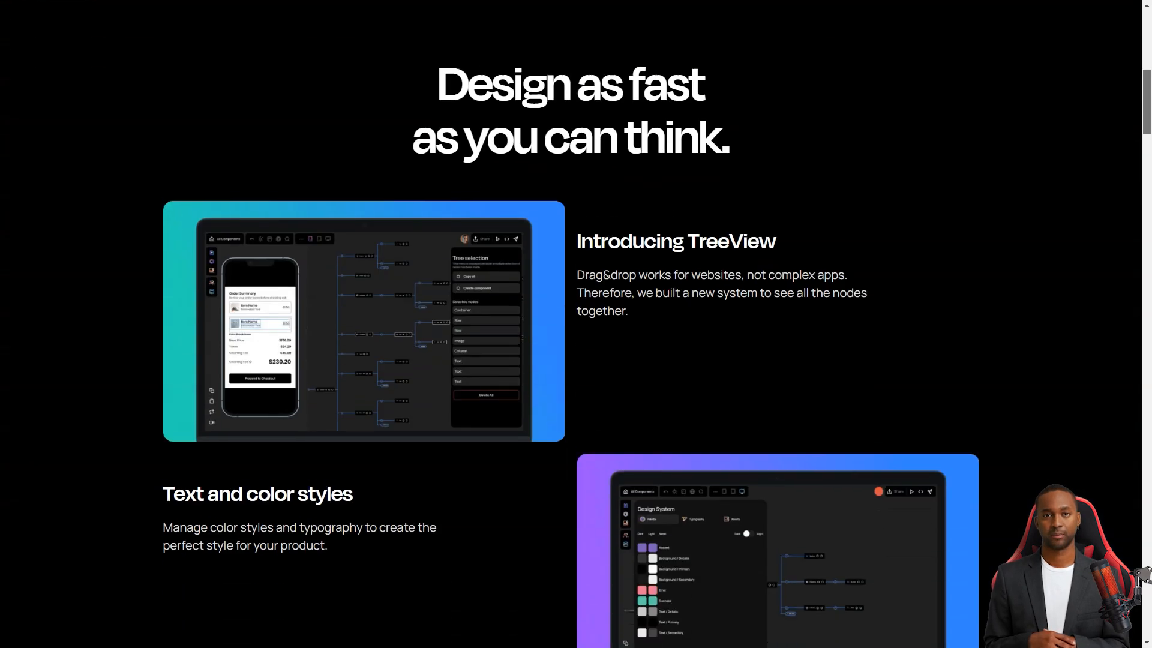
pyautogui.scroll(-3)
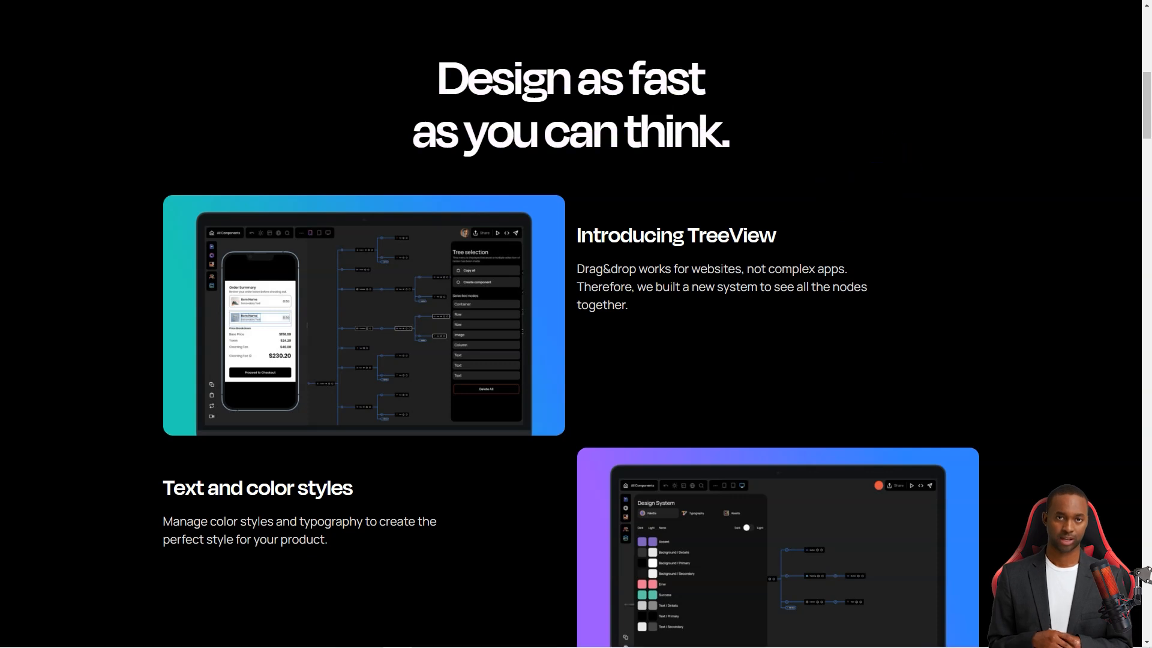
pyautogui.scroll(-3)
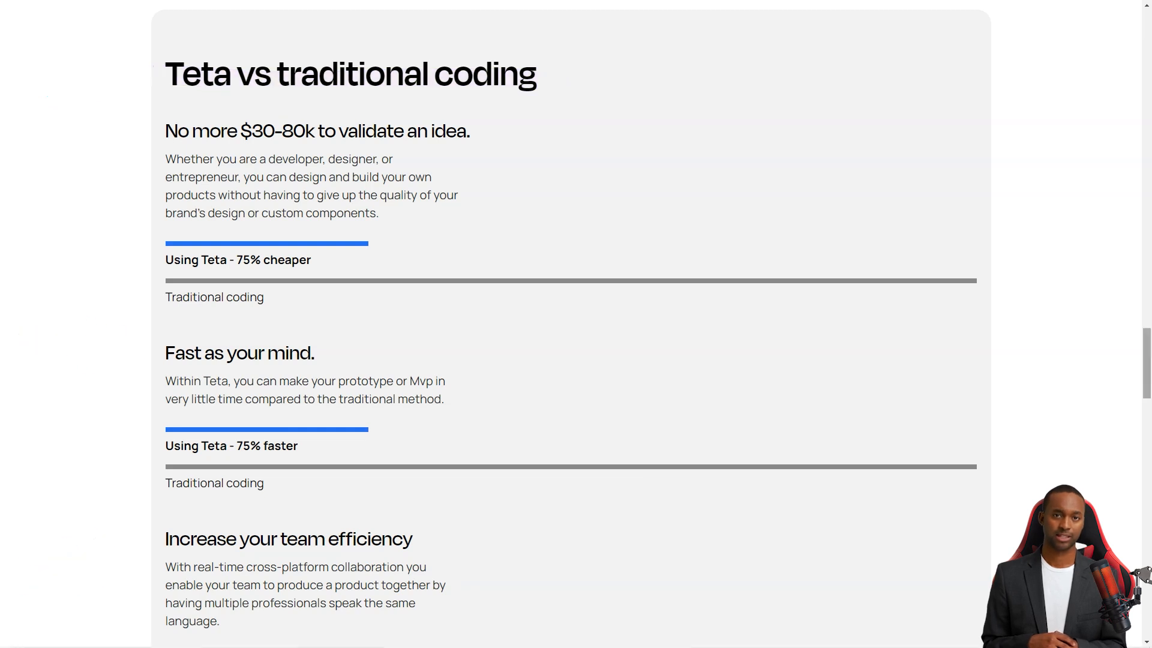
pyautogui.scroll(-3)
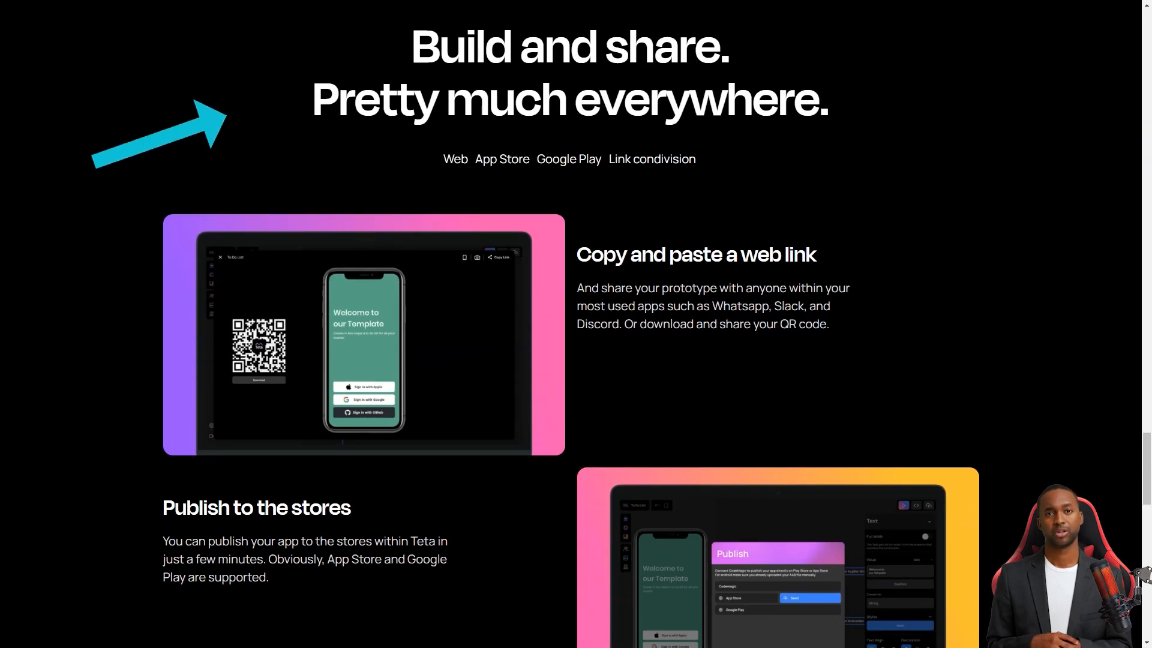
pyautogui.scroll(-3)
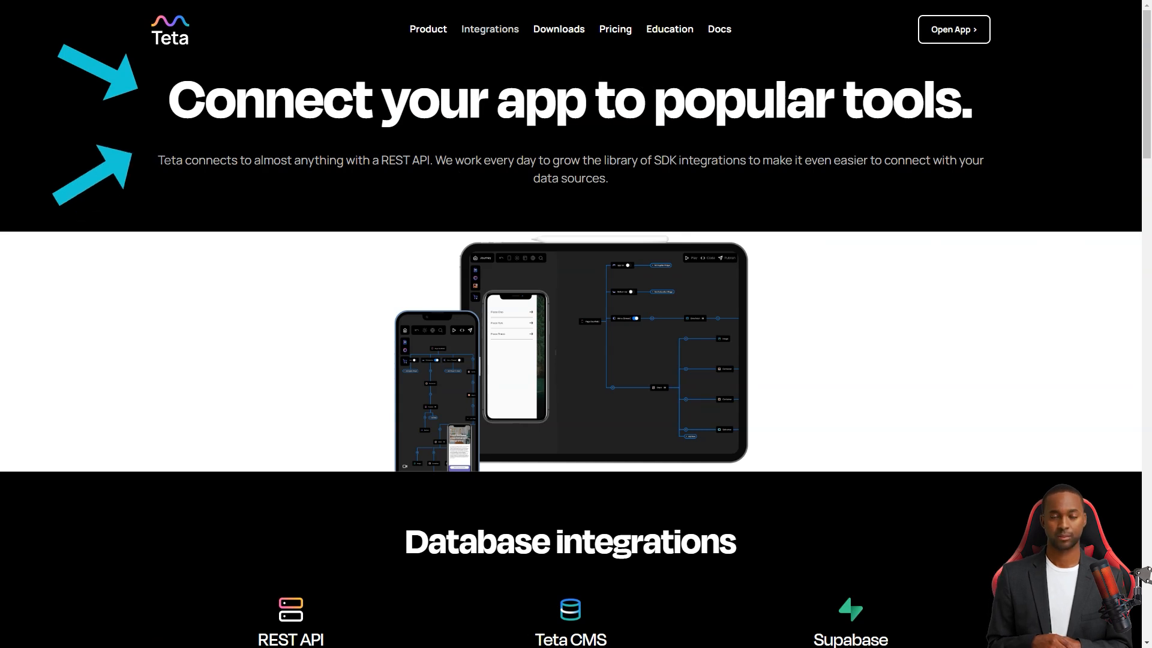
# - Scroll through the Integrations page's database, authentication, payments and other integration sections
pyautogui.scroll(-3)
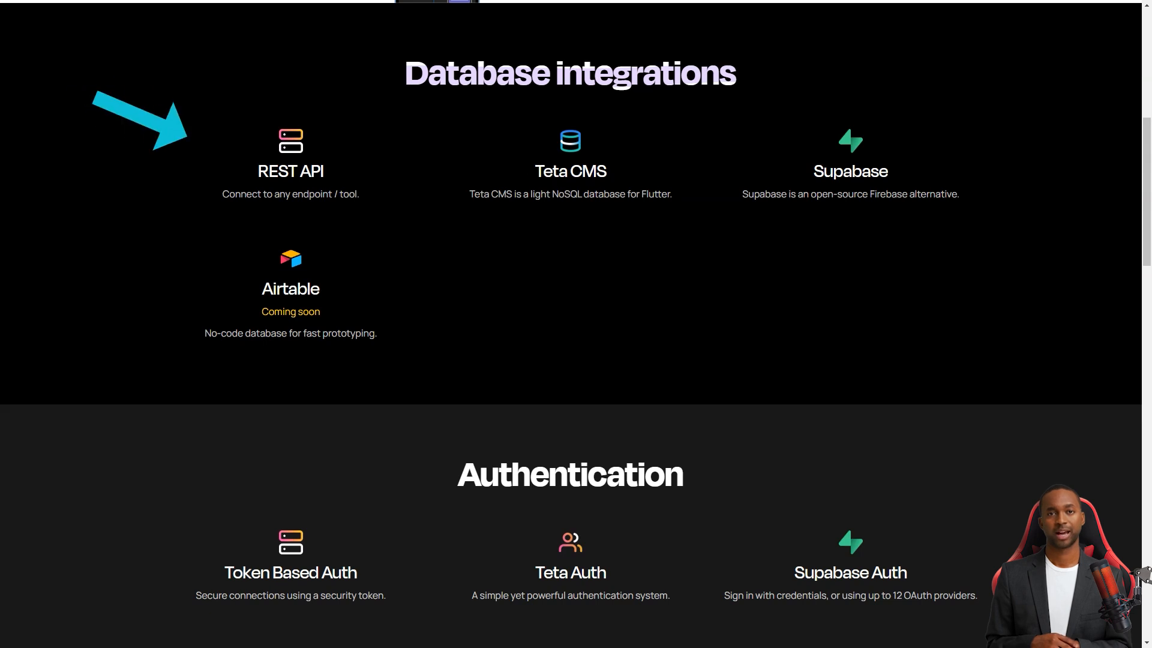
pyautogui.scroll(-3)
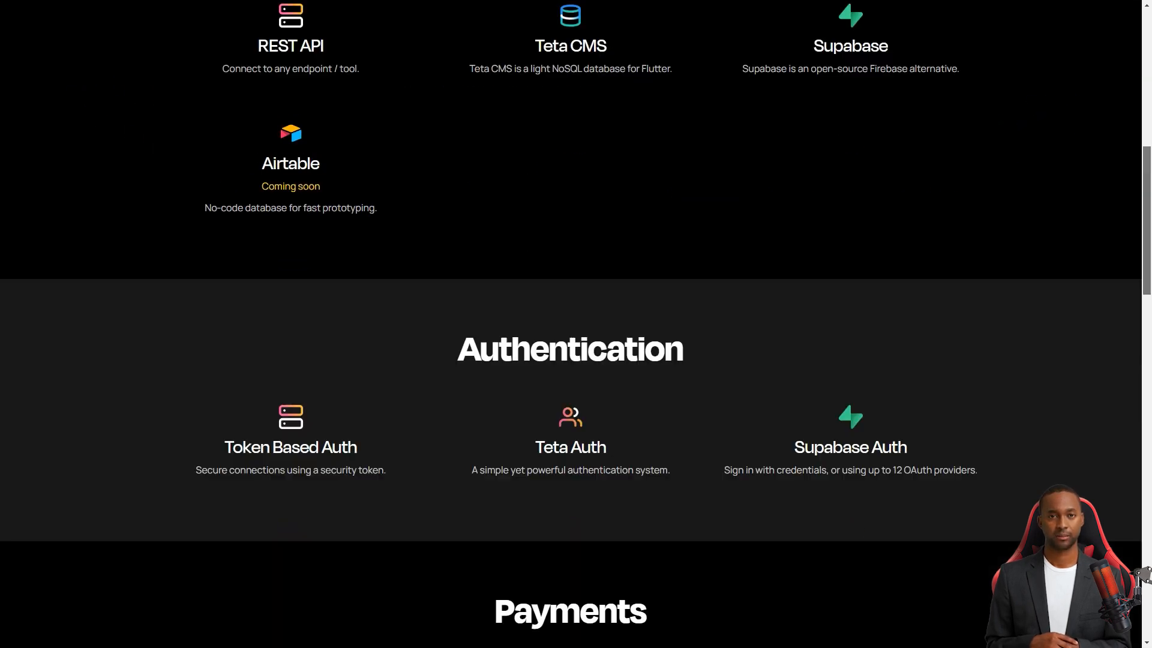
pyautogui.scroll(-3)
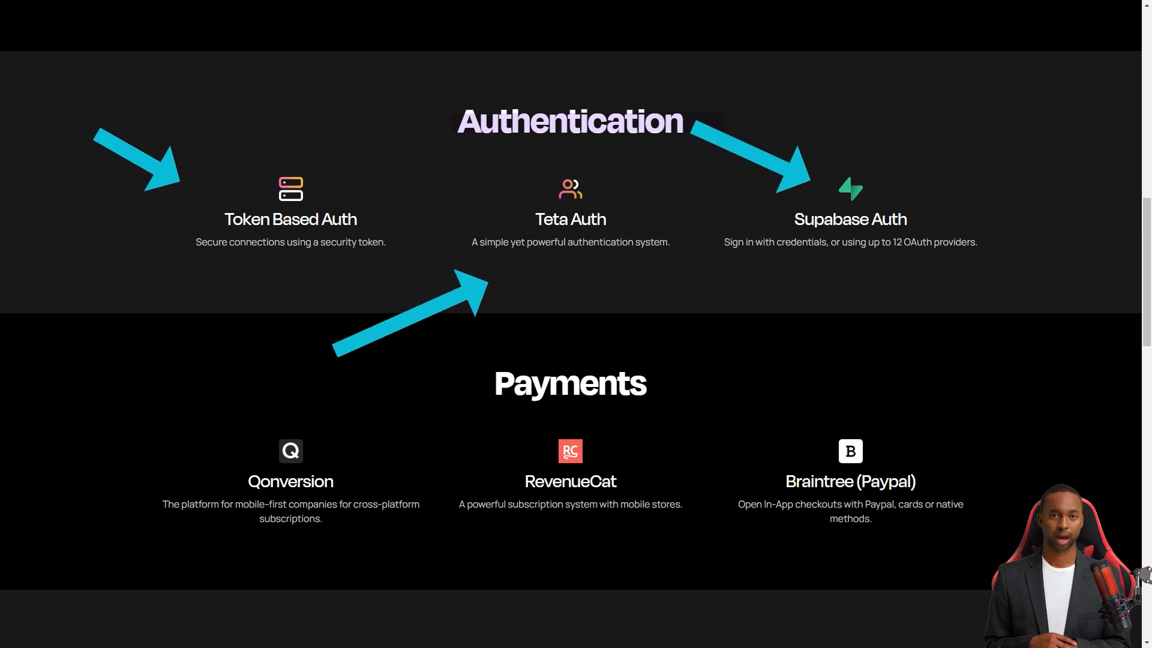
pyautogui.scroll(-3)
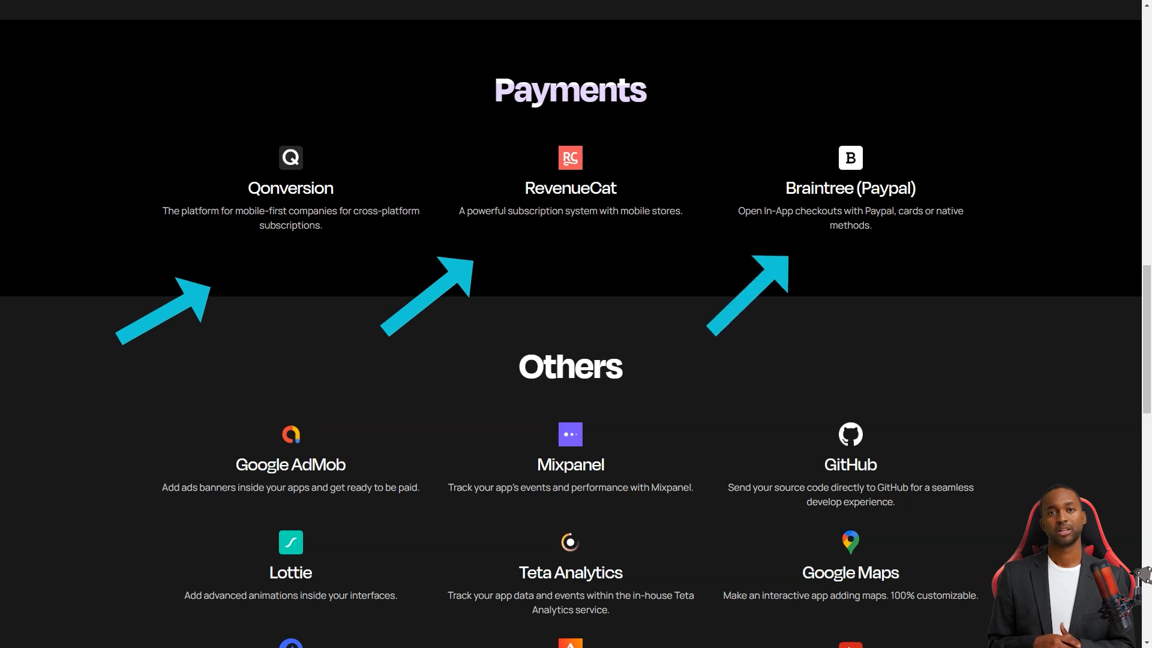
pyautogui.scroll(-3)
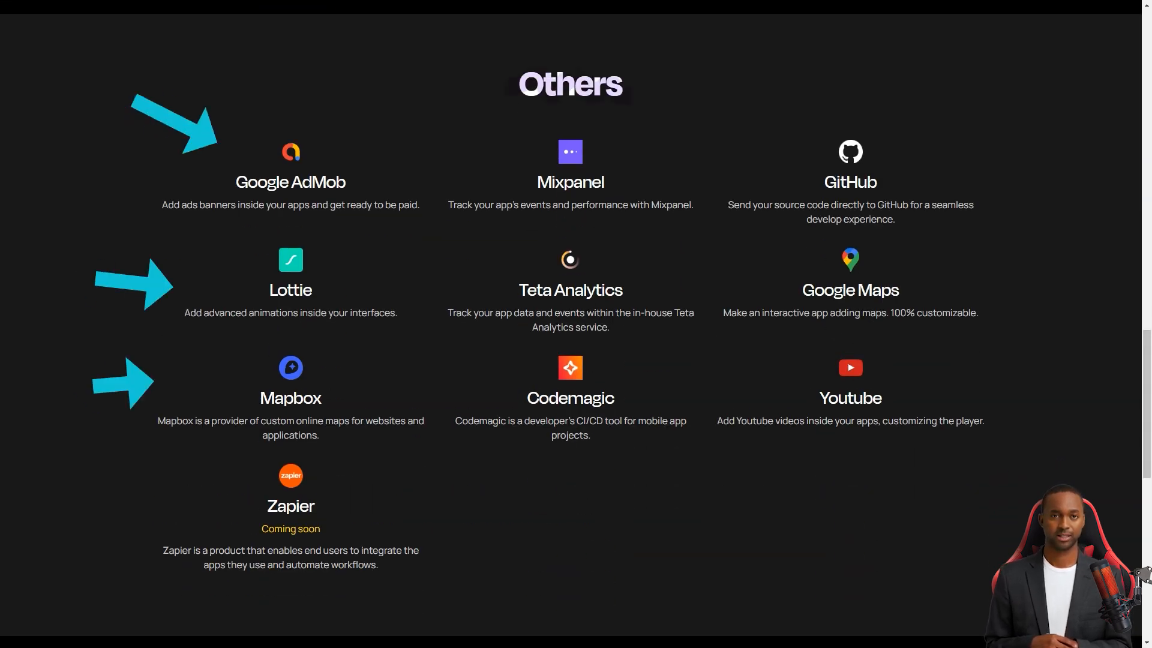
pyautogui.scroll(3)
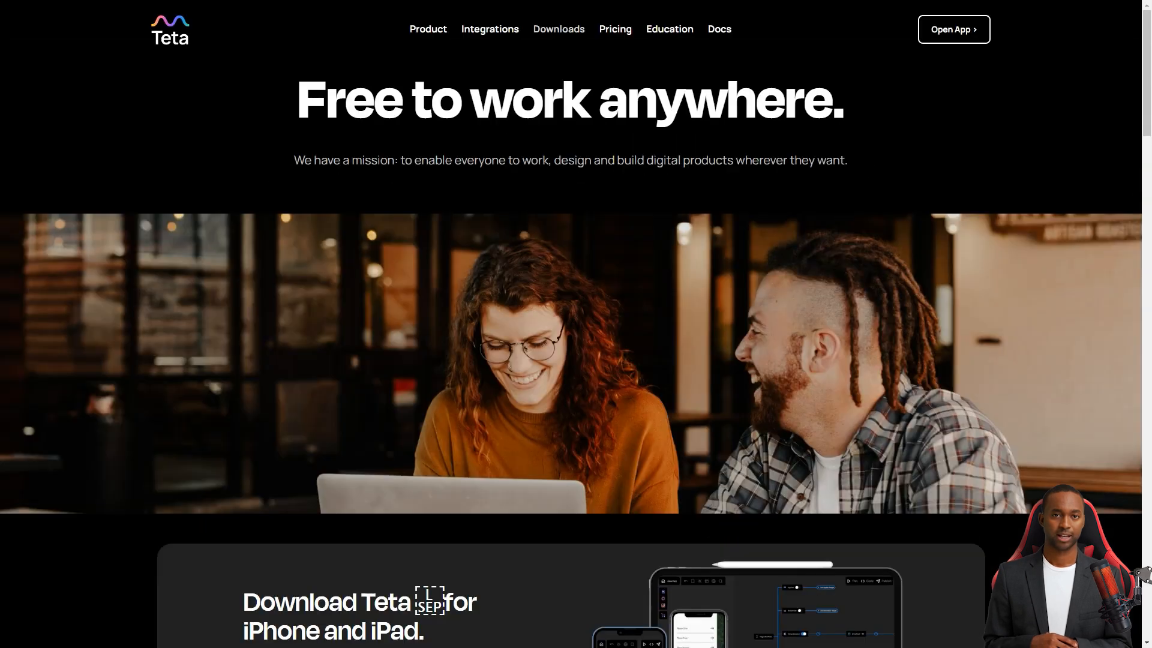
# - Scroll through the Downloads page and the Pricing page's Starter, Pro and Ultra plans
pyautogui.scroll(-3)
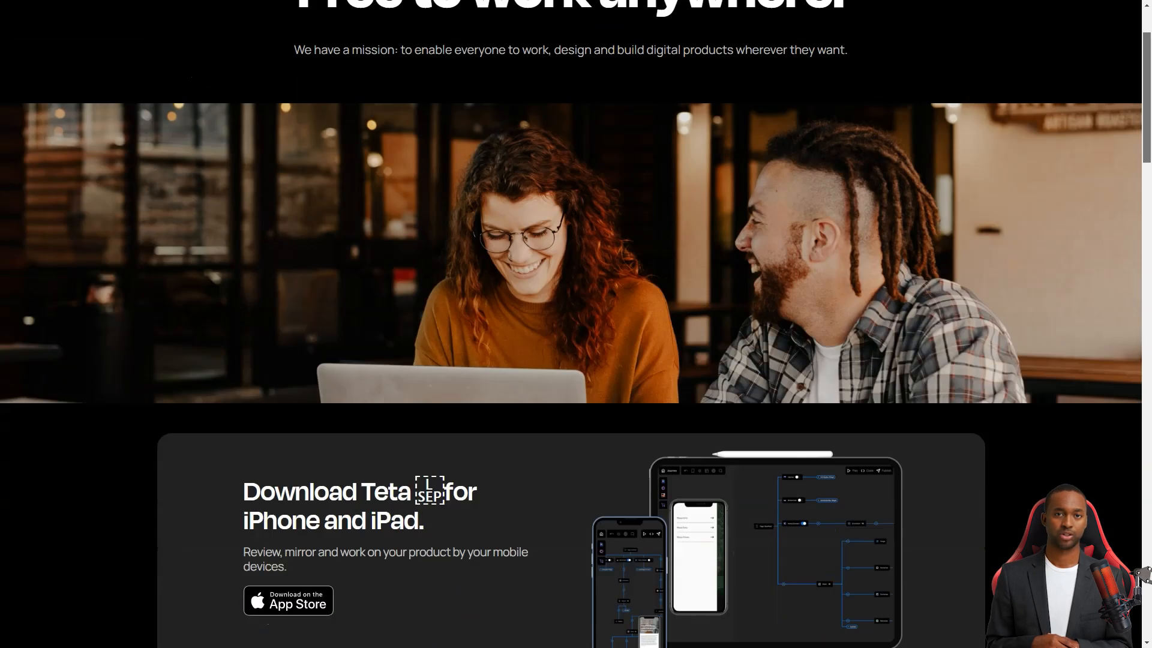
pyautogui.scroll(-3)
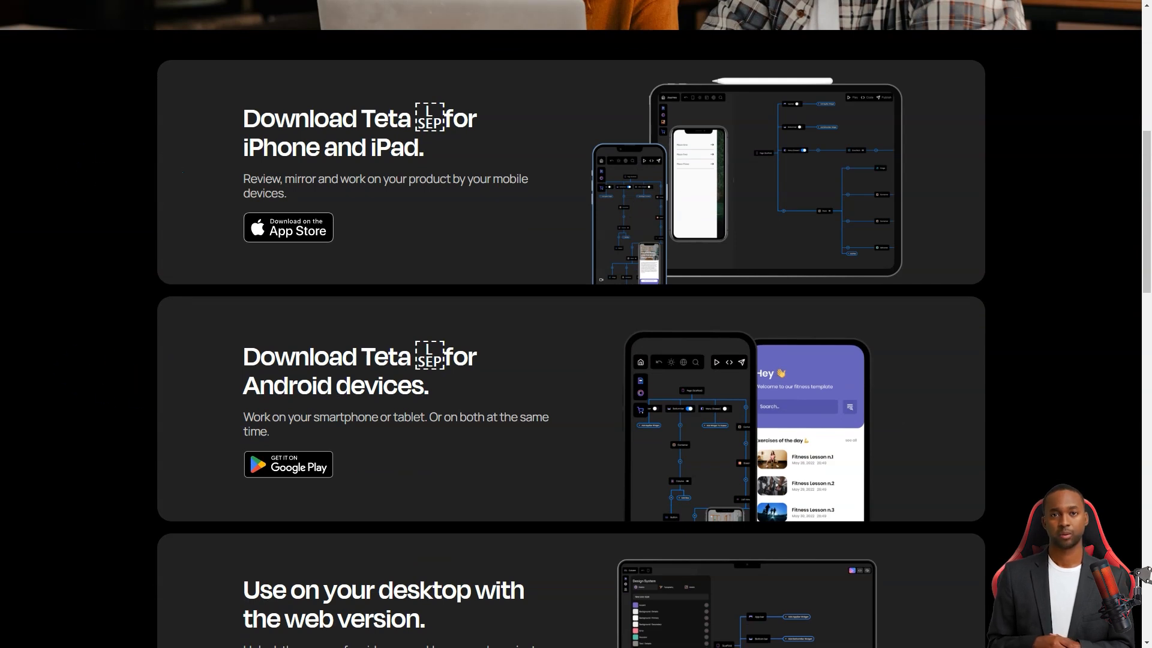
pyautogui.scroll(-3)
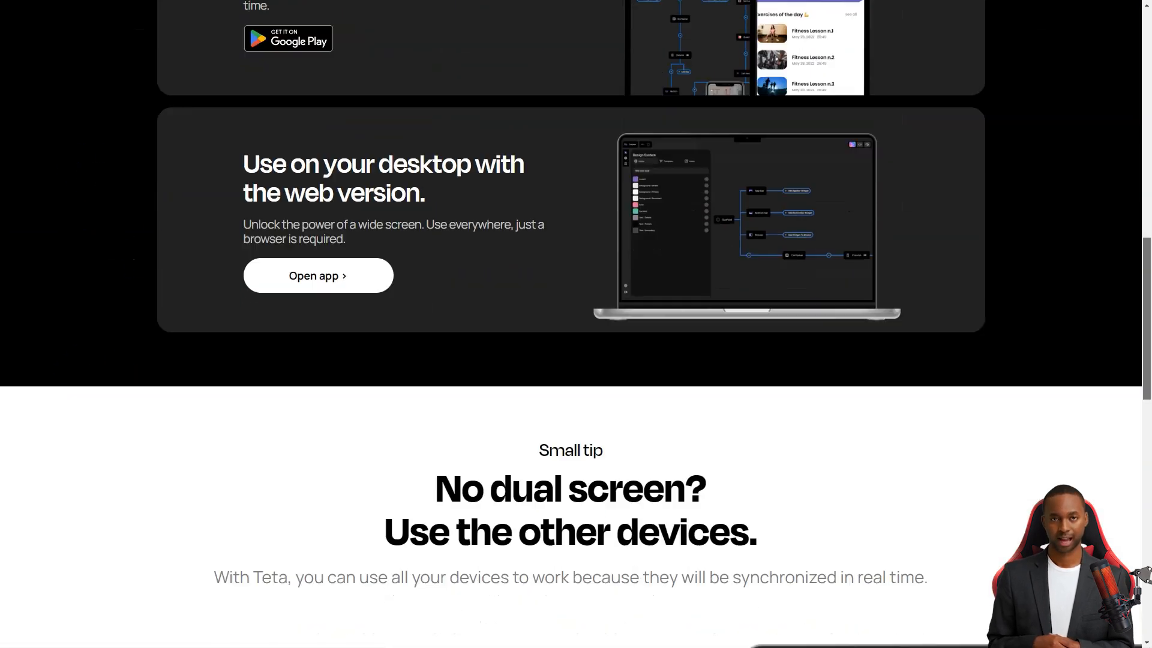
pyautogui.scroll(-3)
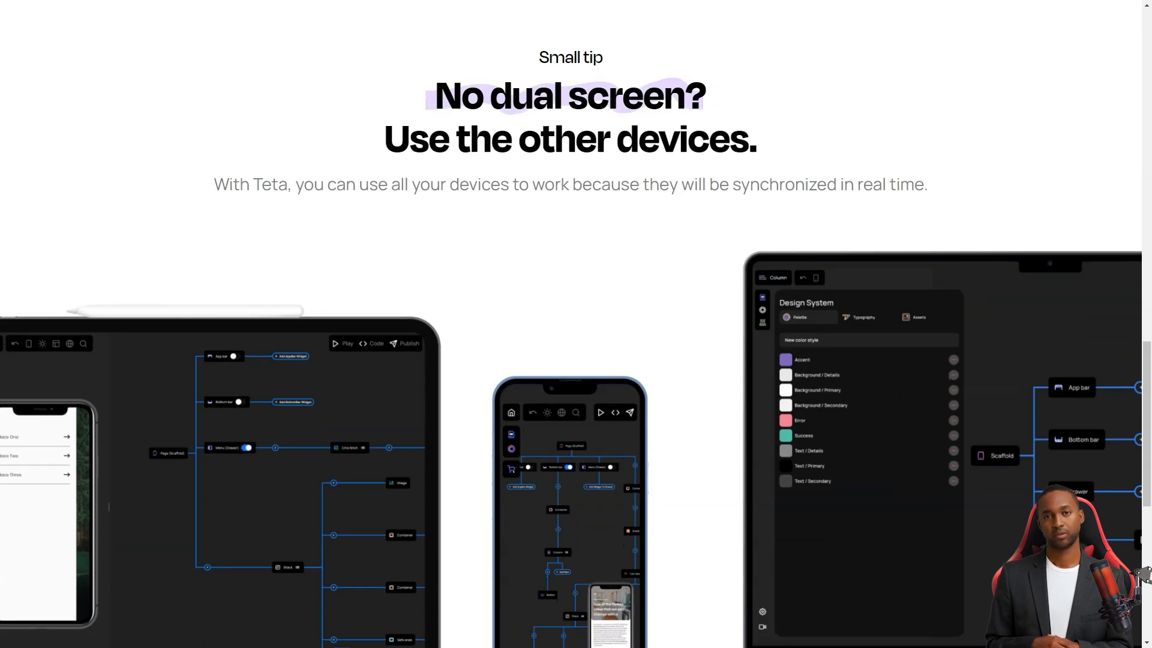
pyautogui.scroll(-3)
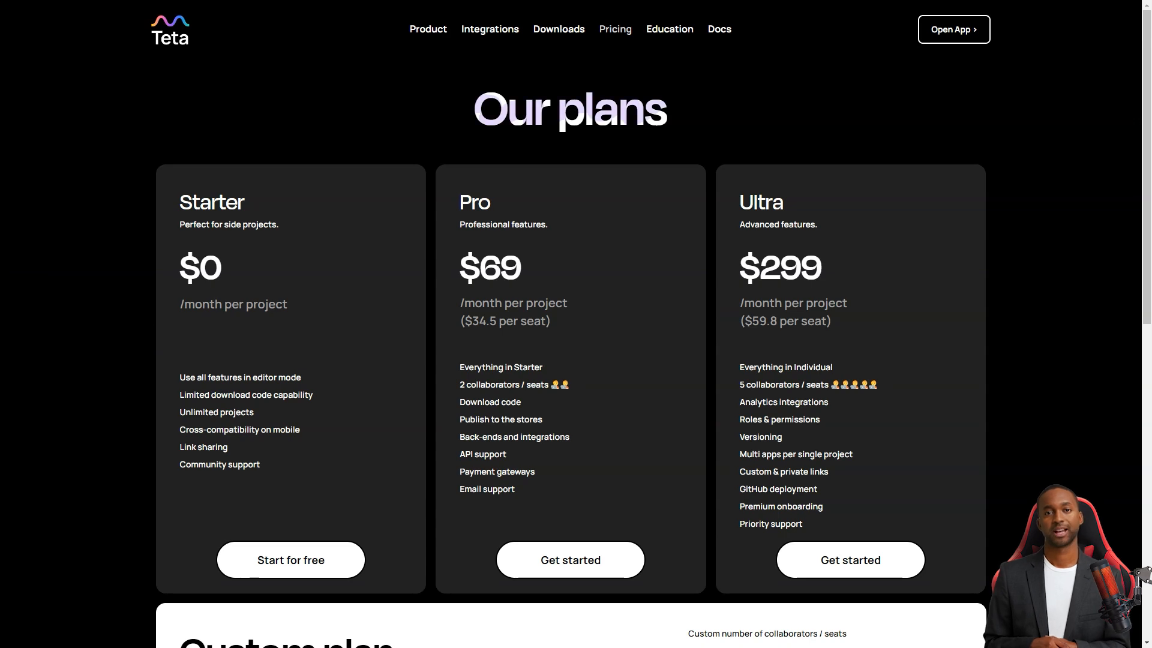
pyautogui.scroll(-3)
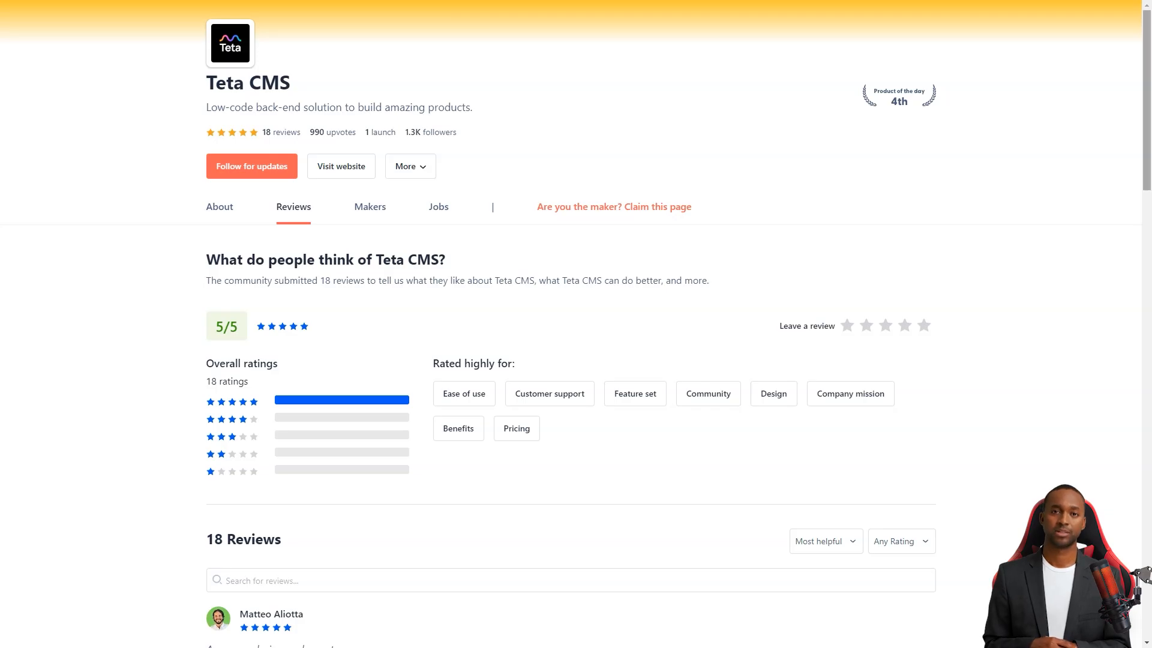
# - Scroll down Teta CMS's Product Hunt reviews past the five-star comments, highlighting the French review
pyautogui.scroll(-3)
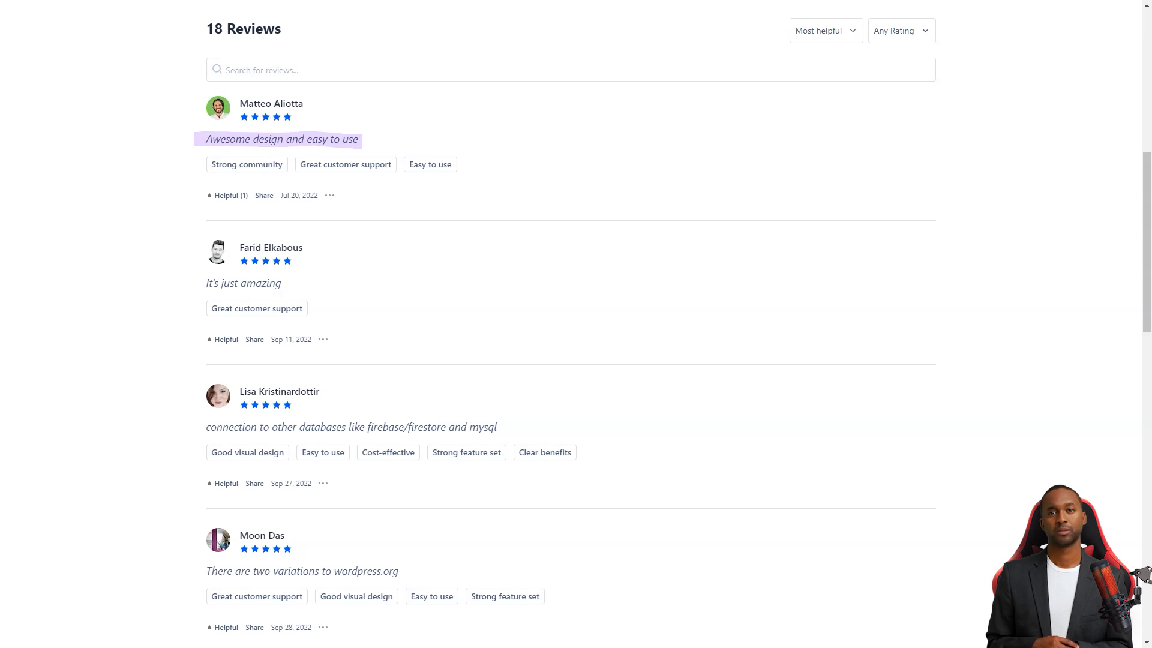
pyautogui.scroll(-3)
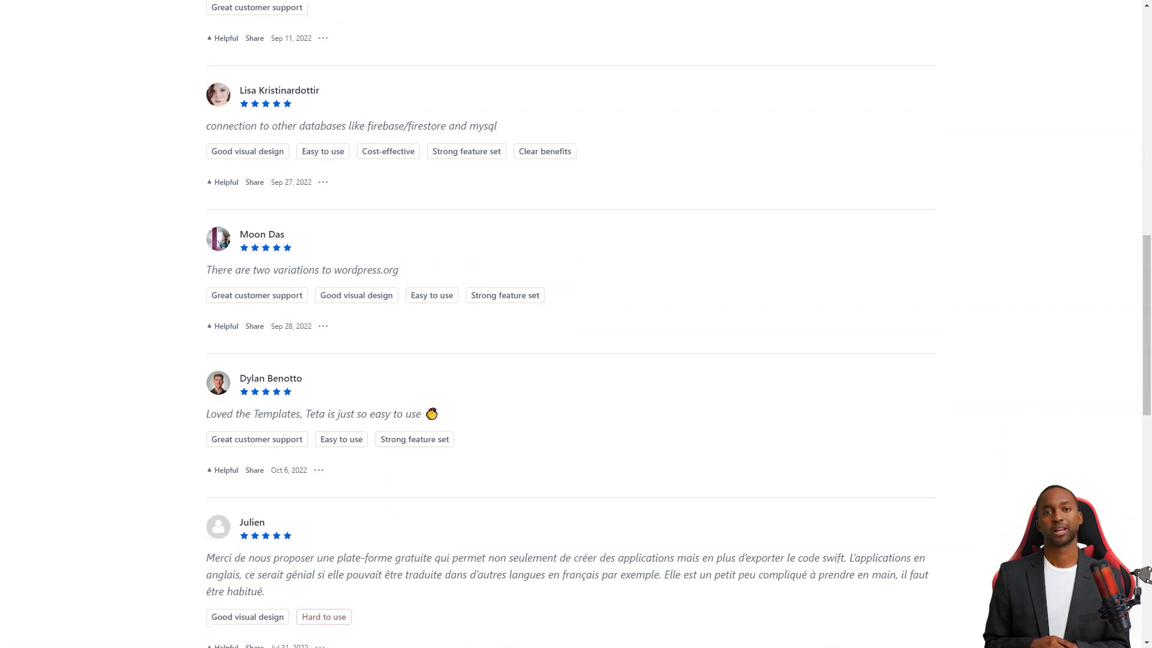
pyautogui.moveTo(208, 414); pyautogui.dragTo(421, 414)
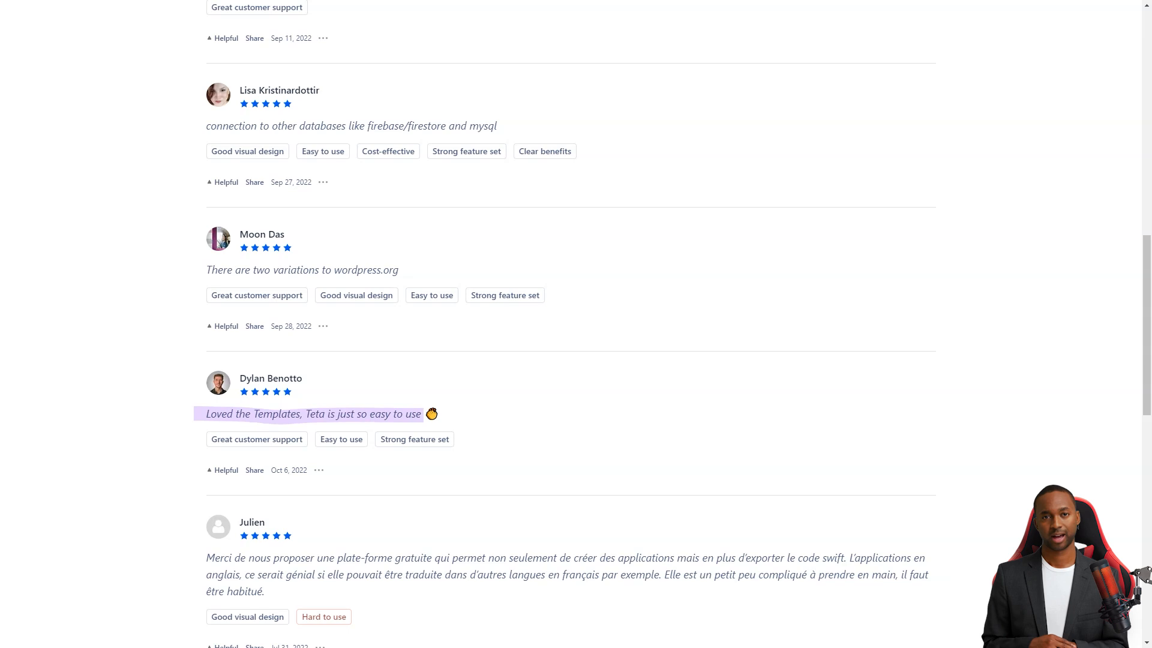
pyautogui.scroll(-3)
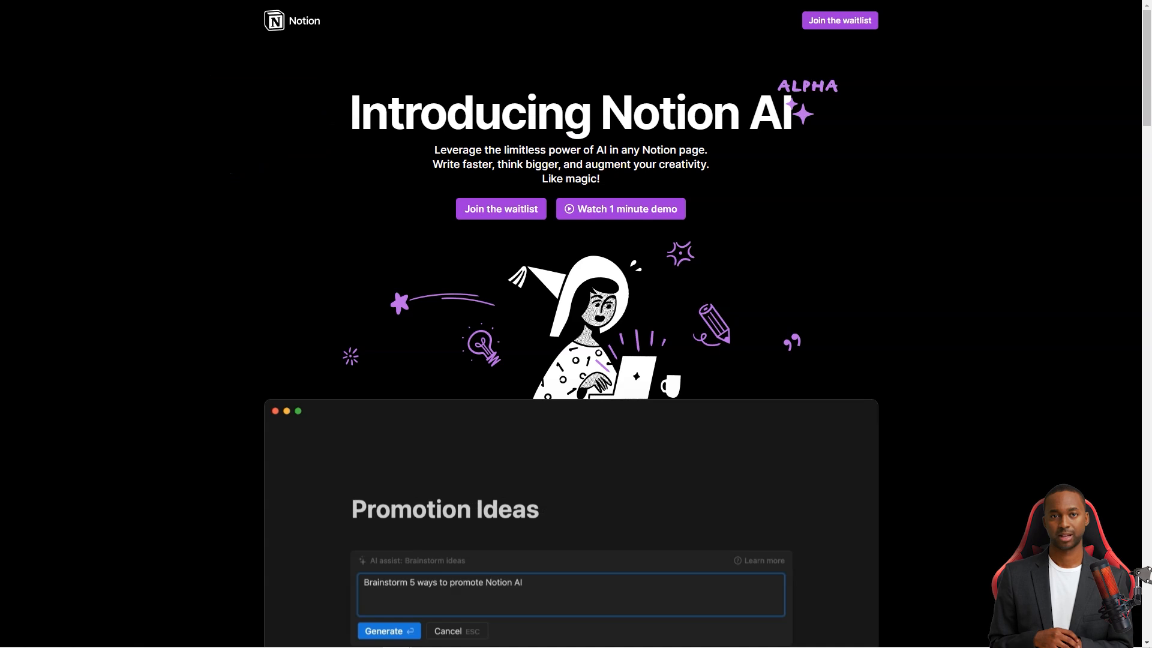
# - Try the Notion AI demo by entering the '/brai' command in its prompt box
pyautogui.click(384, 630)
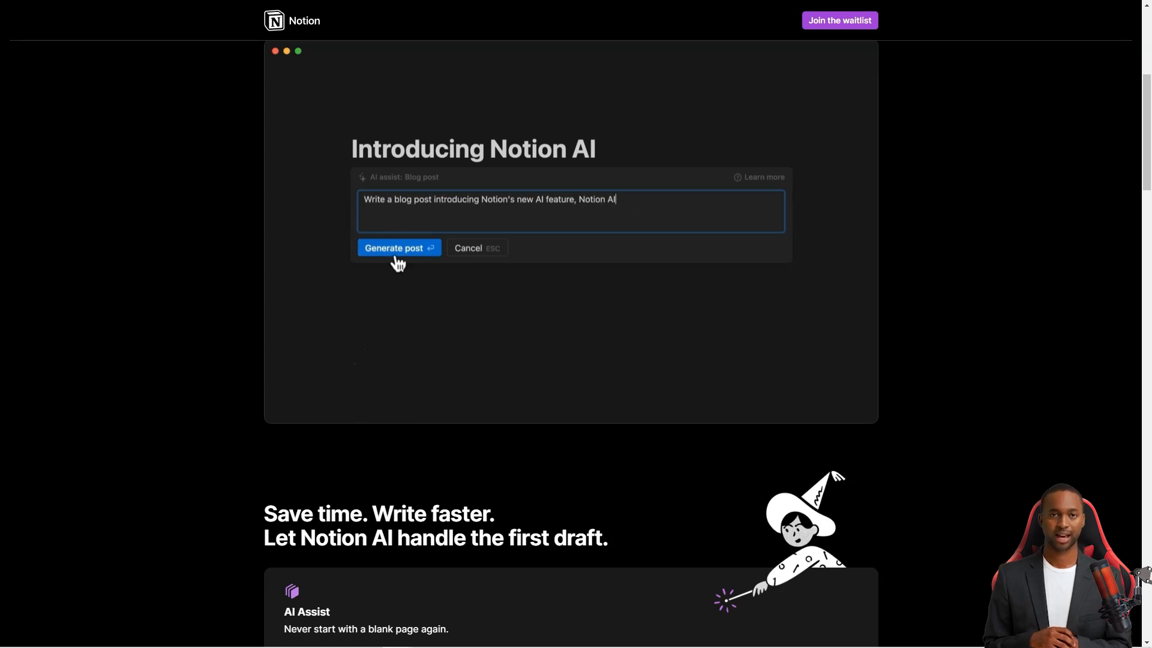
pyautogui.click(394, 247)
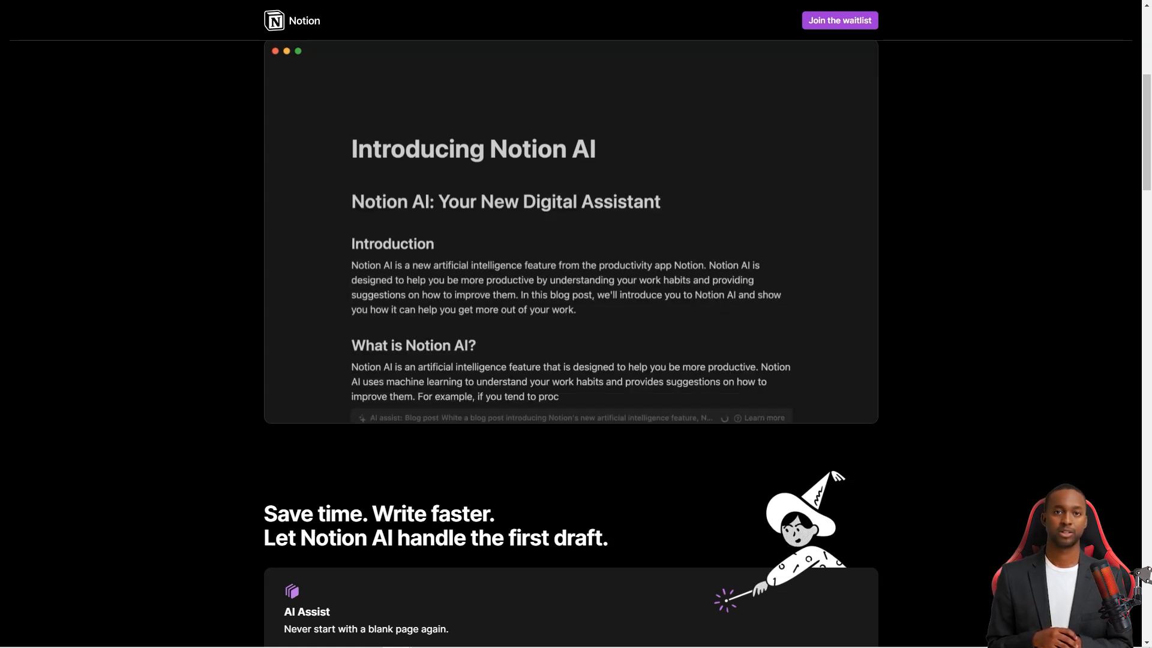
pyautogui.write('/brai')
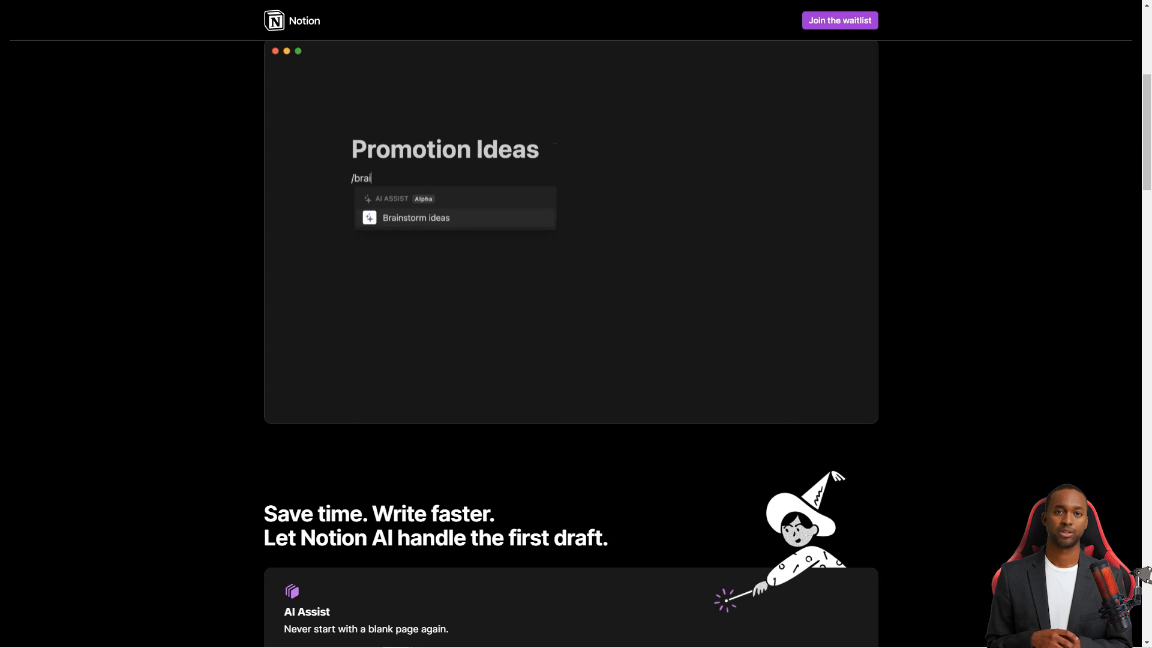
pyautogui.click(416, 217)
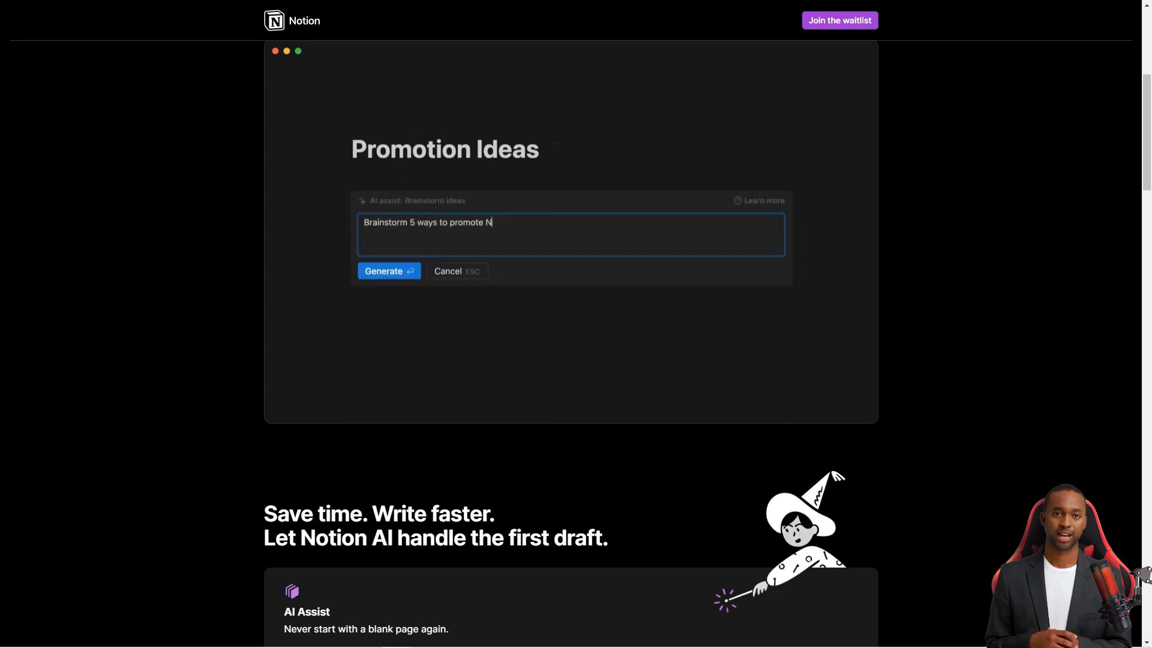
# - Continue the demo and scroll down to the 'Generate any type of content' grid
pyautogui.scroll(-3)
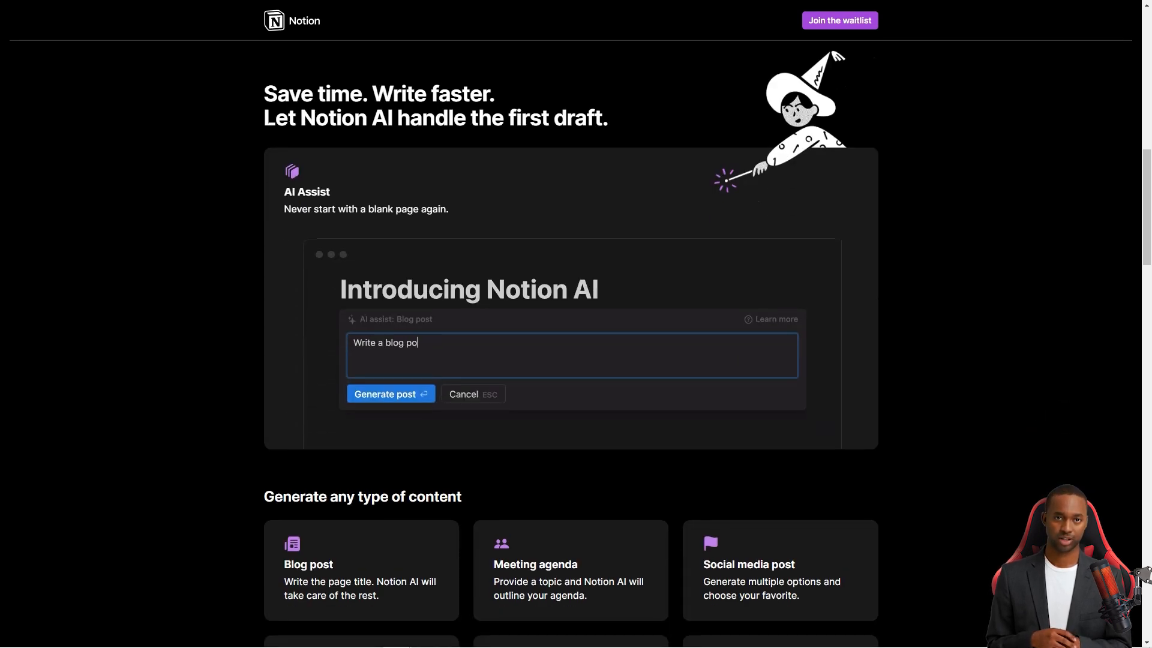
pyautogui.write('s')
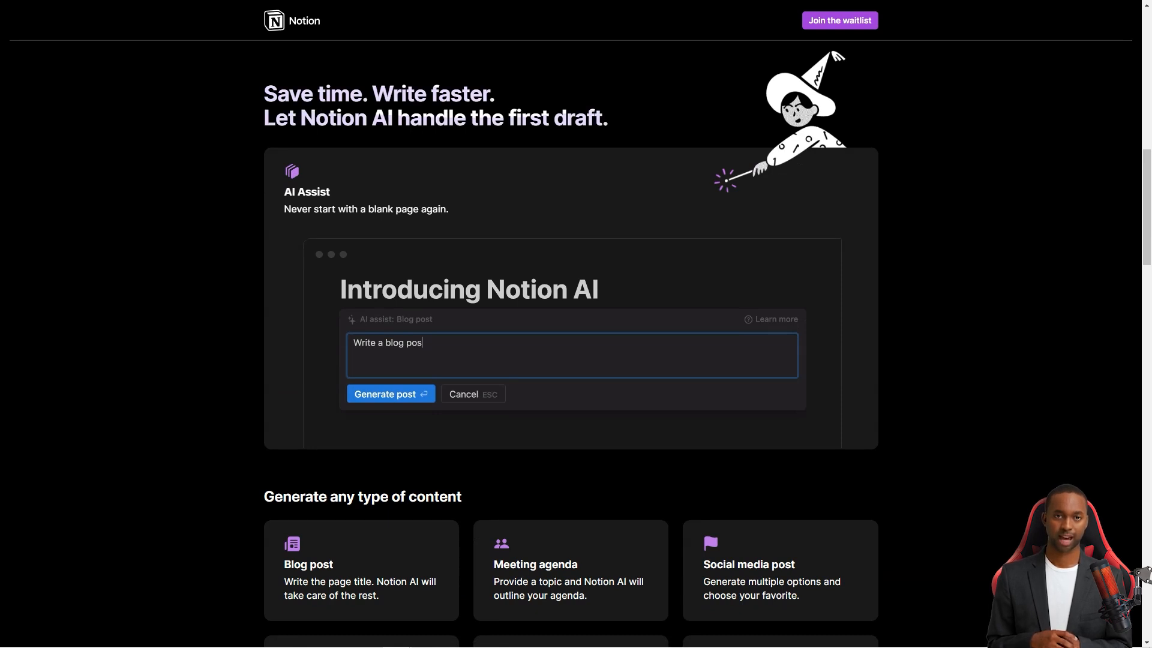
pyautogui.click(390, 394)
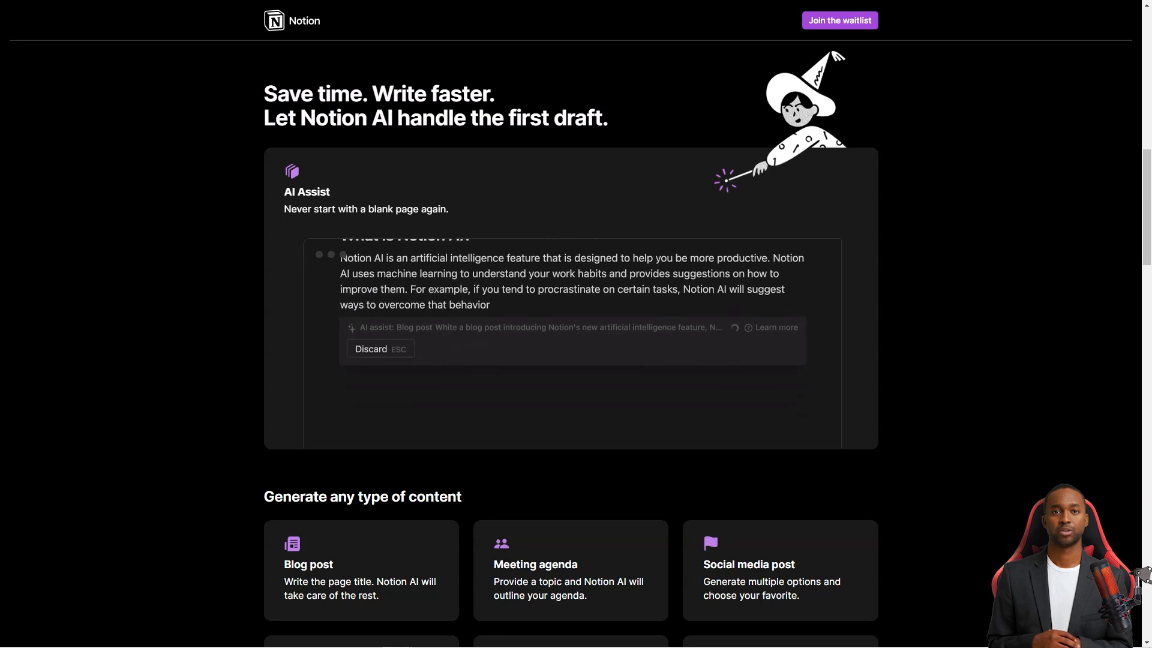
pyautogui.scroll(-3)
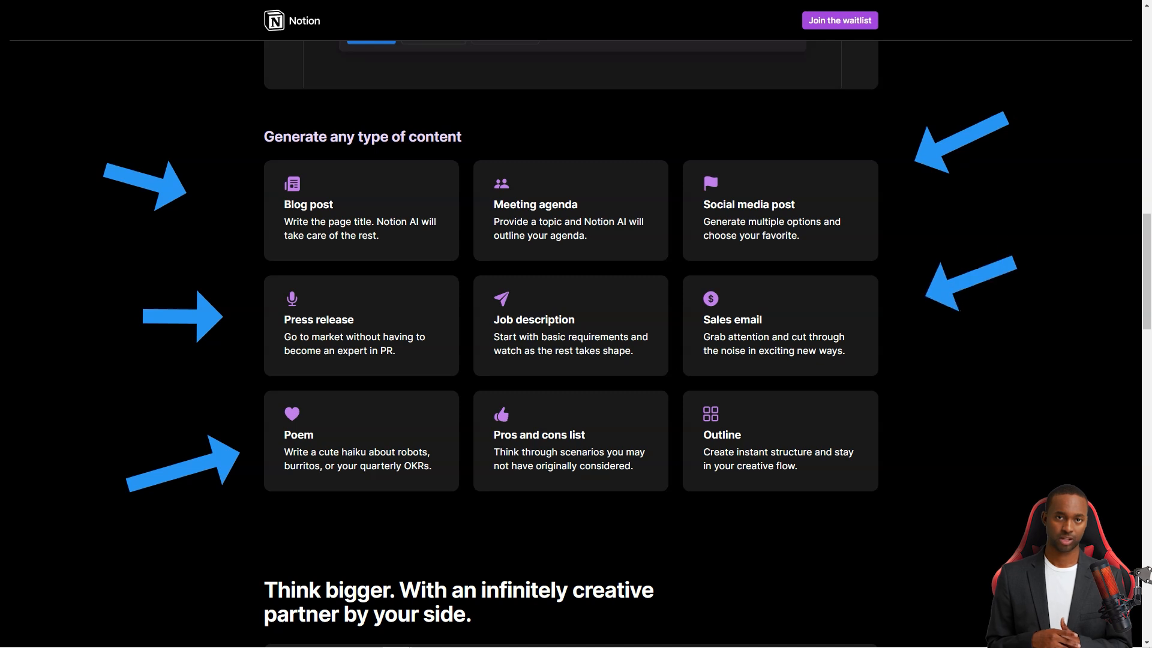
# - Scroll through the brainstorm demo, entering 'Brainsto', and on to the writing and editor sections
pyautogui.scroll(-3)
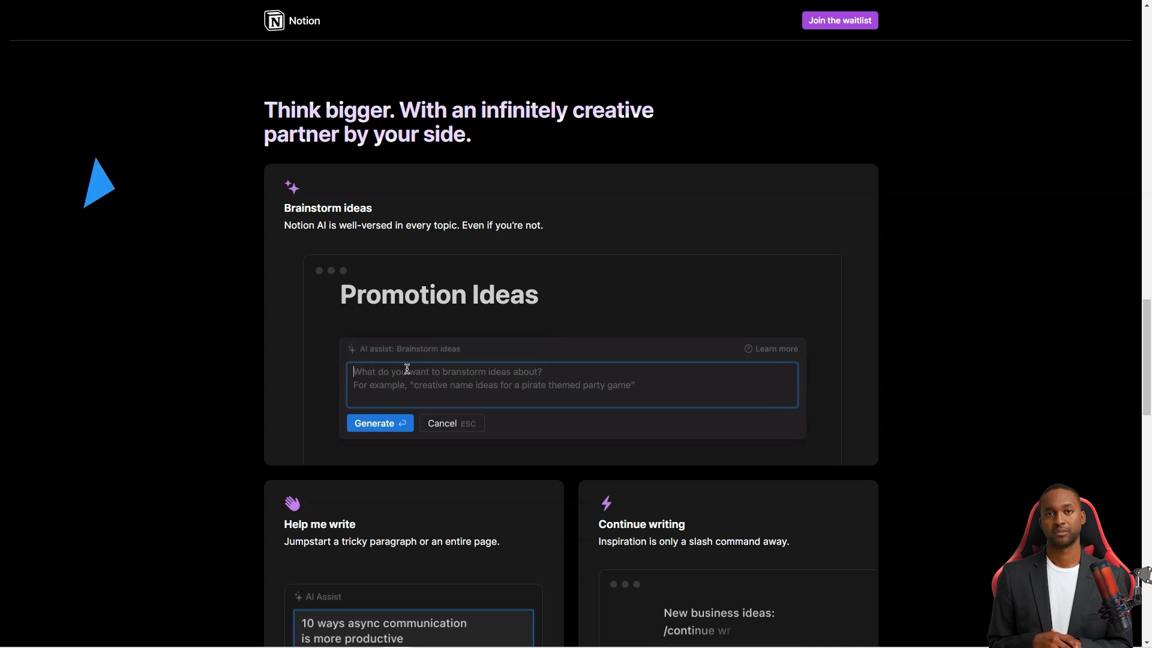
pyautogui.write('Brainsto')
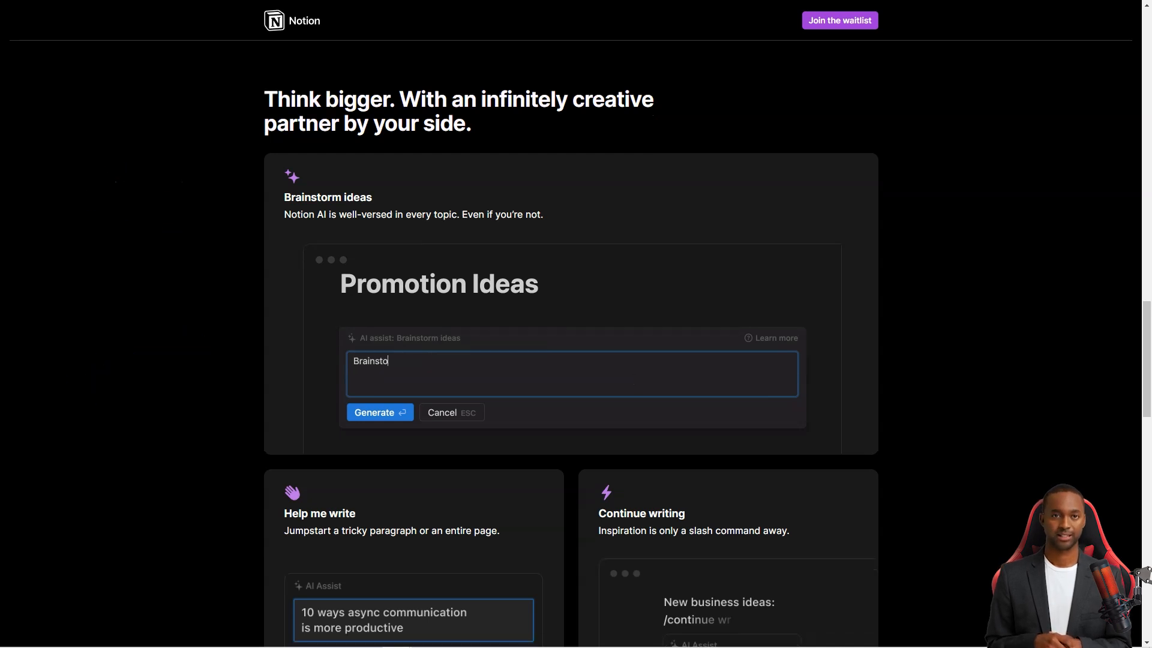
pyautogui.scroll(-3)
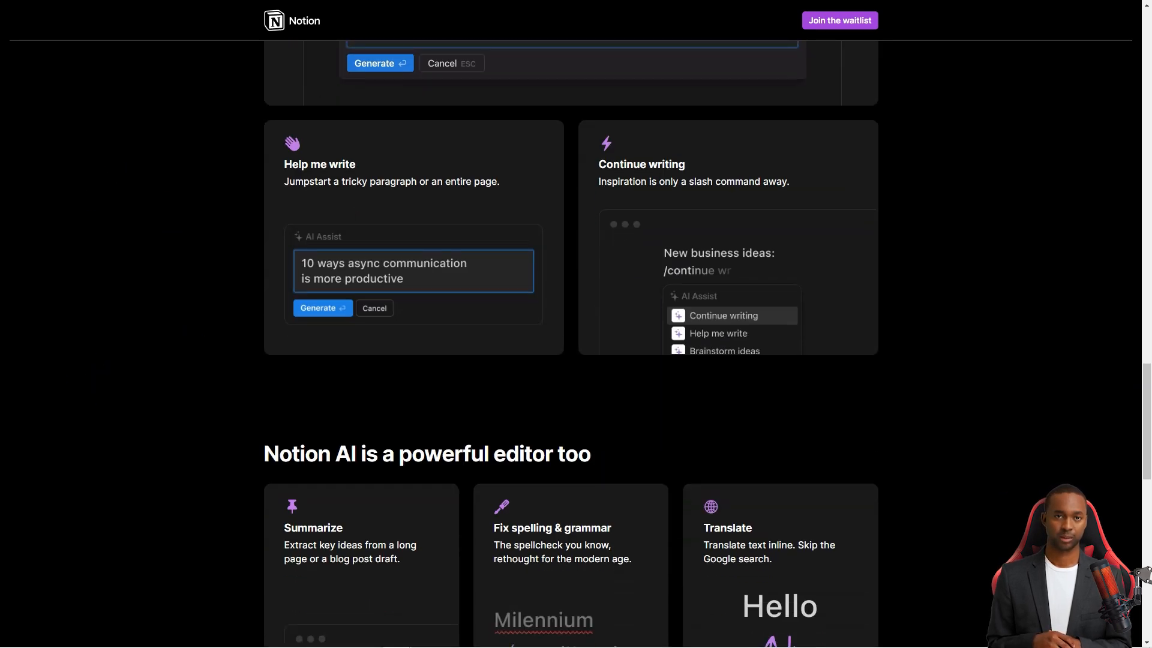
pyautogui.scroll(-3)
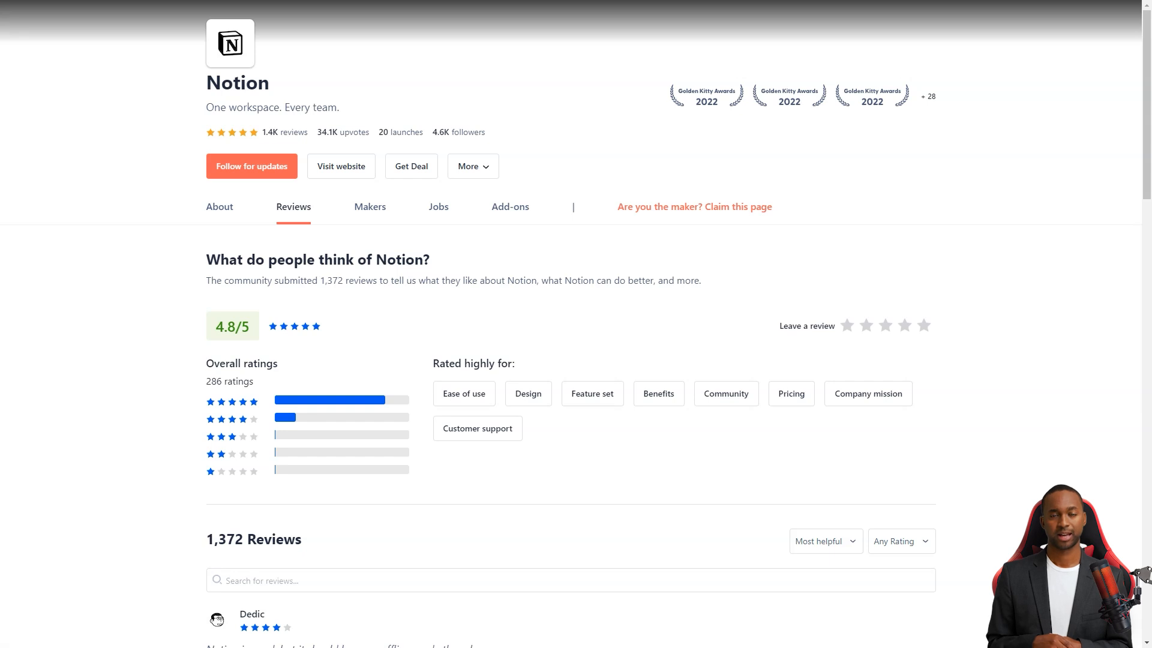
# - Scroll down Notion's Product Hunt reviews, highlighting comments, down to the organizing-tool reviews
pyautogui.scroll(-3)
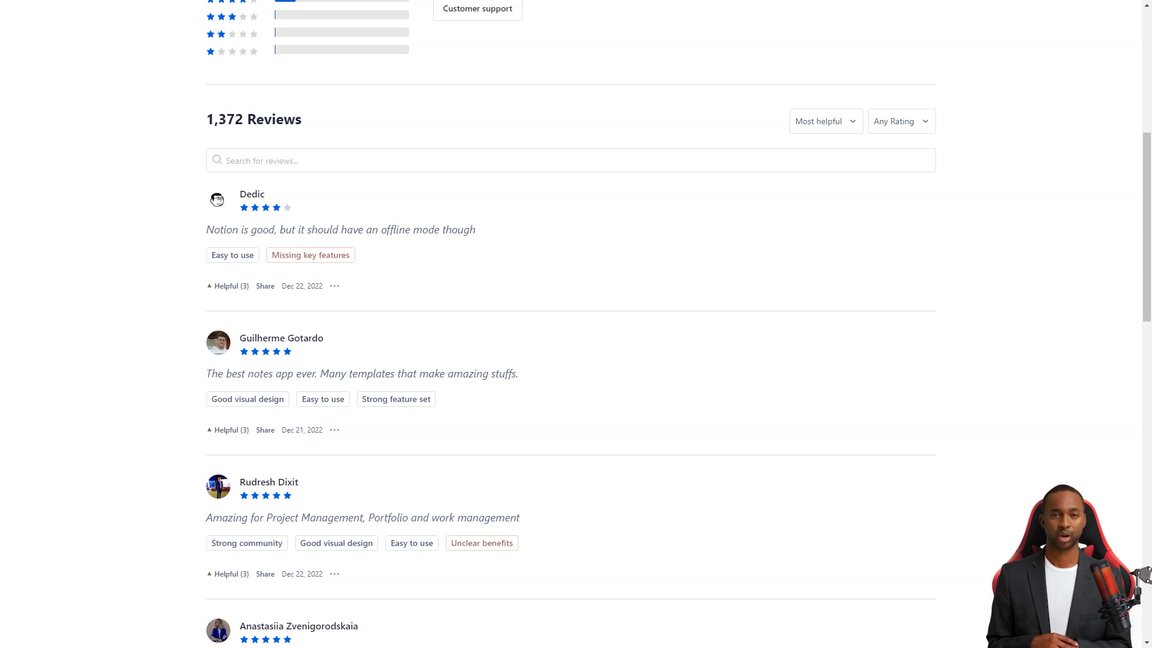
pyautogui.moveTo(206, 373); pyautogui.dragTo(316, 373)
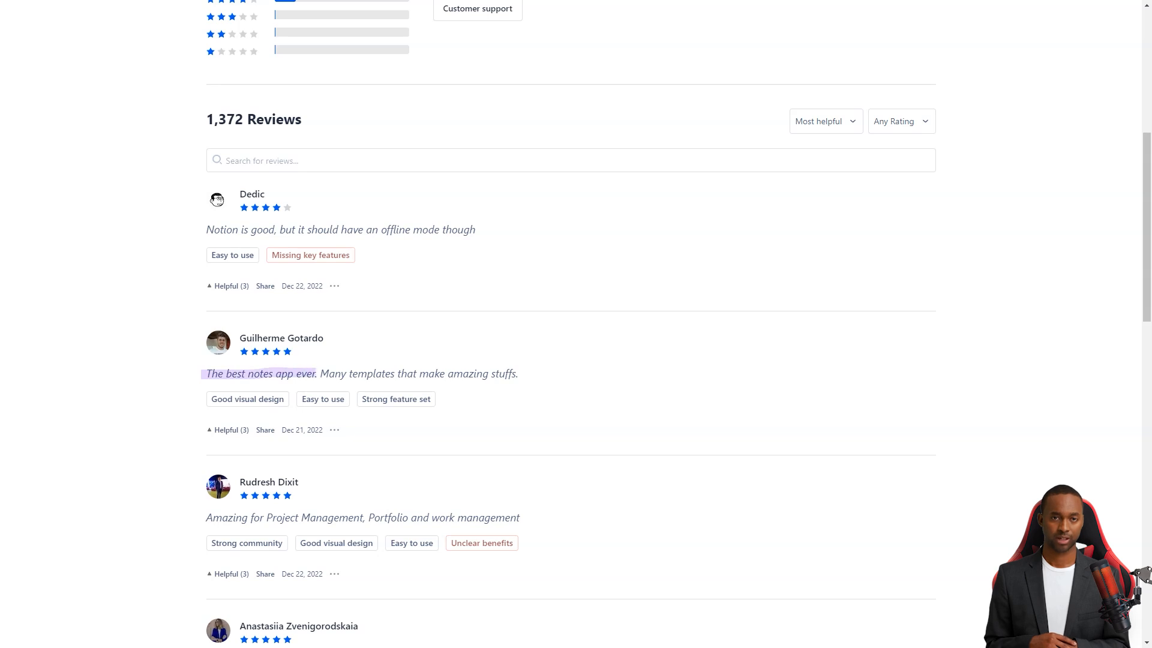
pyautogui.scroll(-3)
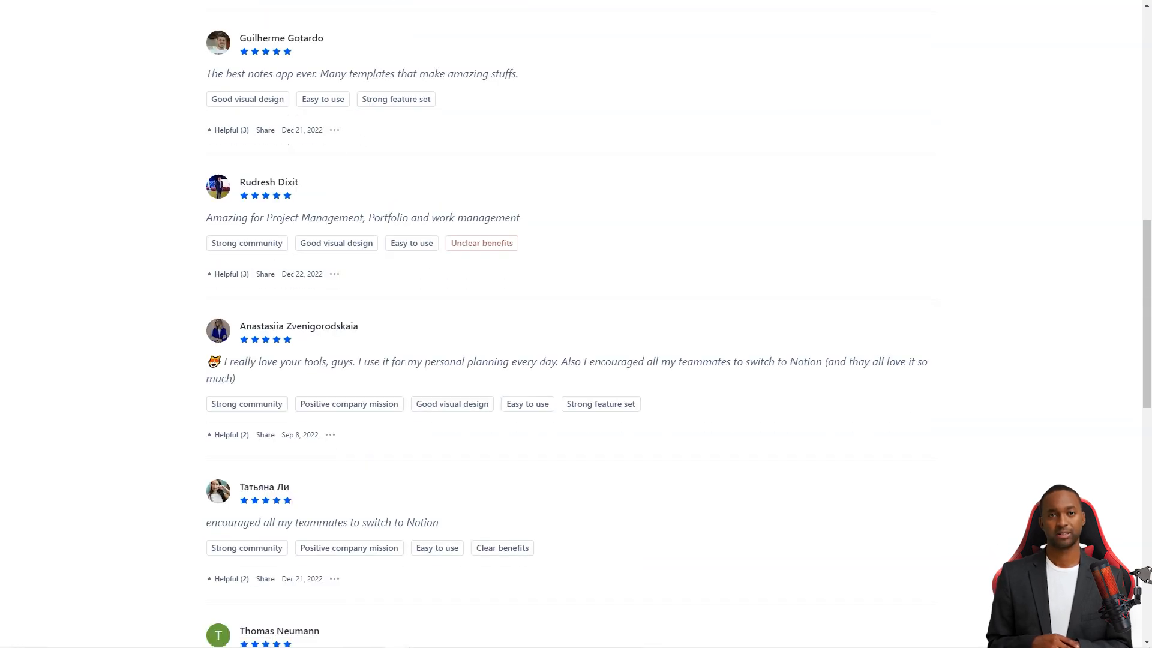
pyautogui.moveTo(207, 217); pyautogui.dragTo(363, 217)
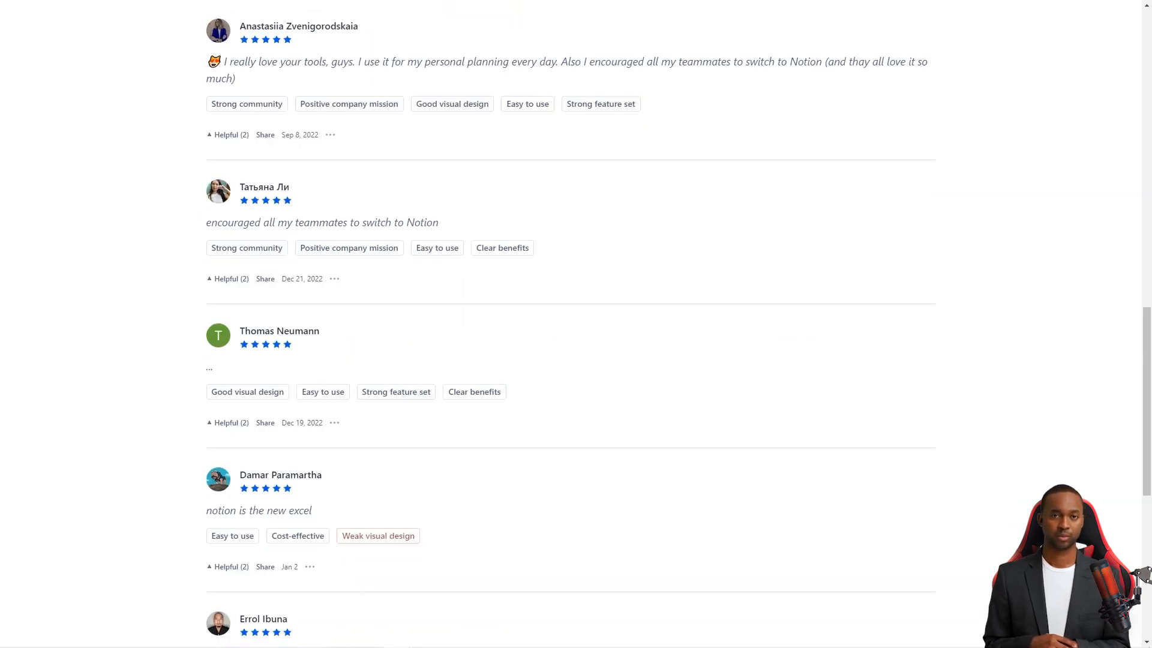
pyautogui.scroll(-3)
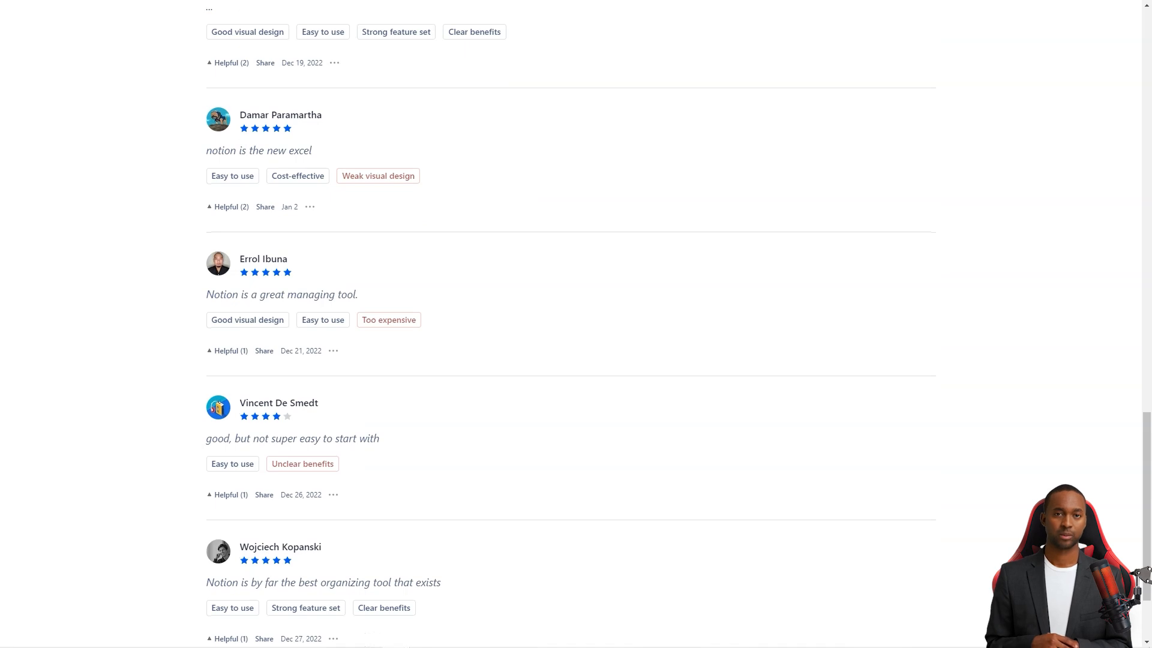
pyautogui.scroll(-3)
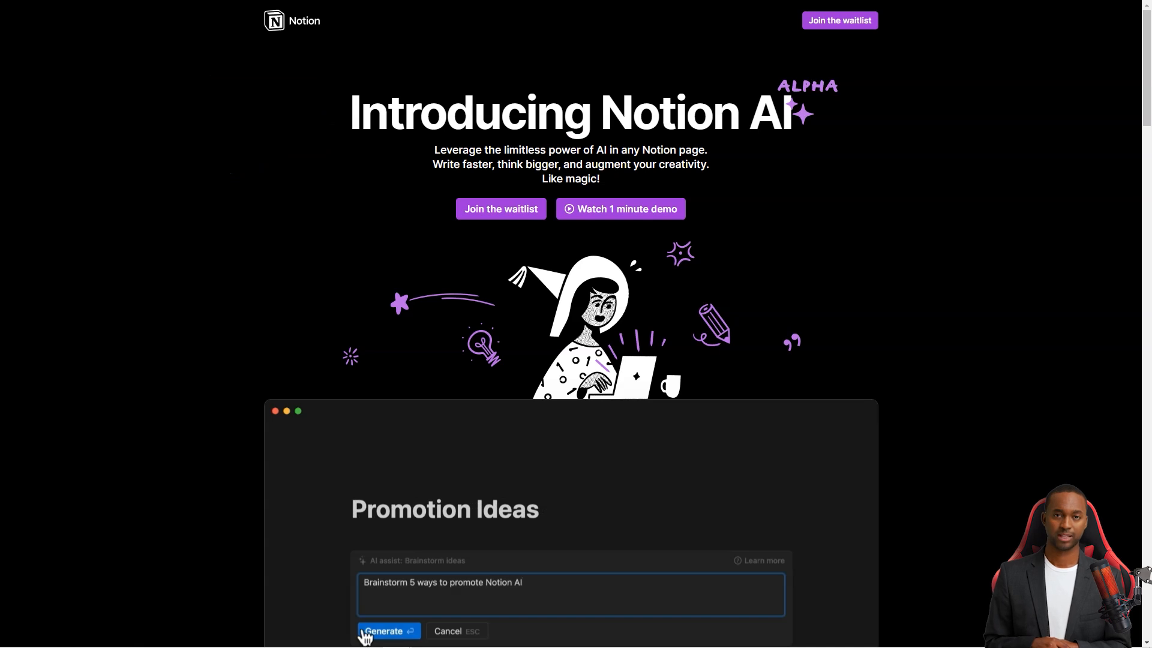
# - Try the Notion AI demo again with the '/brainstorm' command and scroll to the content-type grid
pyautogui.click(384, 629)
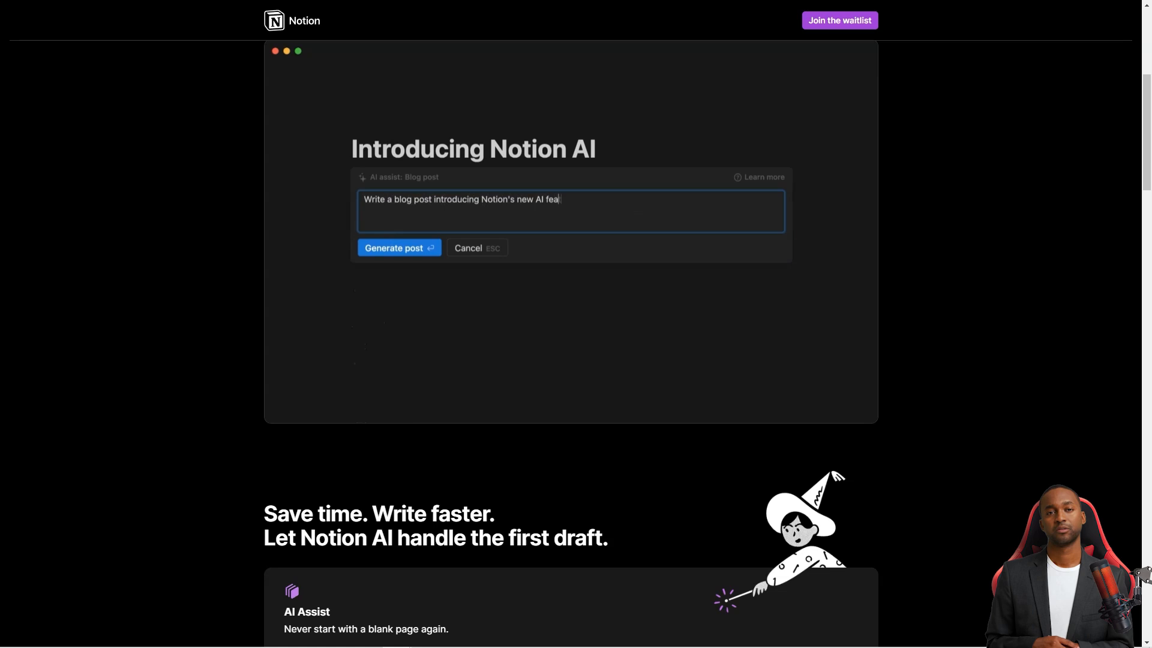
pyautogui.click(394, 247)
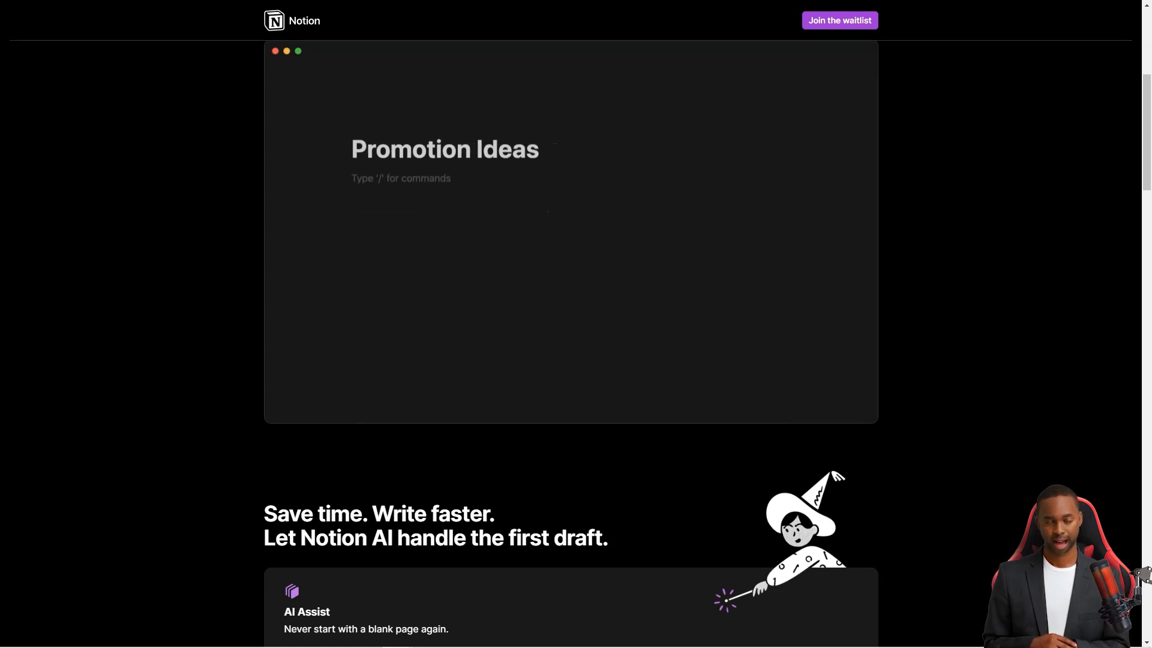
pyautogui.write('/brainstorm')
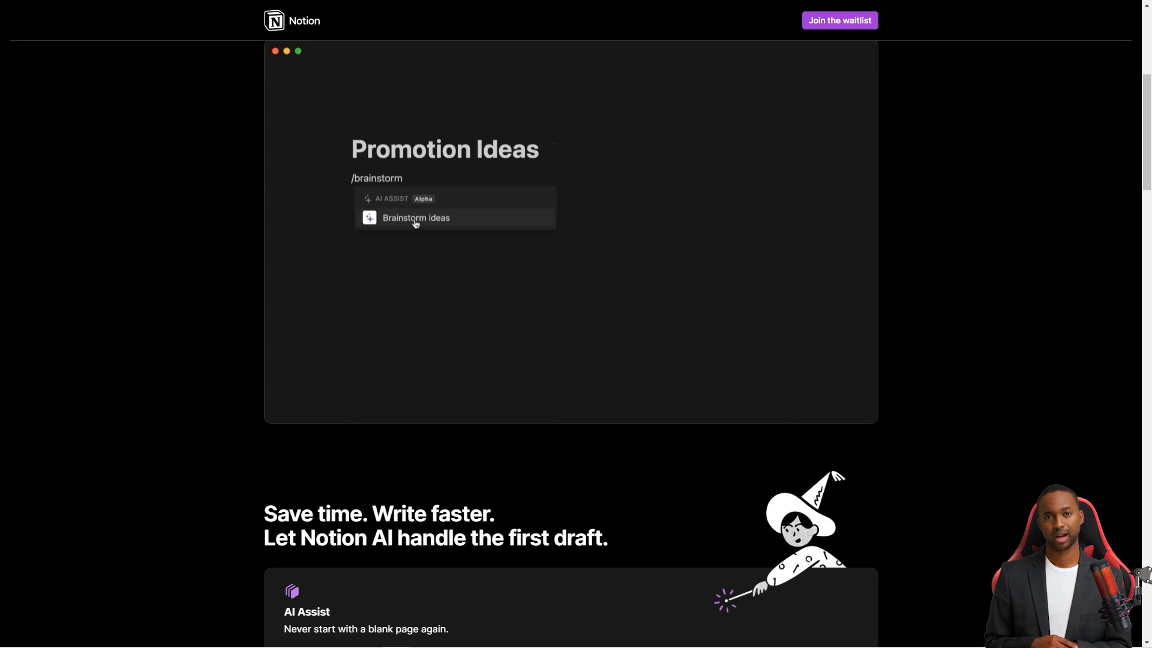
pyautogui.click(416, 217)
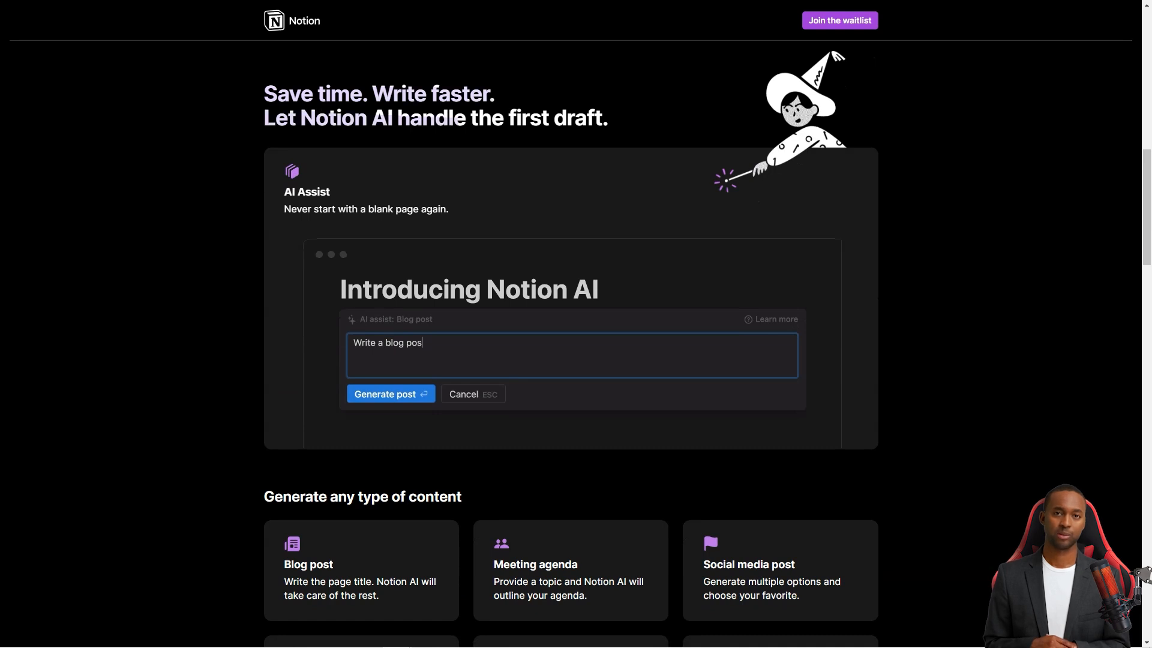
pyautogui.click(385, 394)
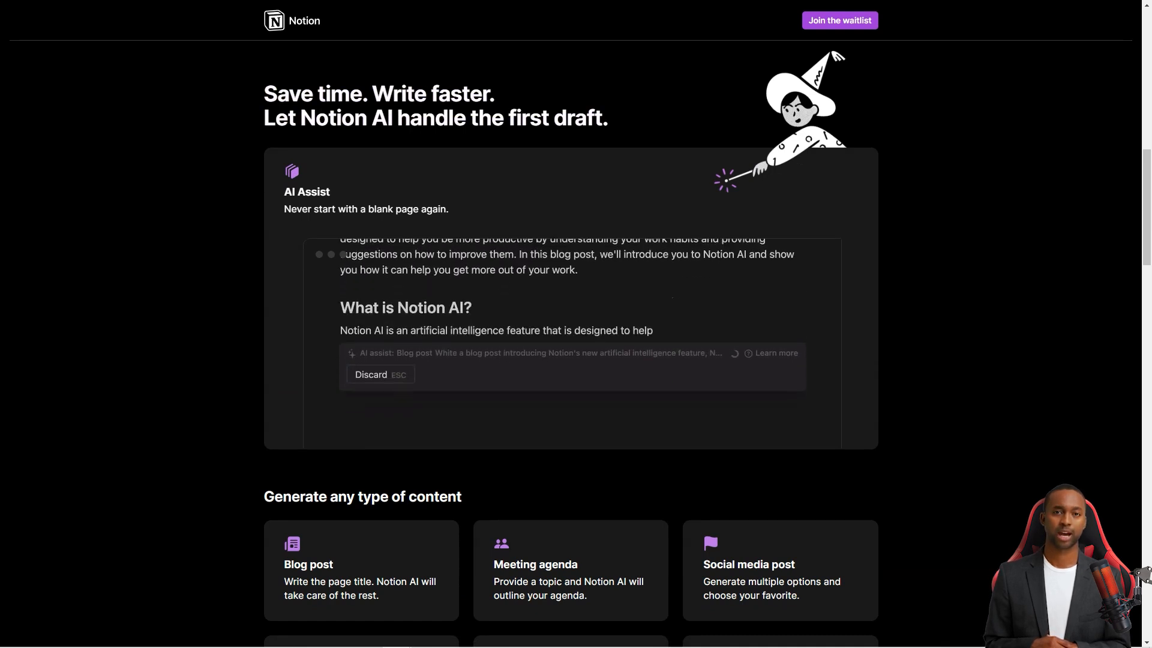
pyautogui.scroll(-3)
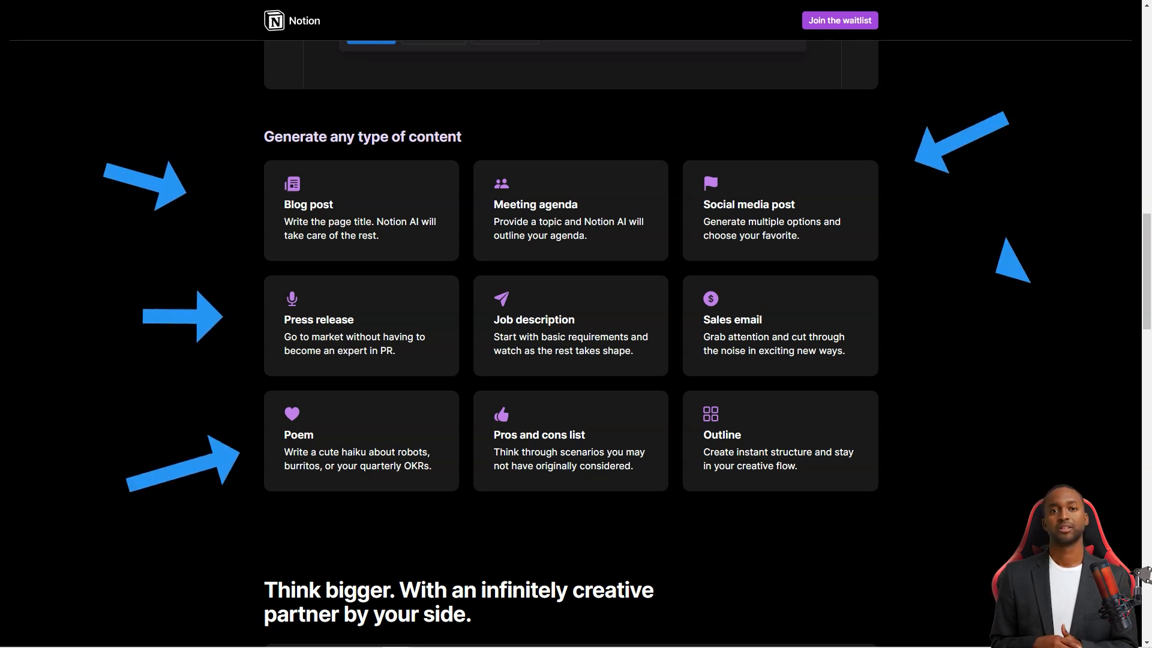
# - Enter 'Brainstorm 5' in the brainstorm demo and scroll through the writing and editor sections
pyautogui.scroll(-3)
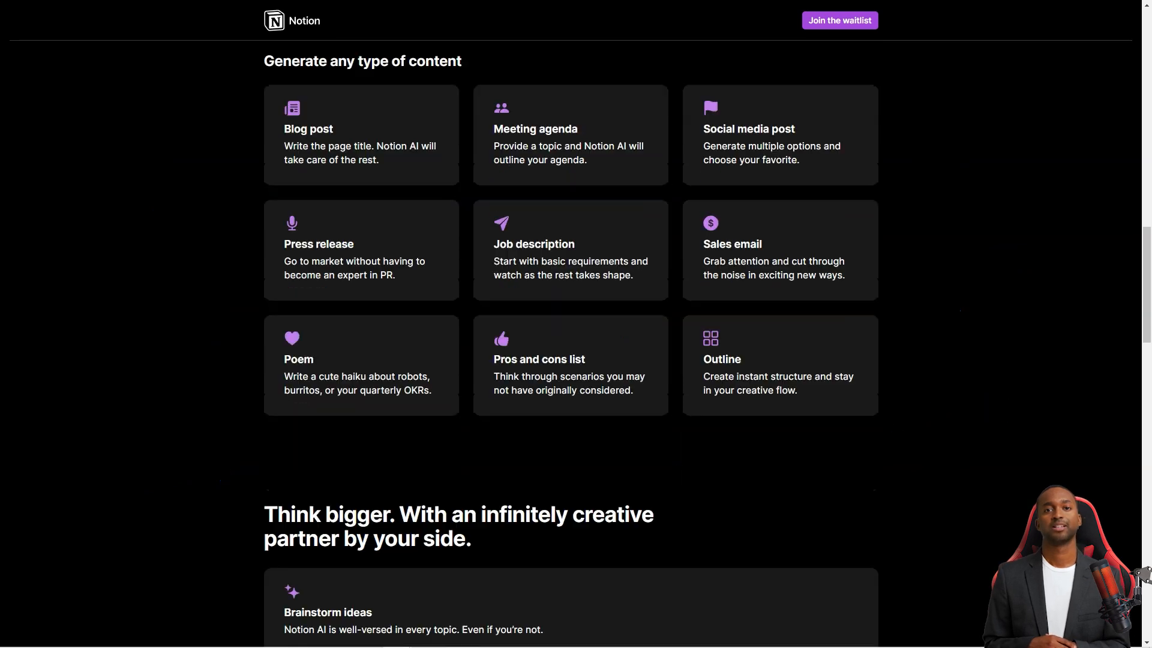
pyautogui.scroll(-3)
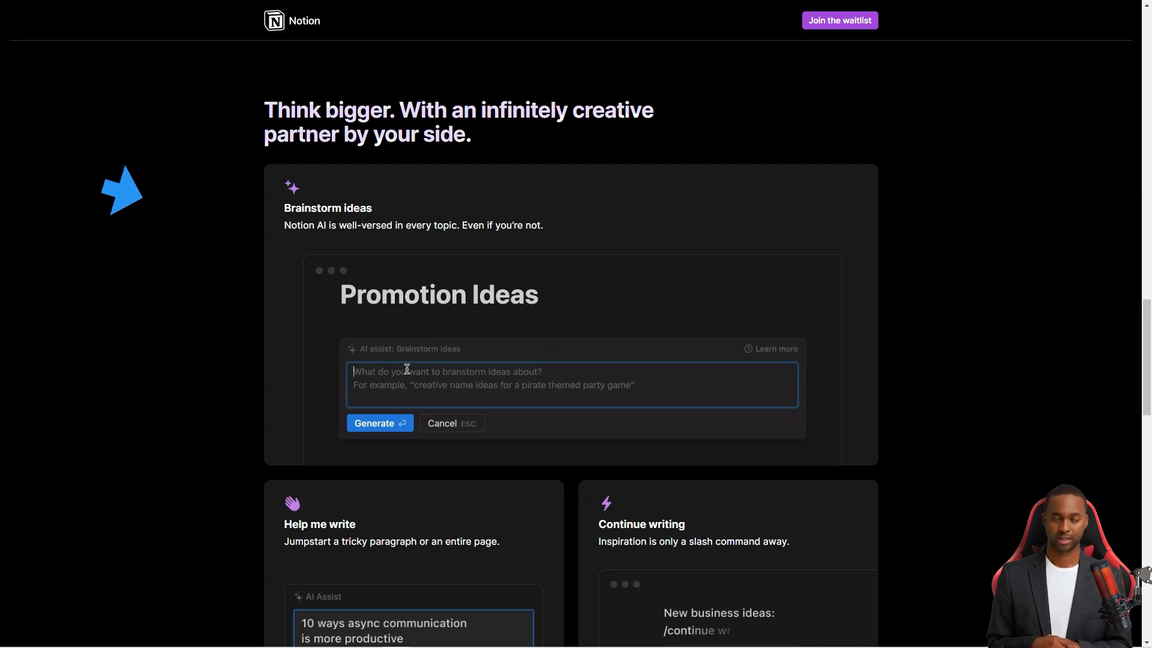
pyautogui.write('Brainstorm 5')
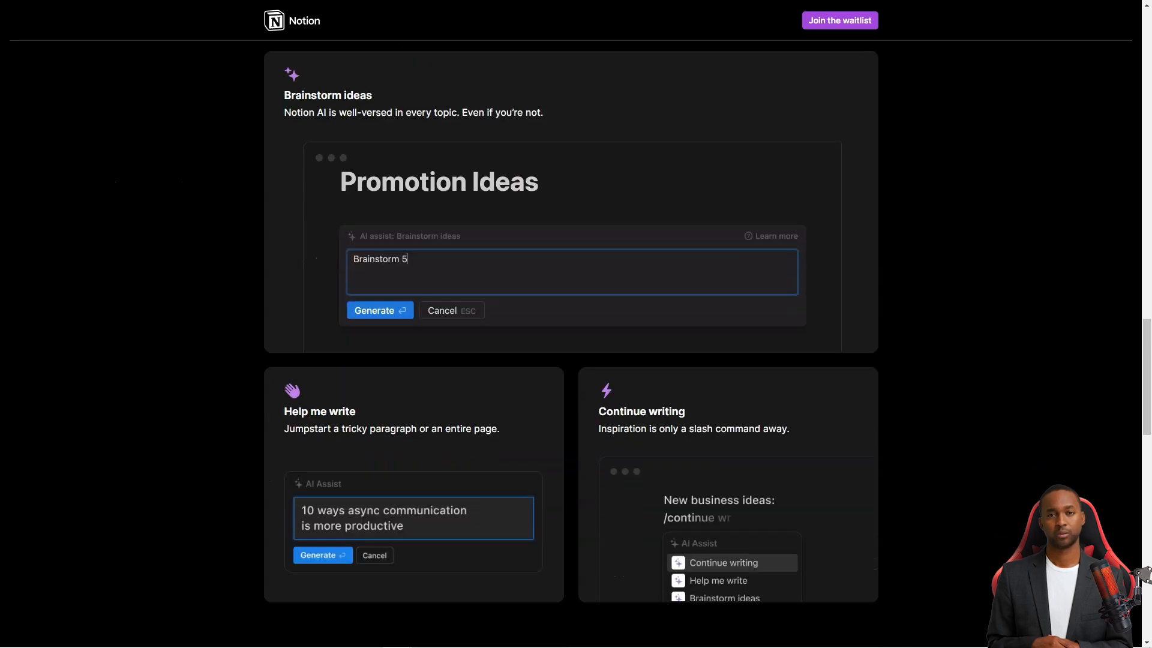
pyautogui.scroll(-3)
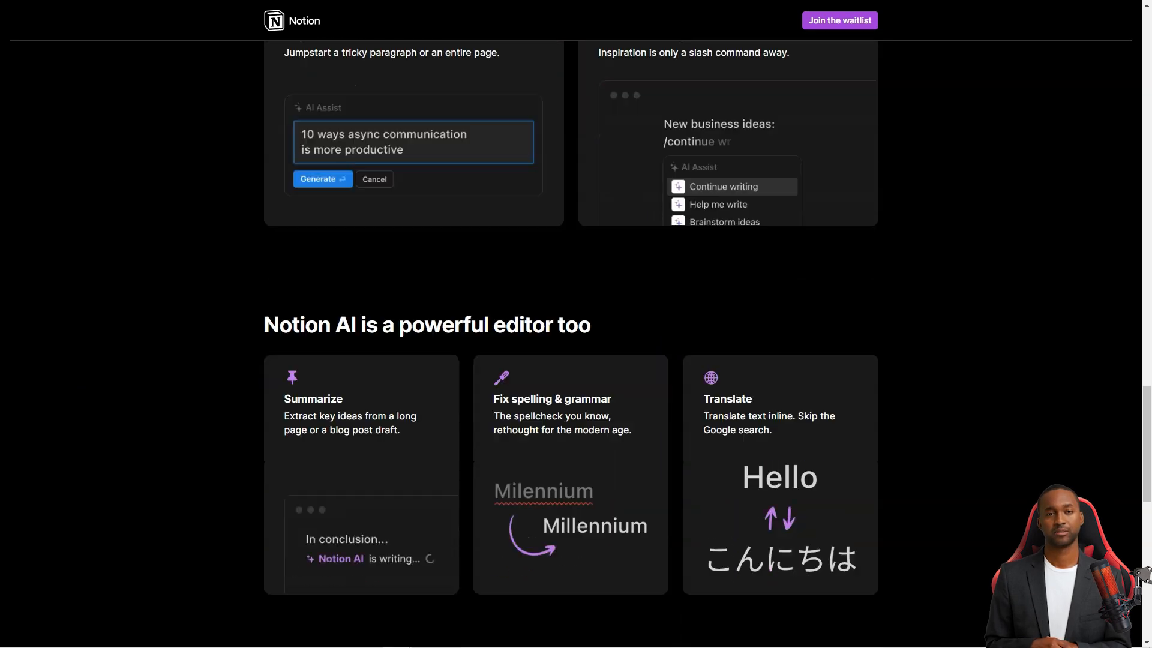
pyautogui.scroll(-3)
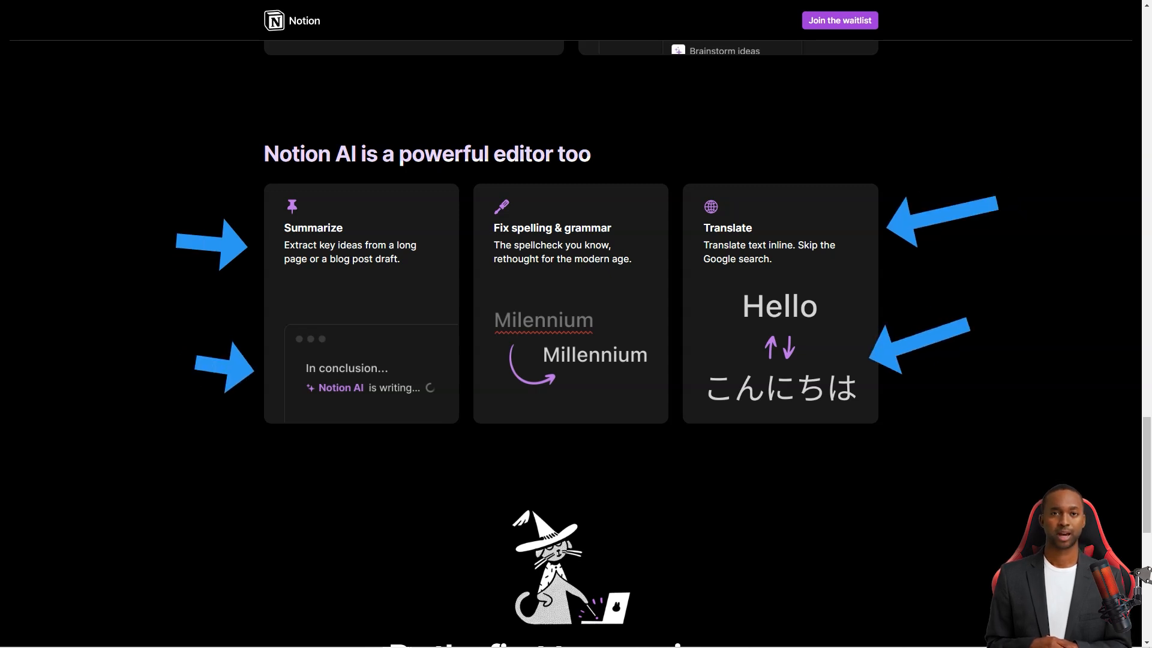
pyautogui.scroll(-3)
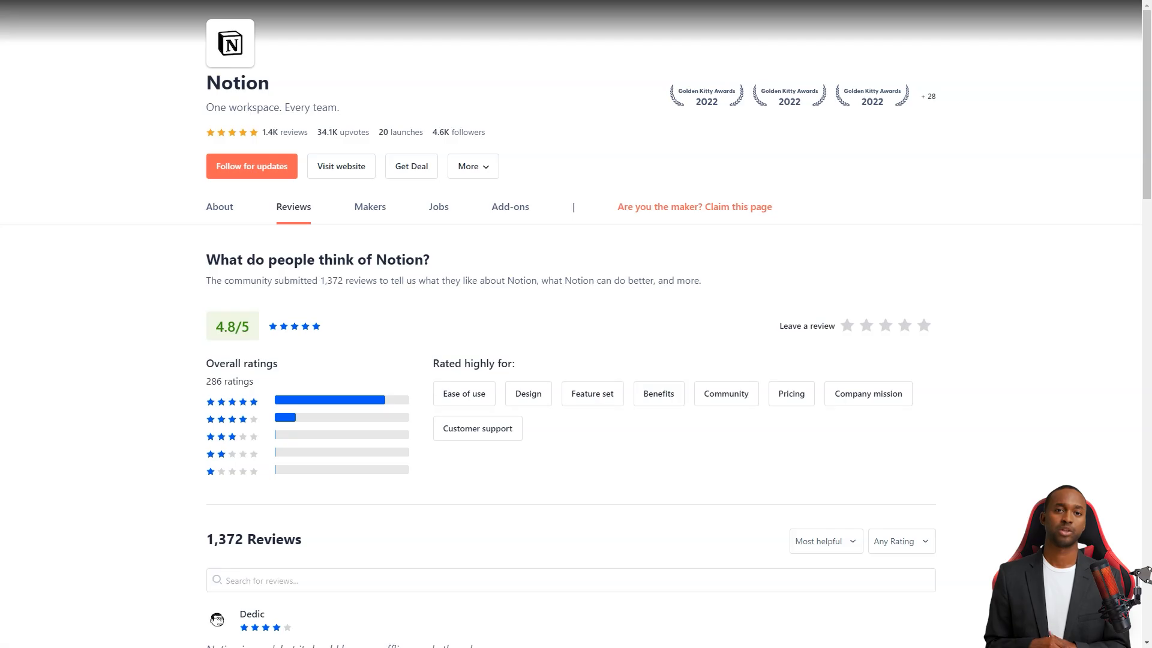
# - Scroll down Notion's Product Hunt review list to the organizing-tool comment
pyautogui.scroll(-3)
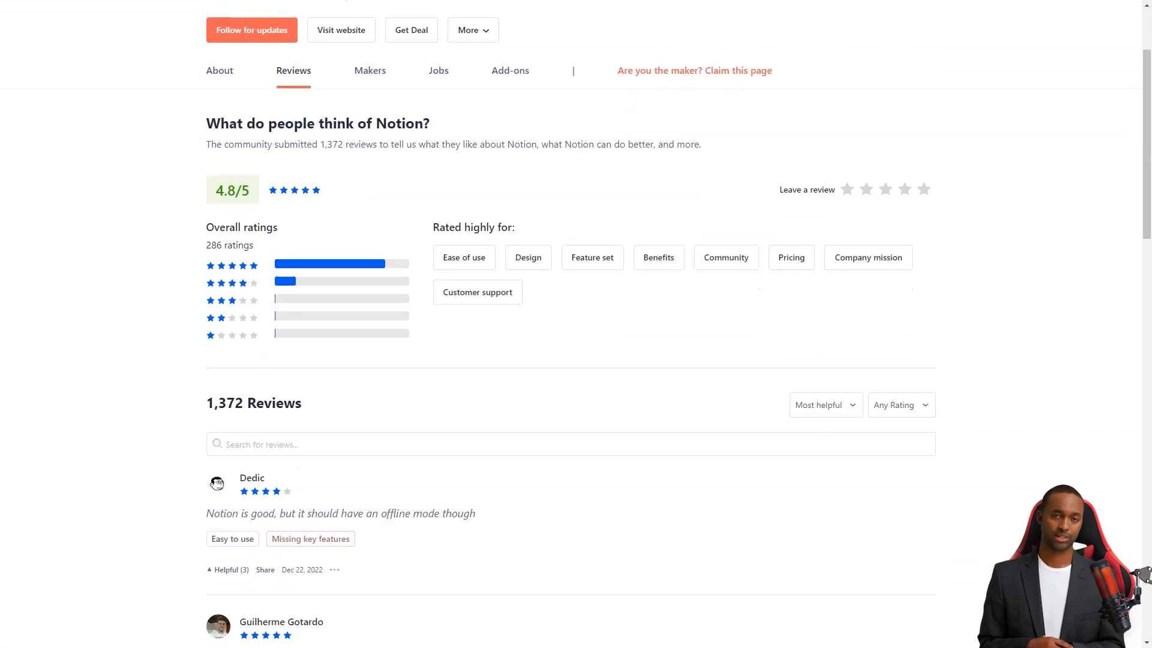
pyautogui.scroll(-3)
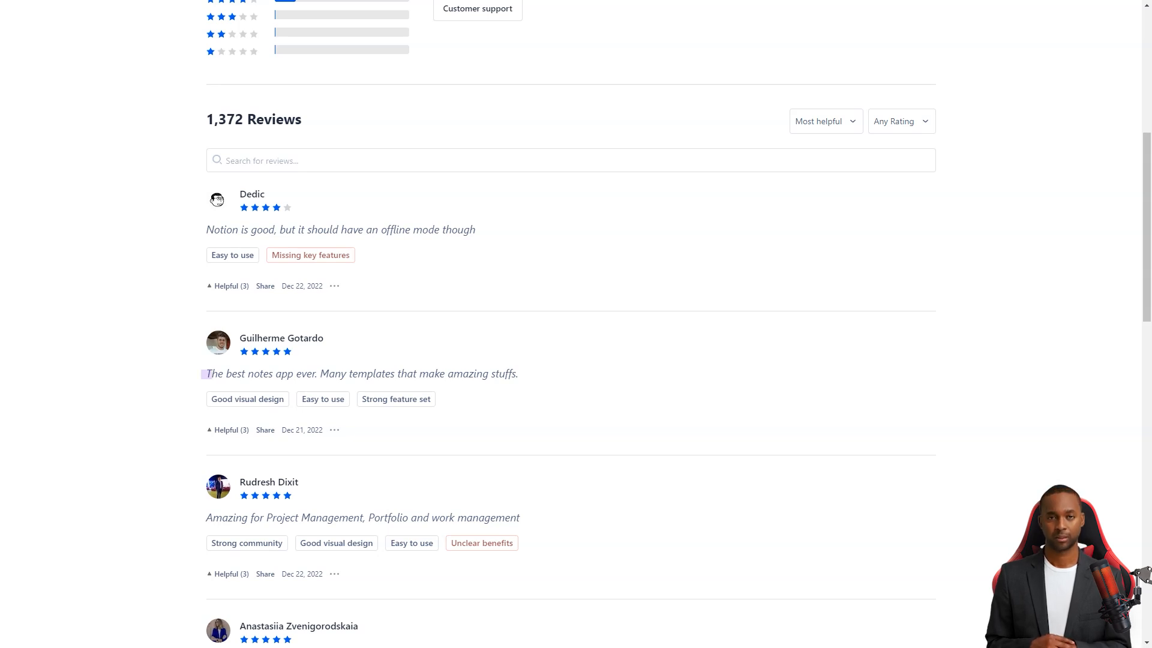
pyautogui.scroll(-3)
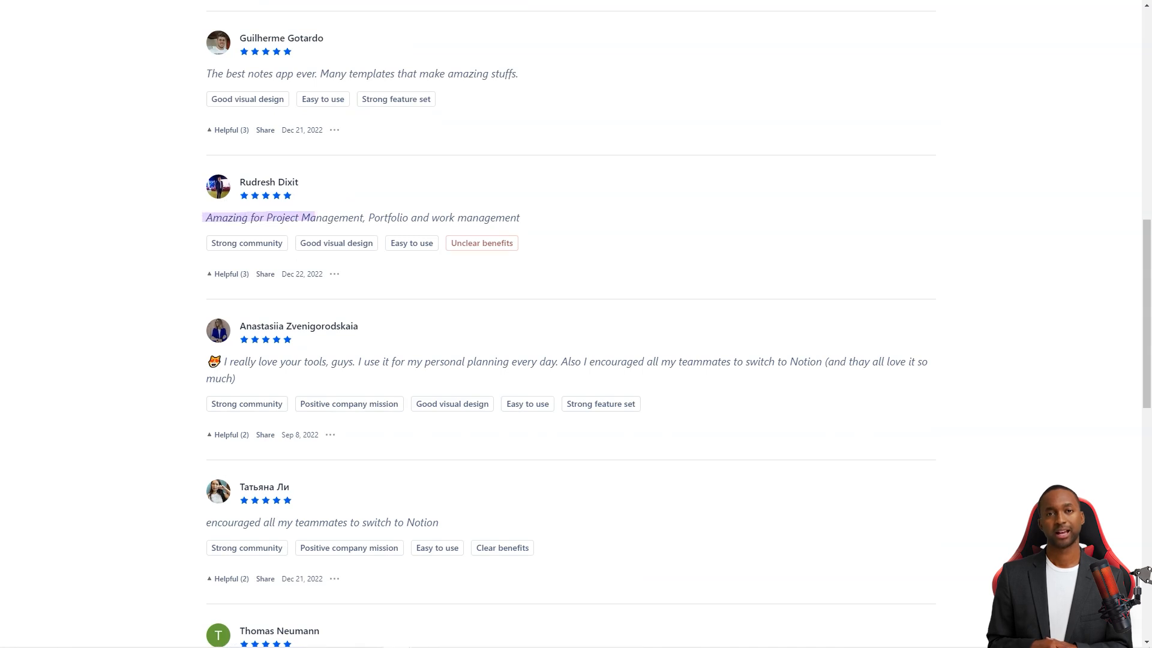
pyautogui.scroll(-3)
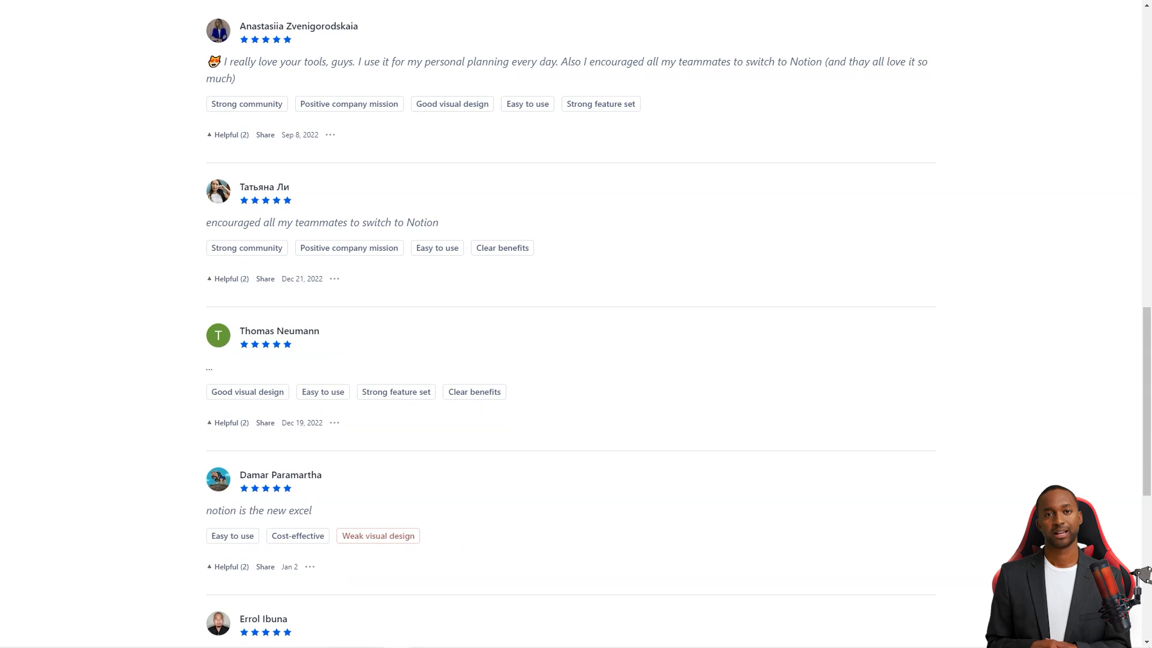
pyautogui.scroll(-3)
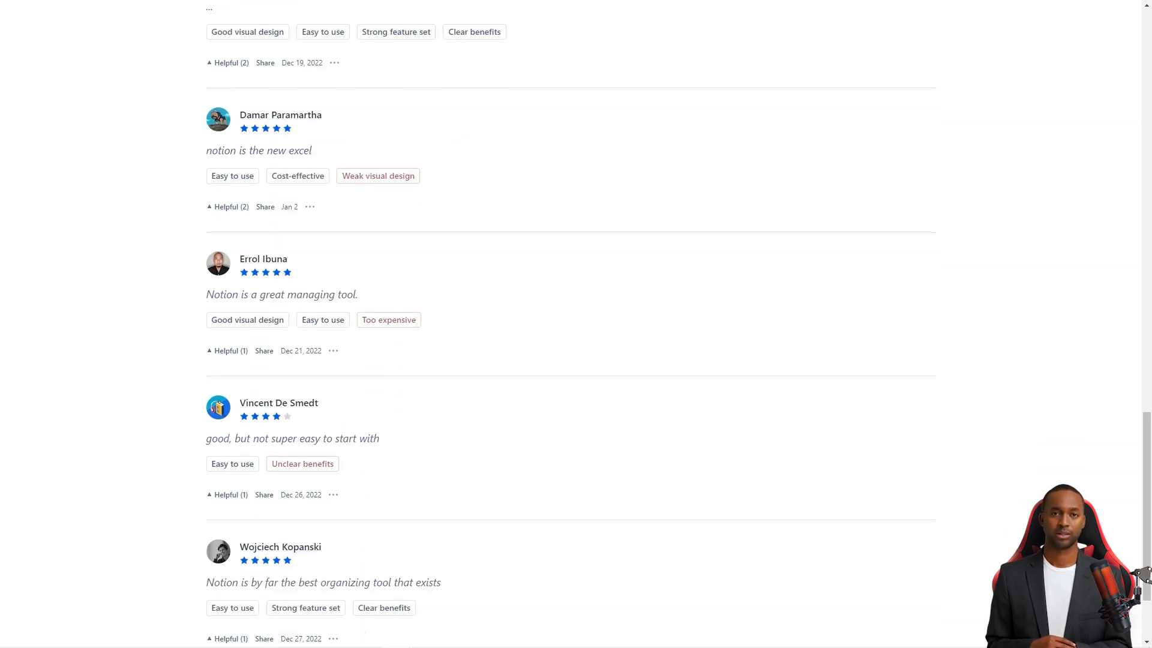
pyautogui.scroll(-3)
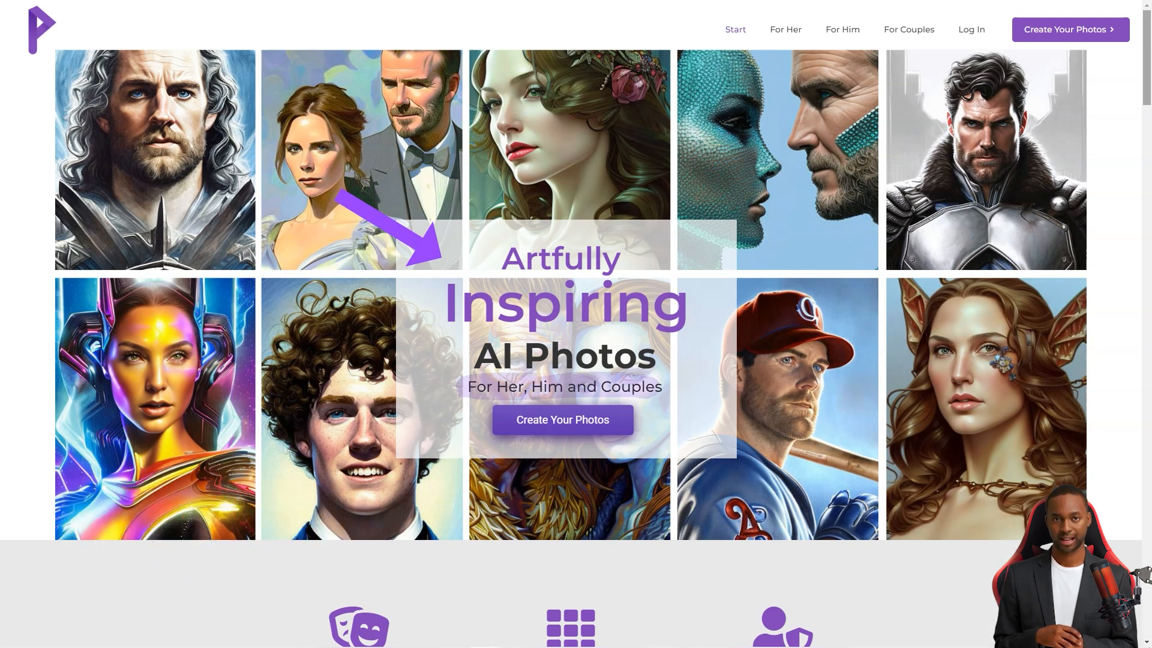
# - Scroll past the AI Photos hero, stats and Packages down to Explore Styles
pyautogui.scroll(-3)
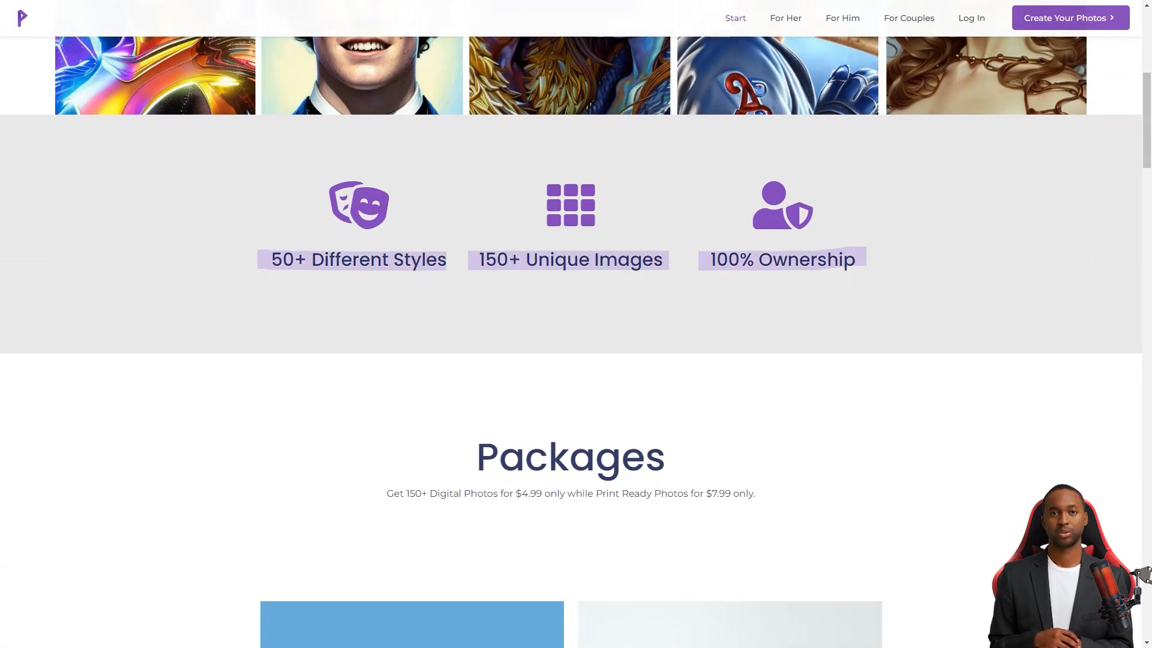
pyautogui.scroll(-3)
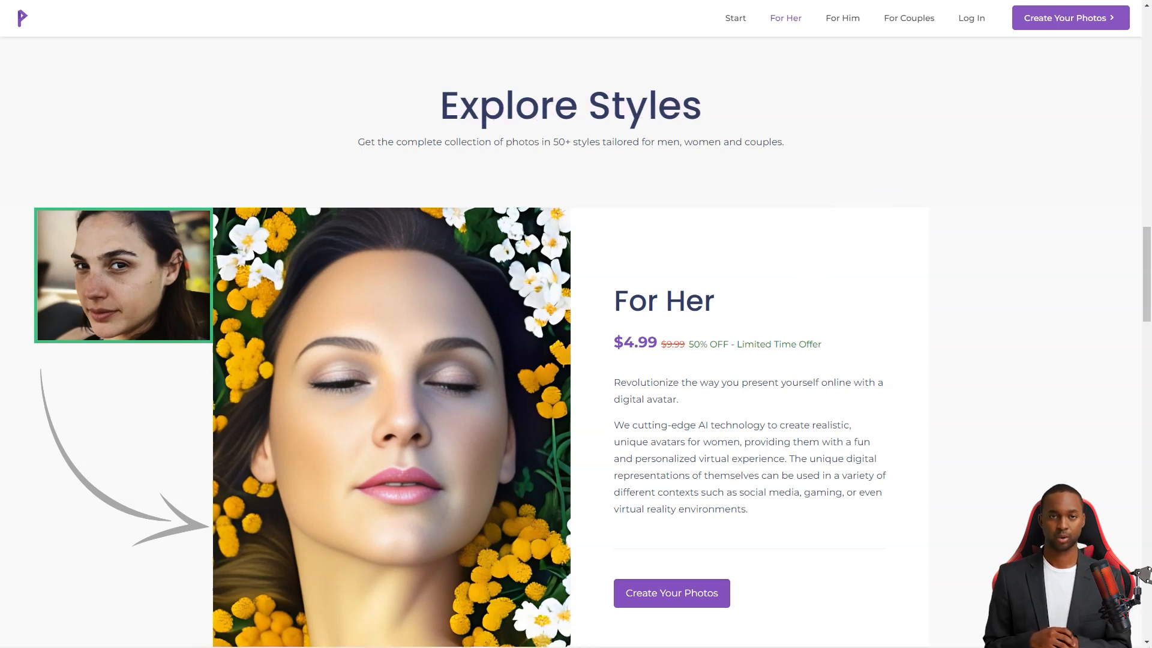
pyautogui.scroll(-3)
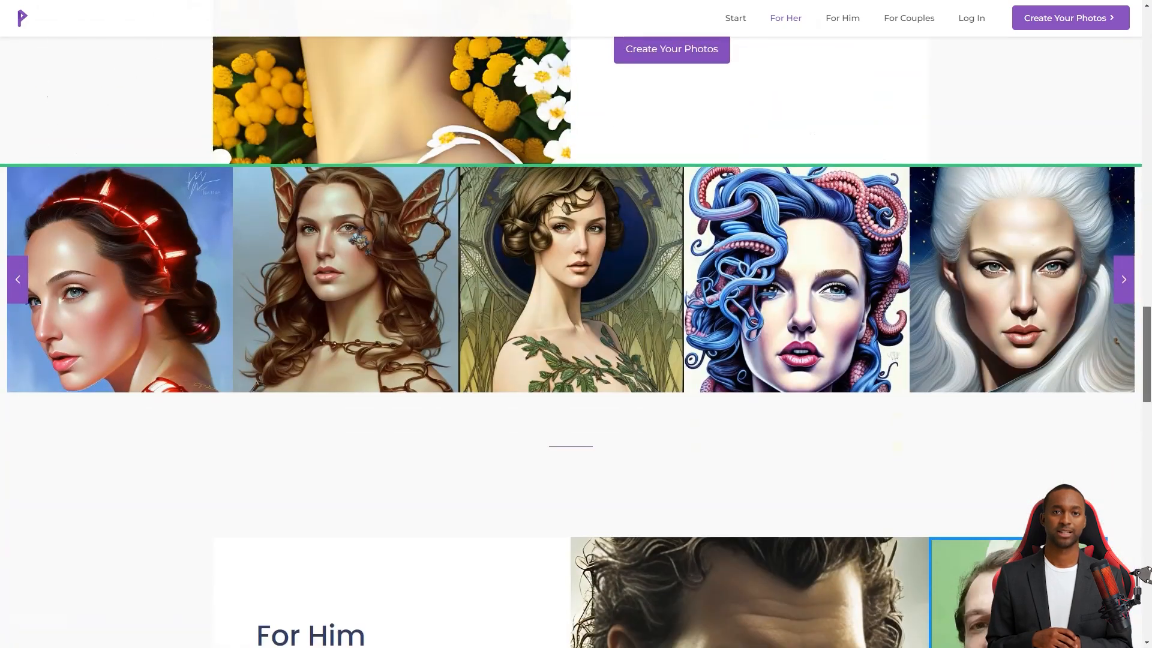
pyautogui.moveTo(570, 278)
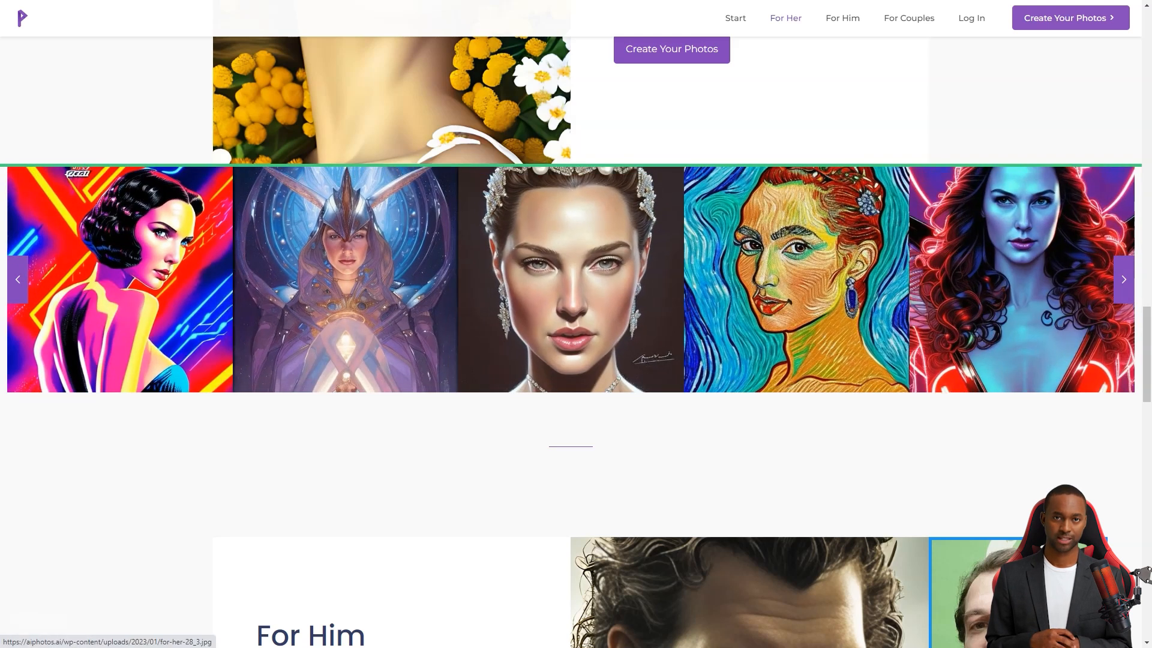
# - Page through the For Her style carousel, then continue to the For Him offer
pyautogui.click(1123, 278)
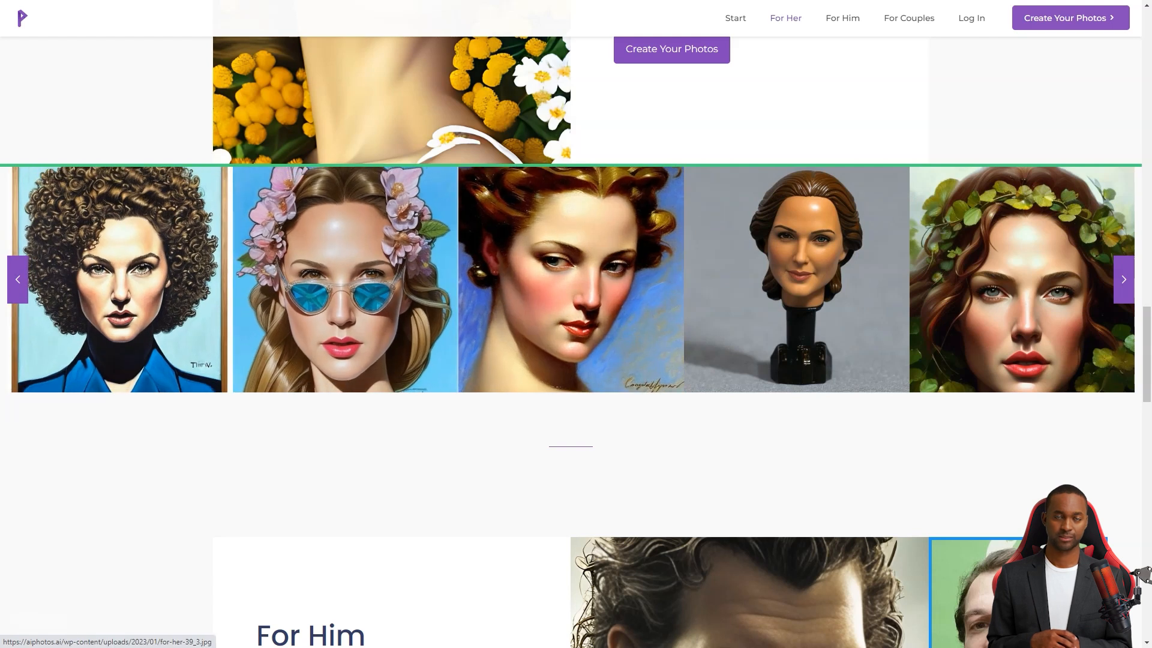
pyautogui.click(1122, 279)
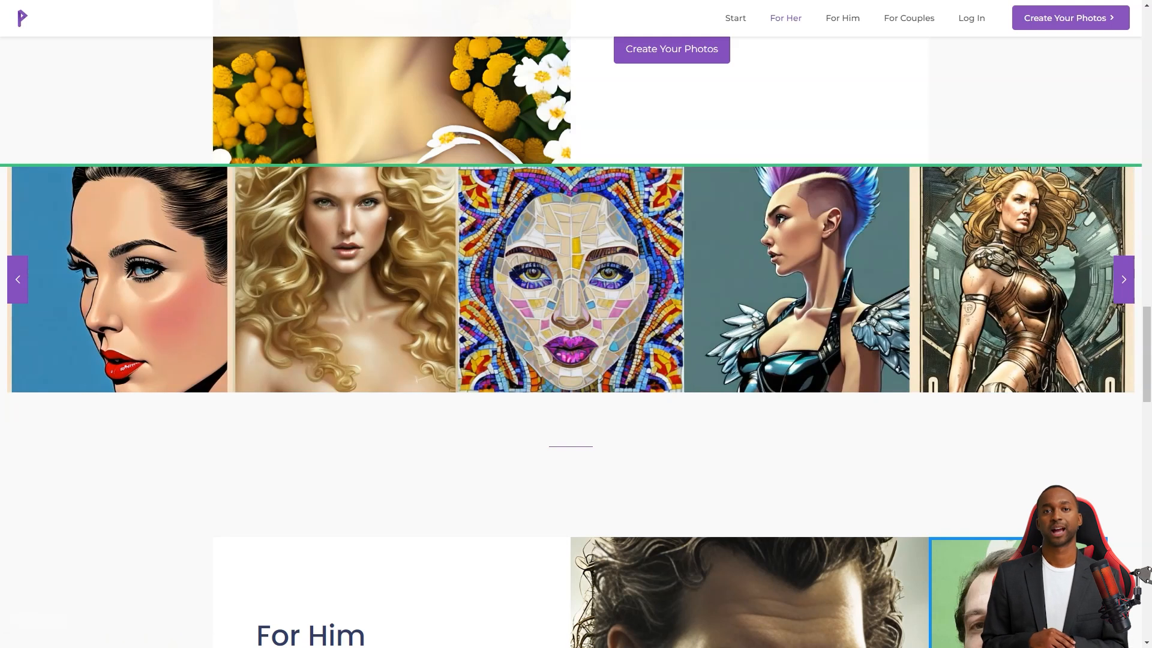
pyautogui.scroll(-3)
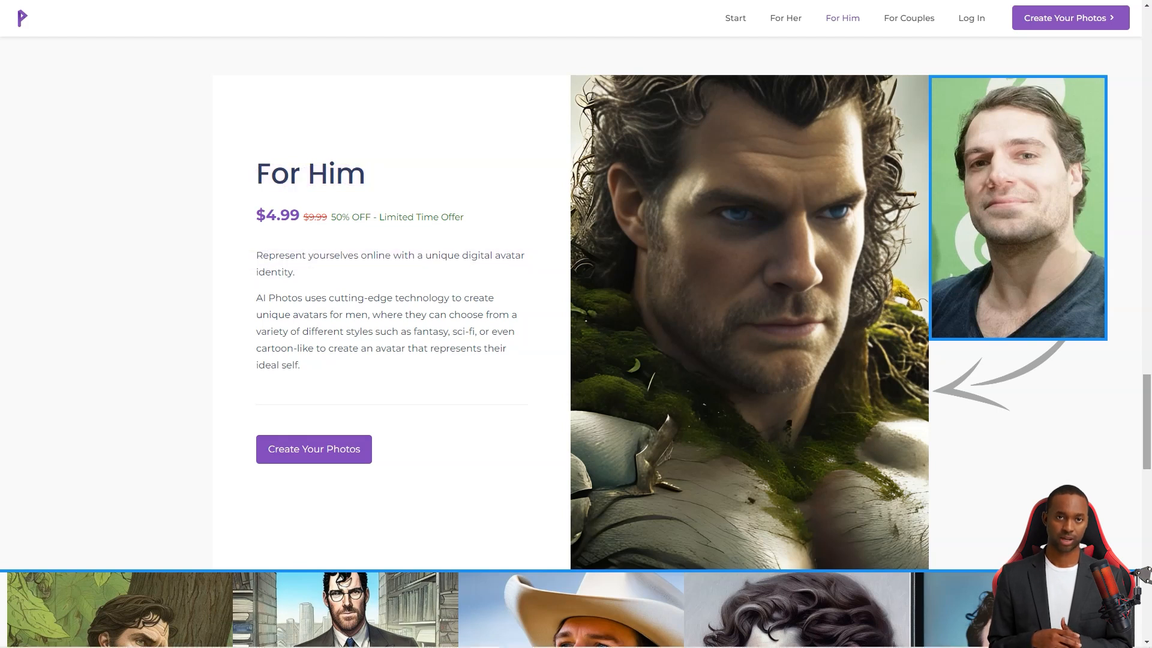
# - Page through the For Him style carousel and scroll on to For Couples
pyautogui.scroll(-3)
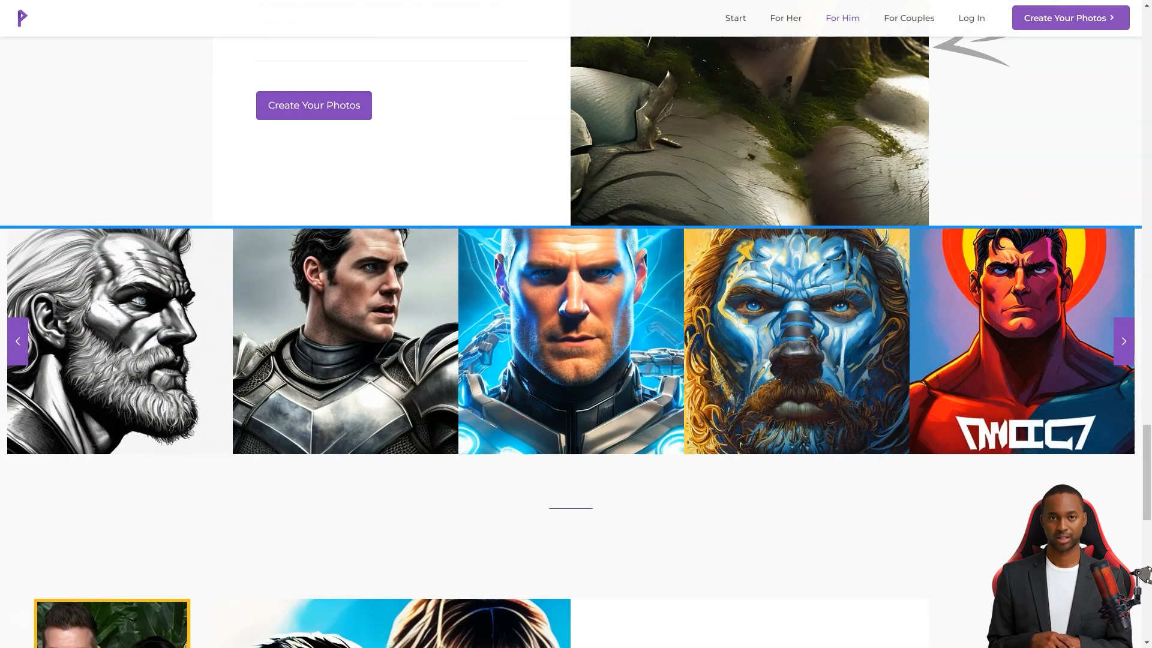
pyautogui.click(1123, 339)
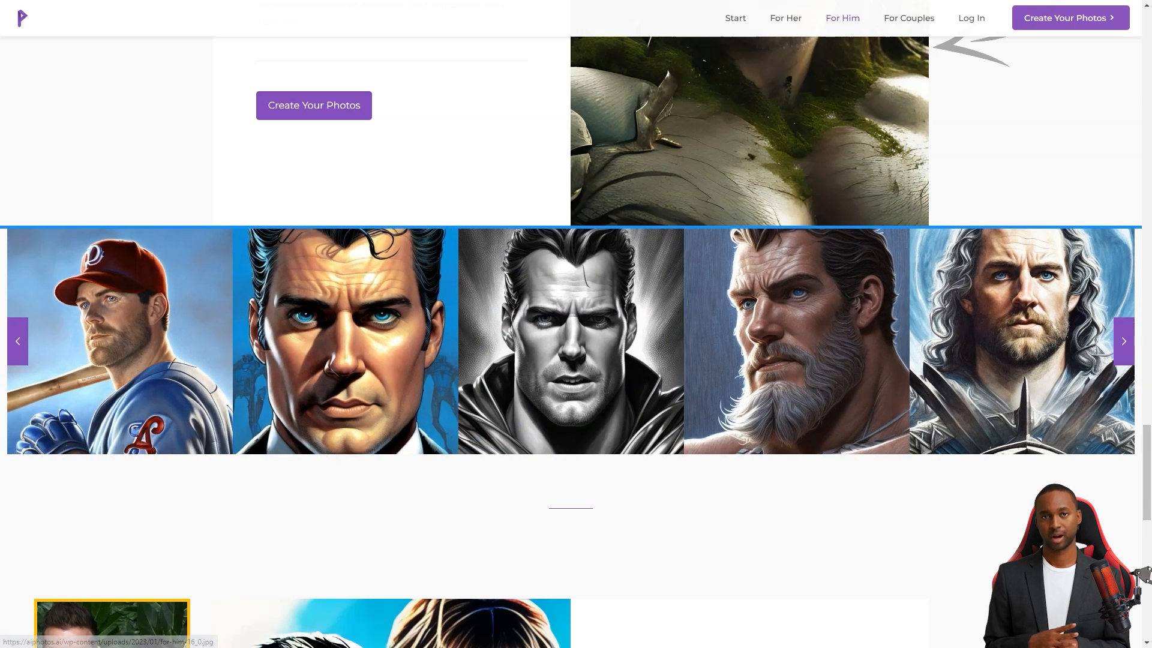
pyautogui.click(1123, 340)
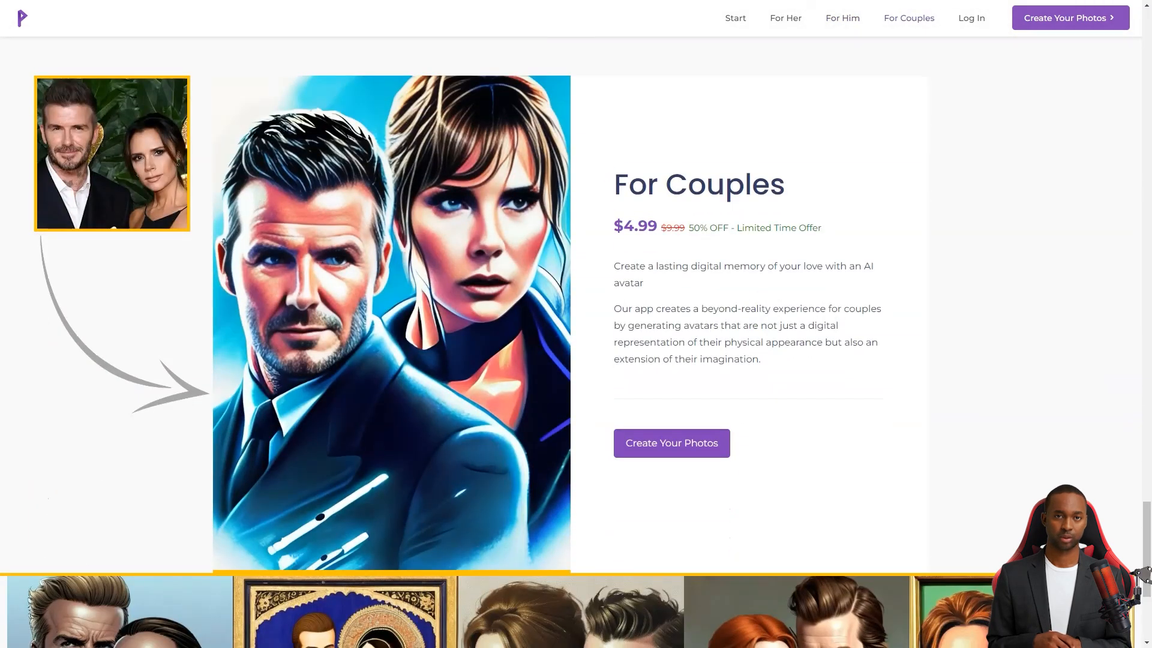
pyautogui.scroll(-3)
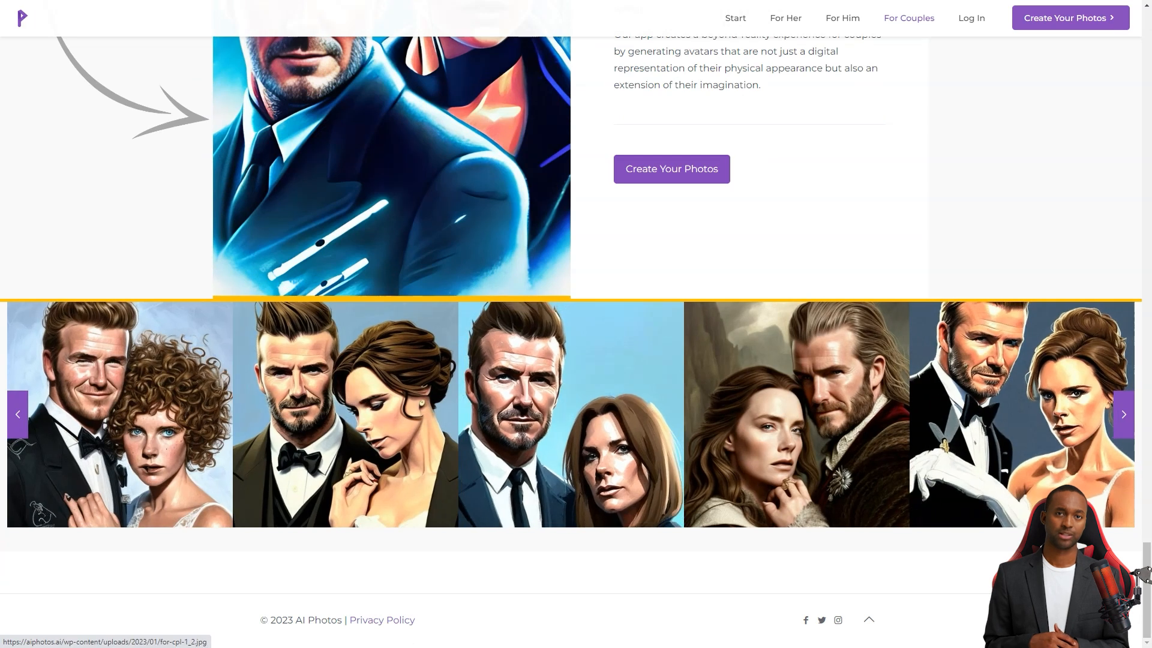
# - Page through four more sets of sample couple portraits in the carousel
pyautogui.click(1123, 414)
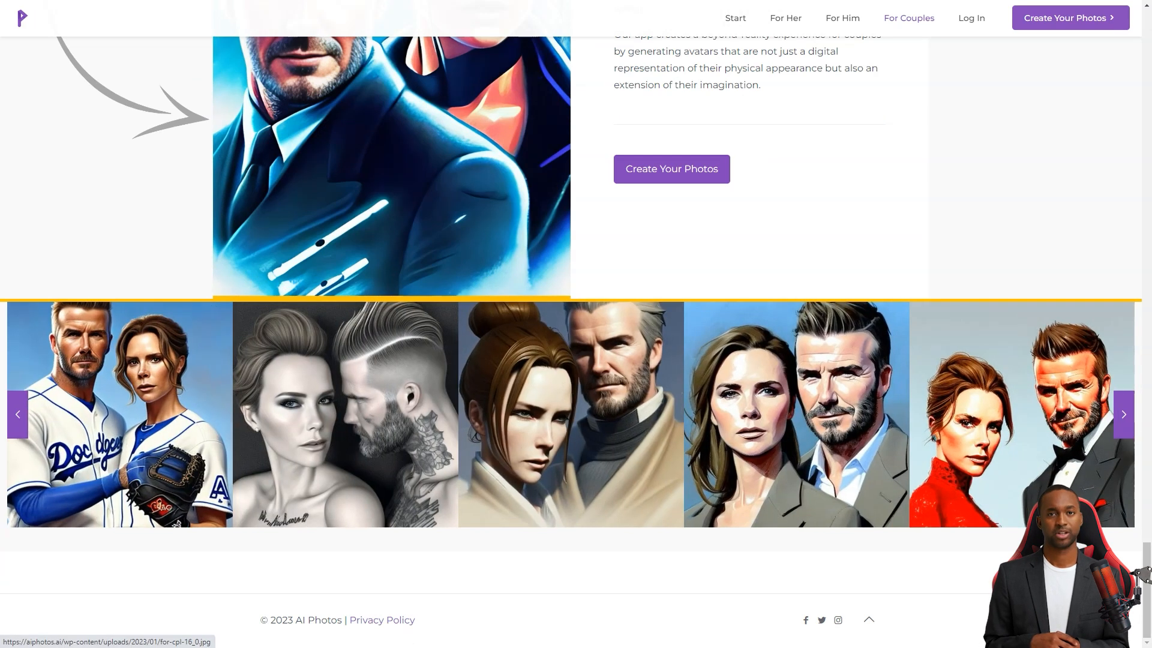
pyautogui.click(1123, 414)
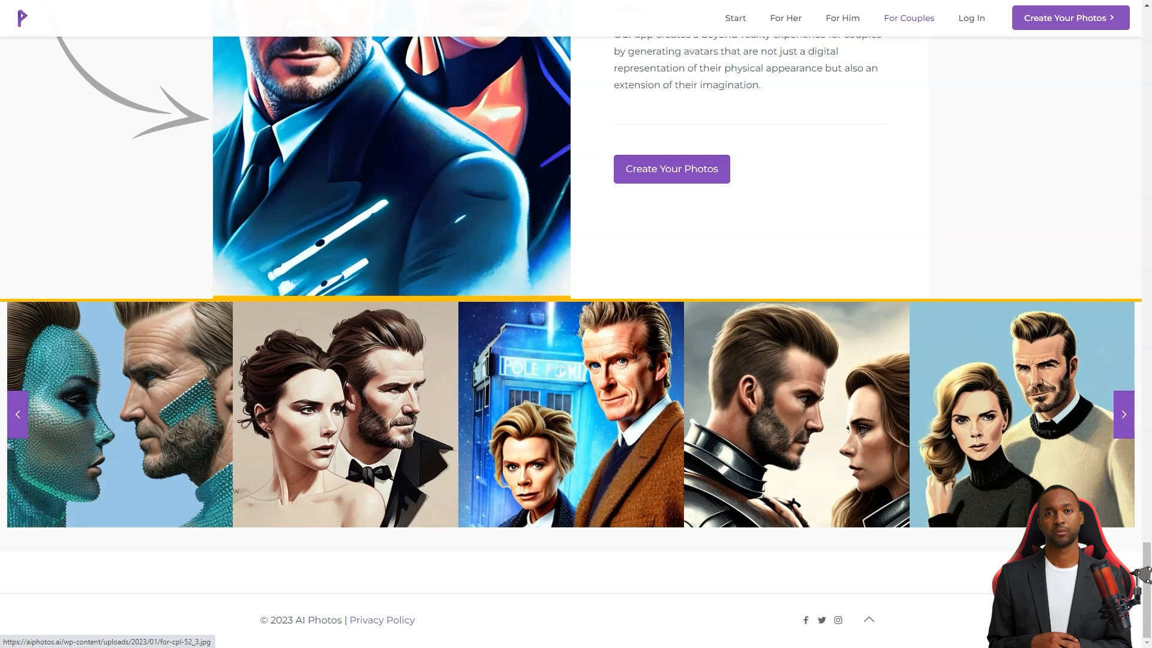
pyautogui.click(1122, 414)
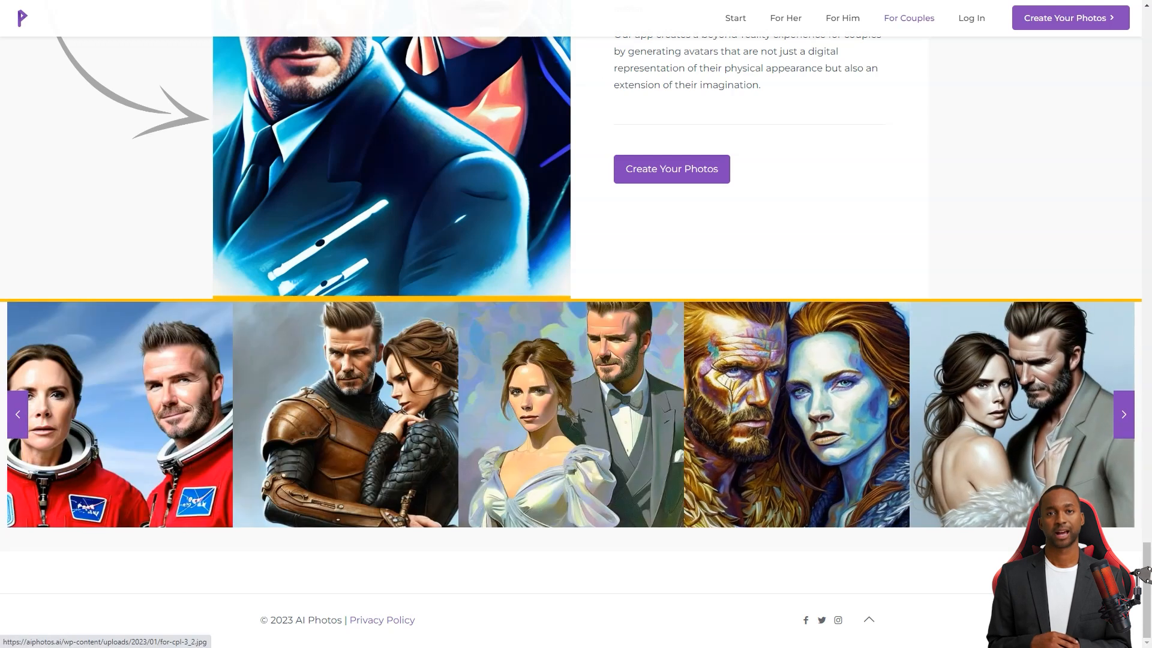
pyautogui.click(1123, 414)
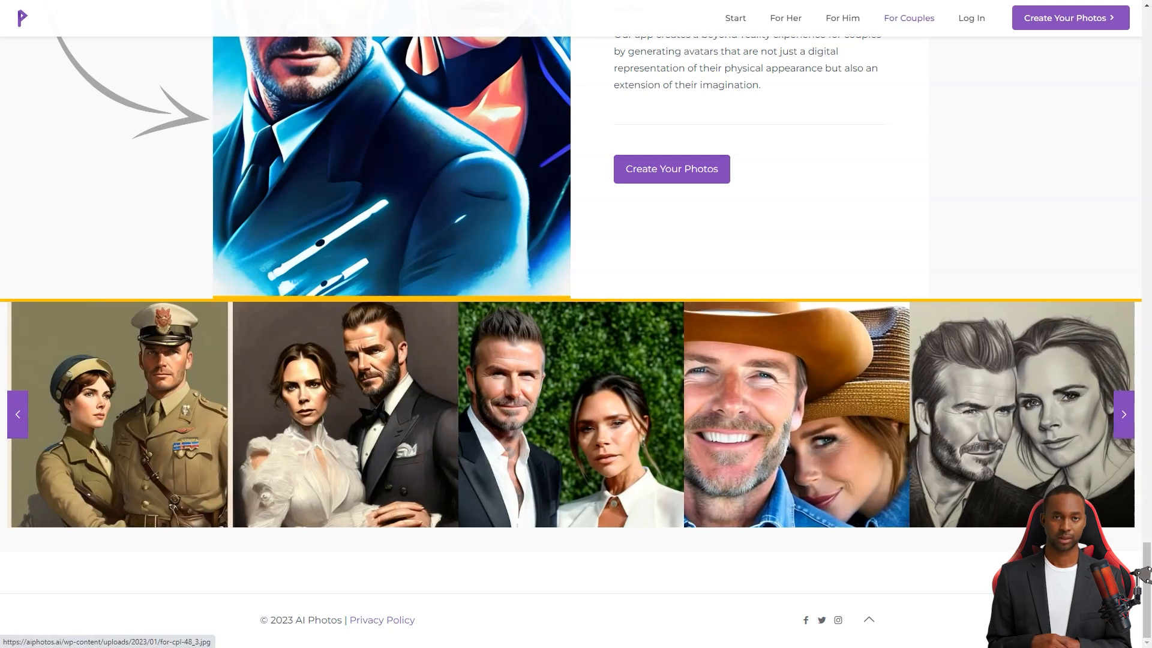
# - Scroll through the What to Expect page of styles and how it works
pyautogui.scroll(-3)
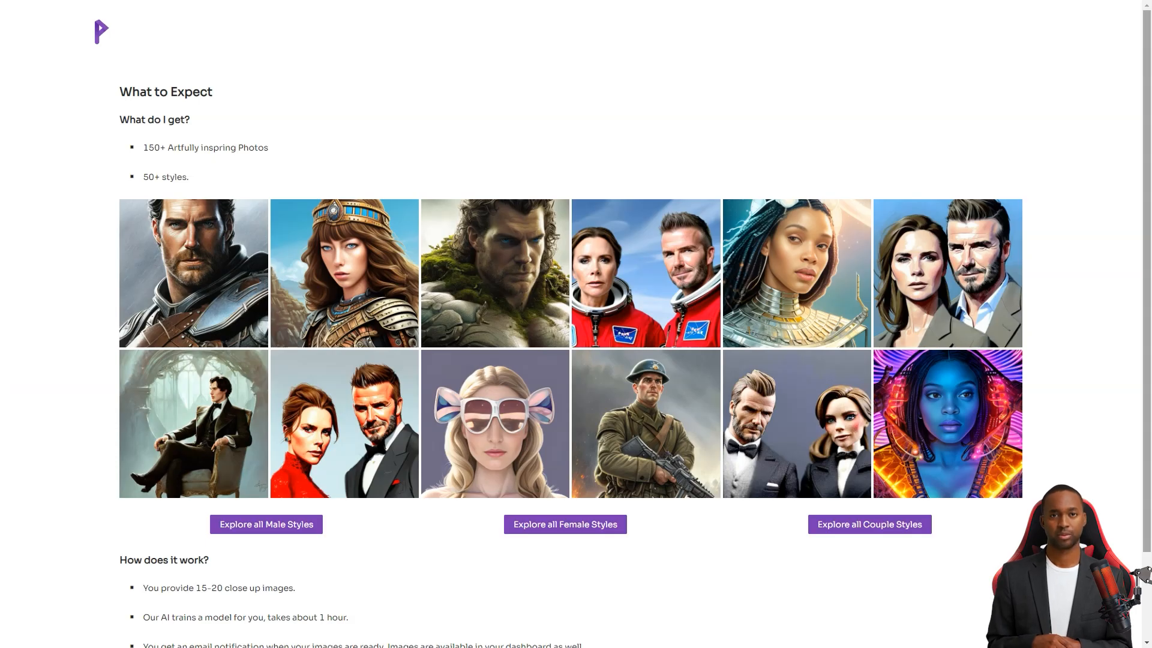
pyautogui.scroll(-3)
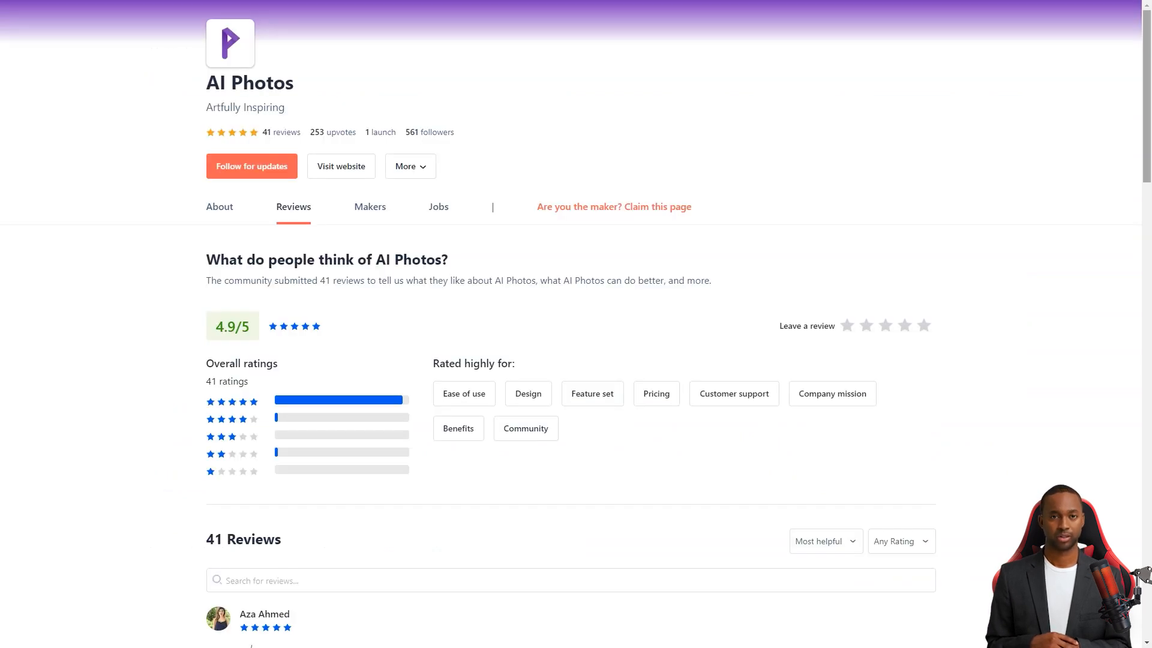
# - Scroll the AI Photos reviews page past the 4.9/5 rating breakdown through the individual reviews
pyautogui.scroll(-3)
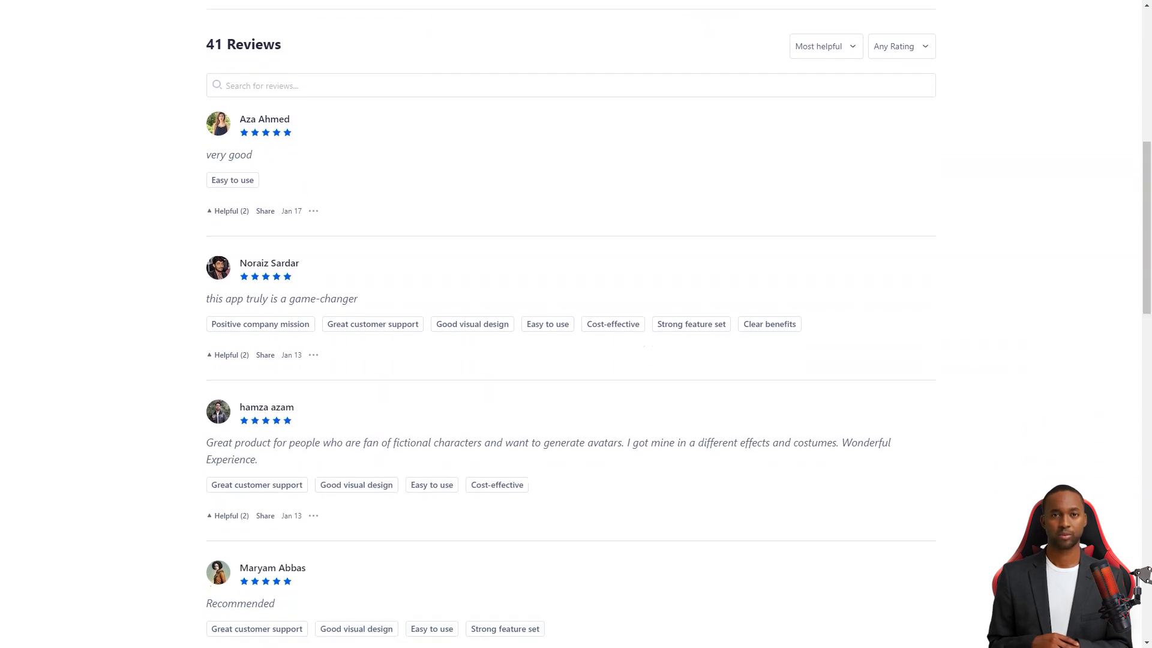
pyautogui.doubleClick(228, 154)
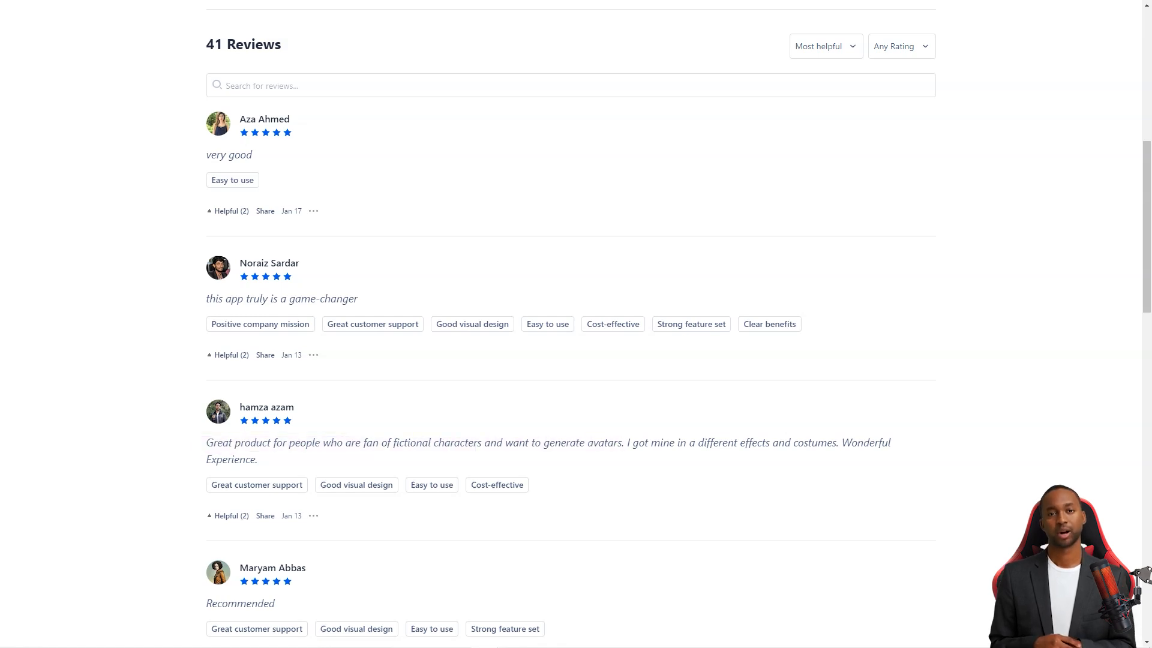
pyautogui.scroll(-3)
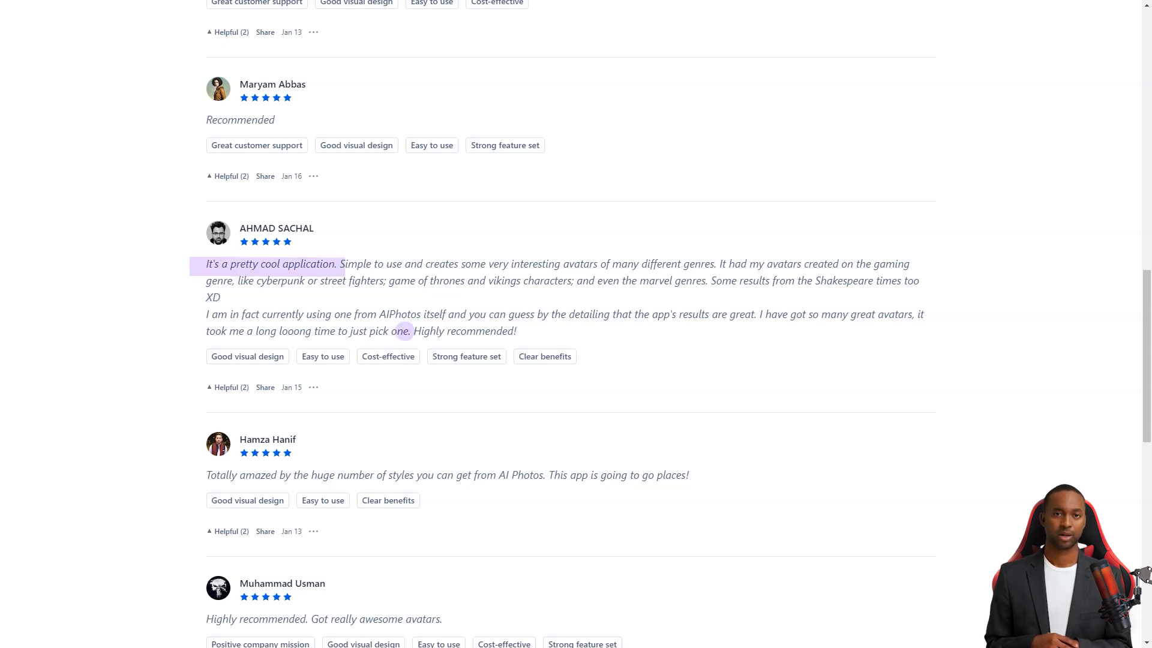
pyautogui.scroll(-3)
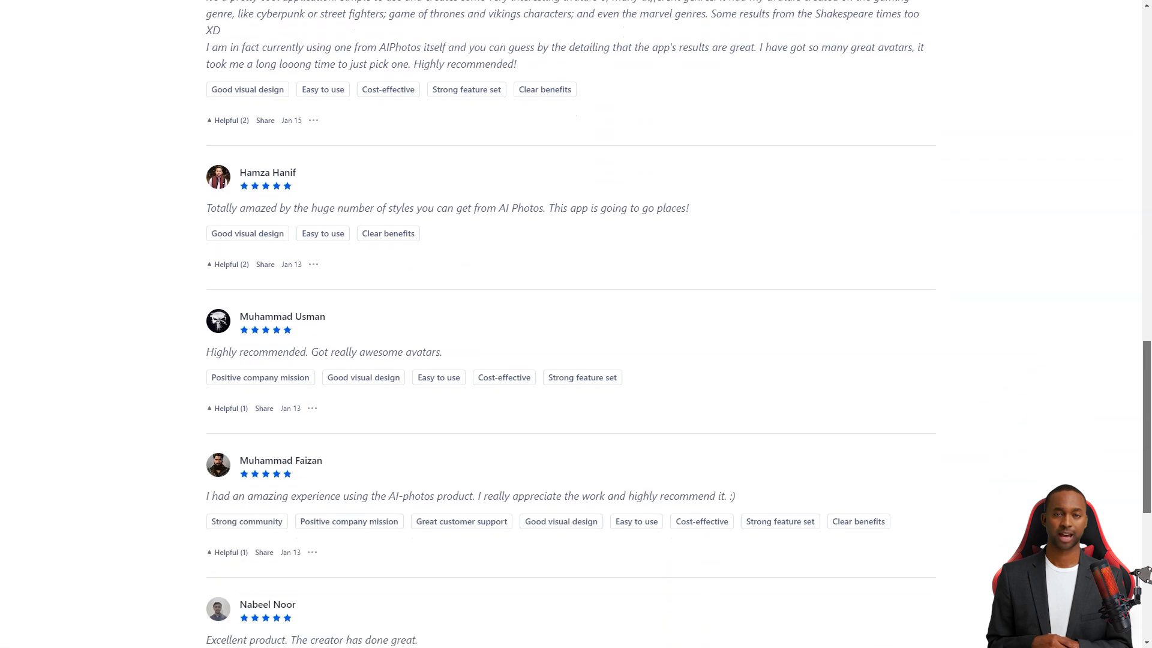
pyautogui.scroll(-3)
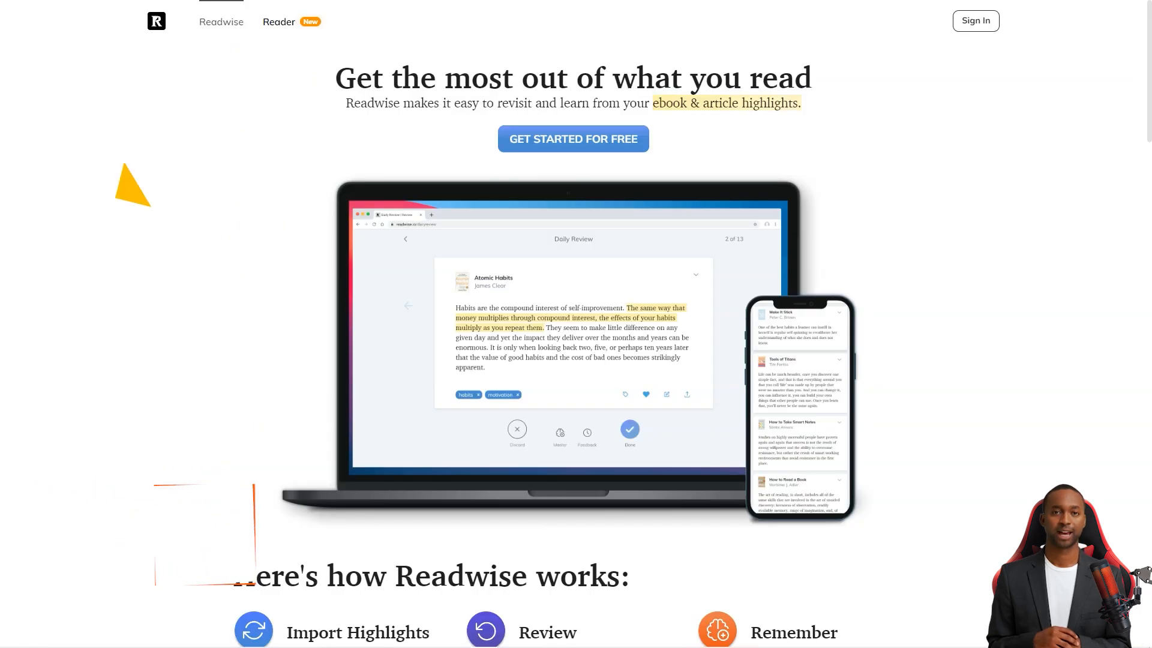
# - Scroll the Readwise homepage past How Readwise works, user tweets and the highlight features
pyautogui.scroll(-3)
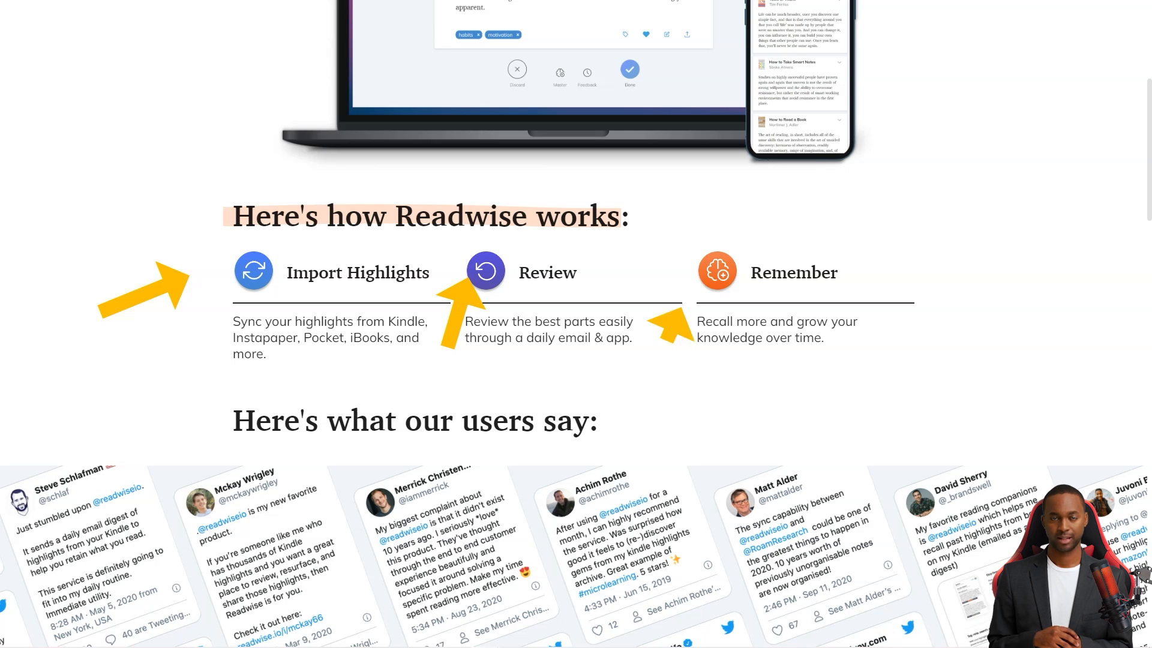
pyautogui.scroll(-3)
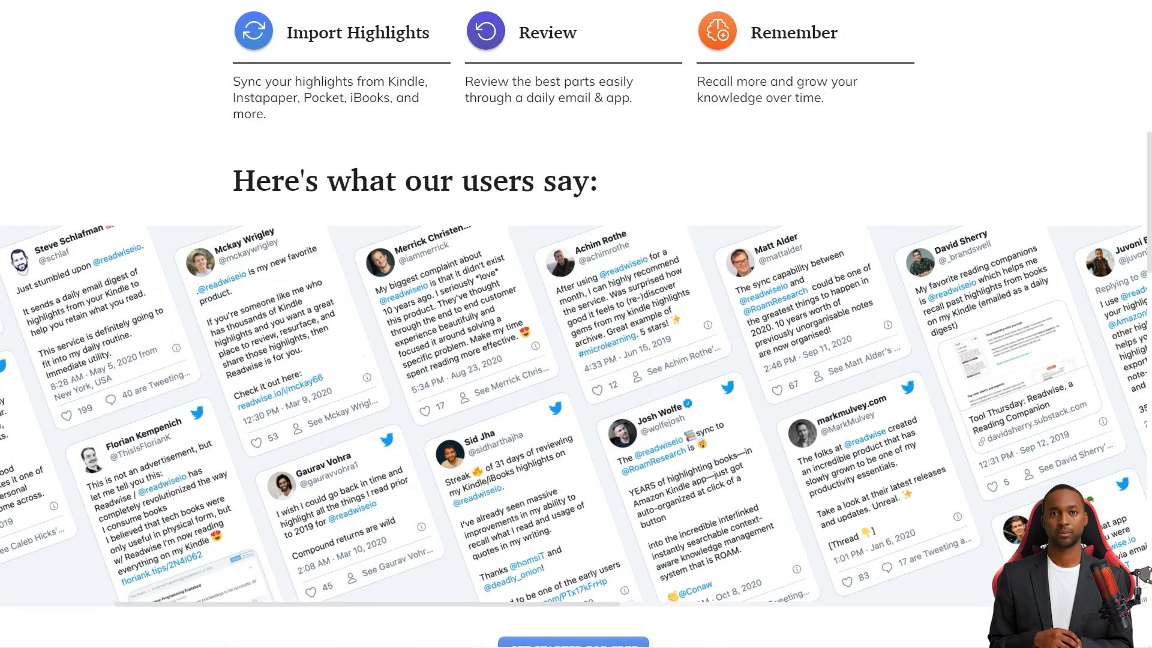
pyautogui.scroll(-3)
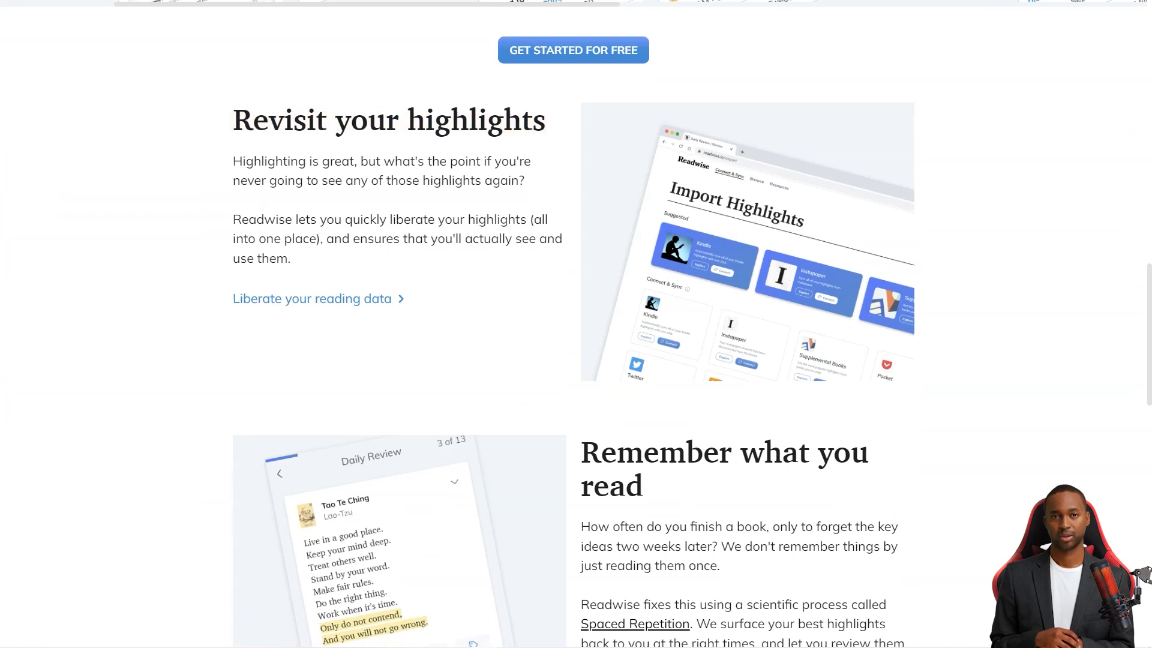
pyautogui.scroll(-3)
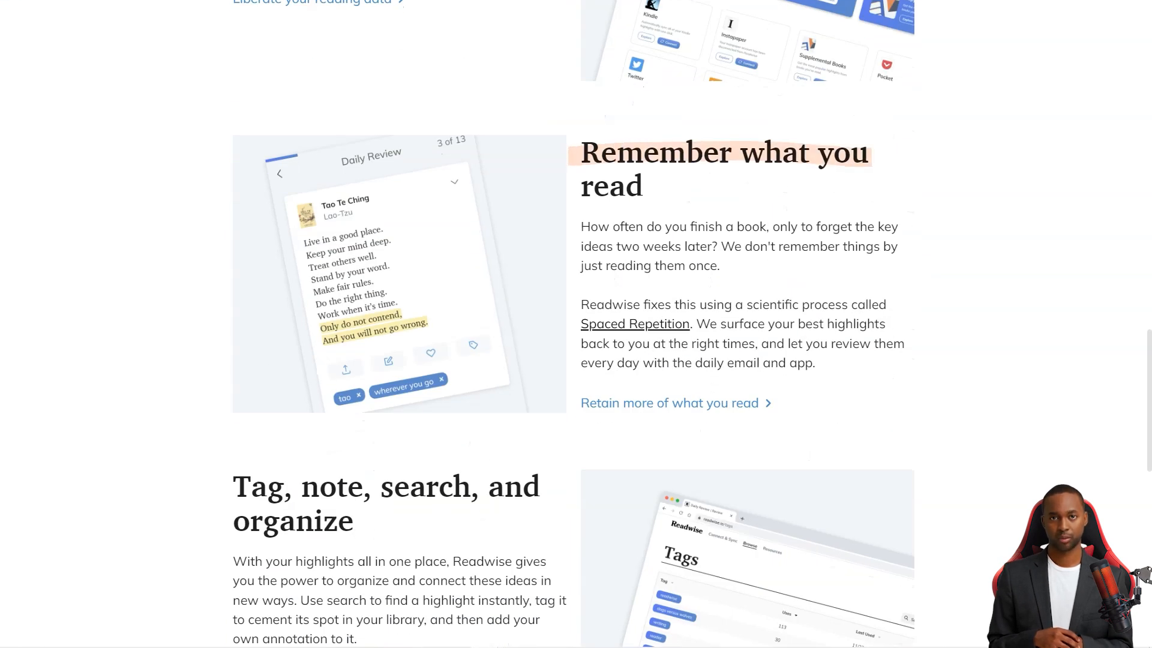
pyautogui.scroll(-3)
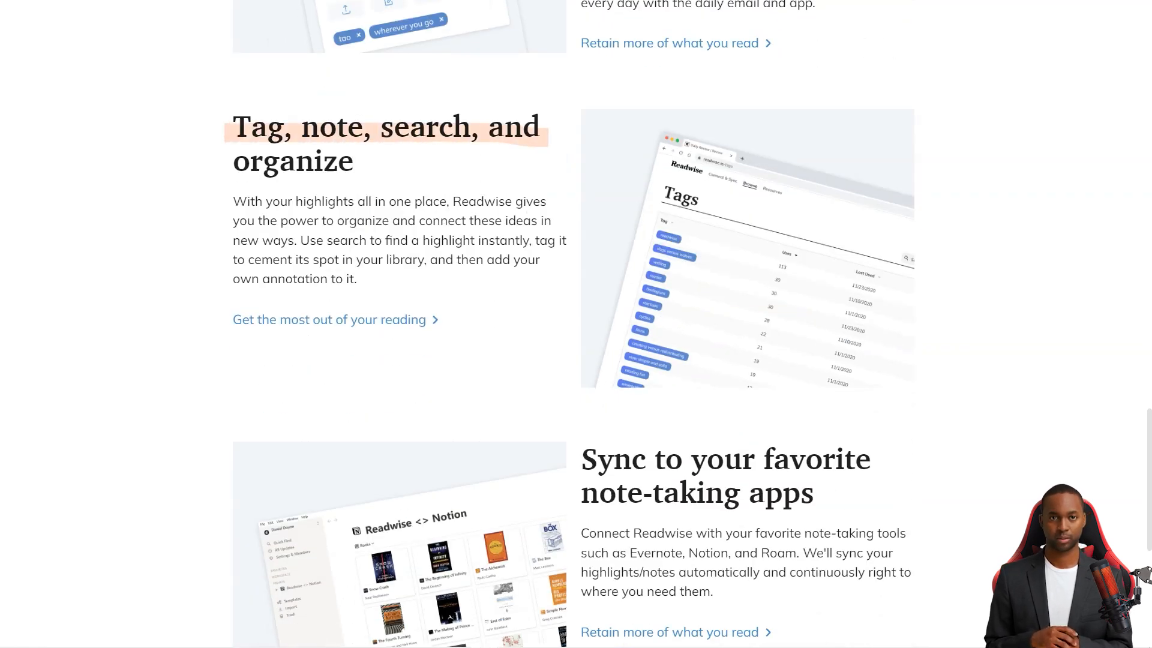
pyautogui.scroll(-3)
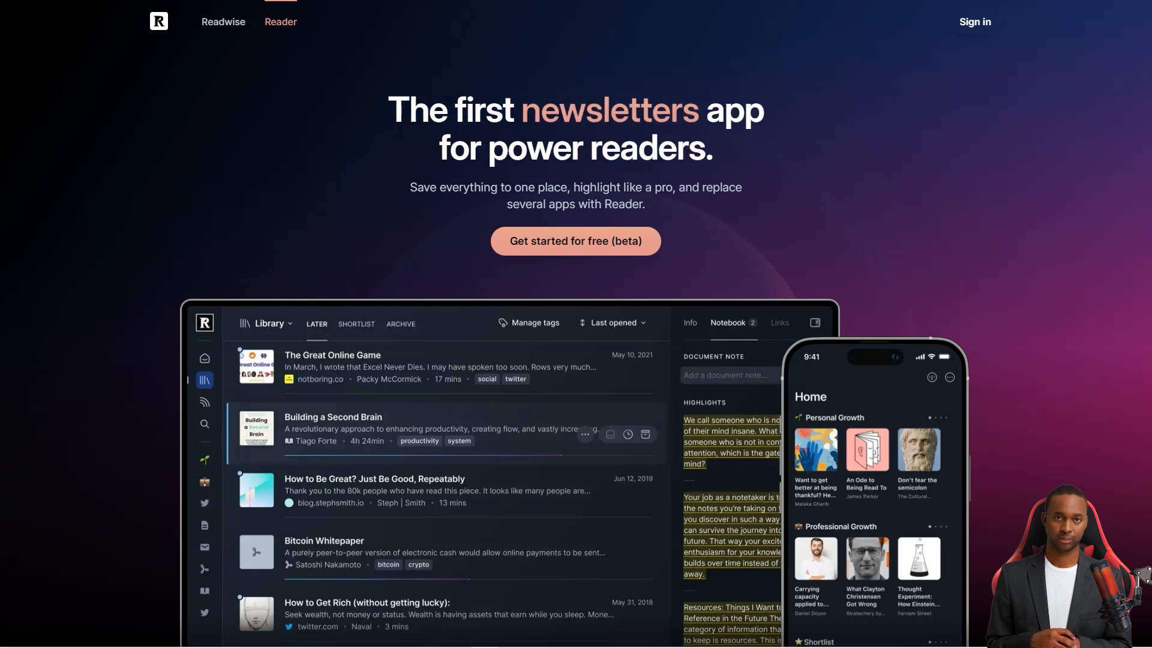
# - Scroll through Reader's highlighting section, testimonials, Ghostreader and search feature grid
pyautogui.scroll(-3)
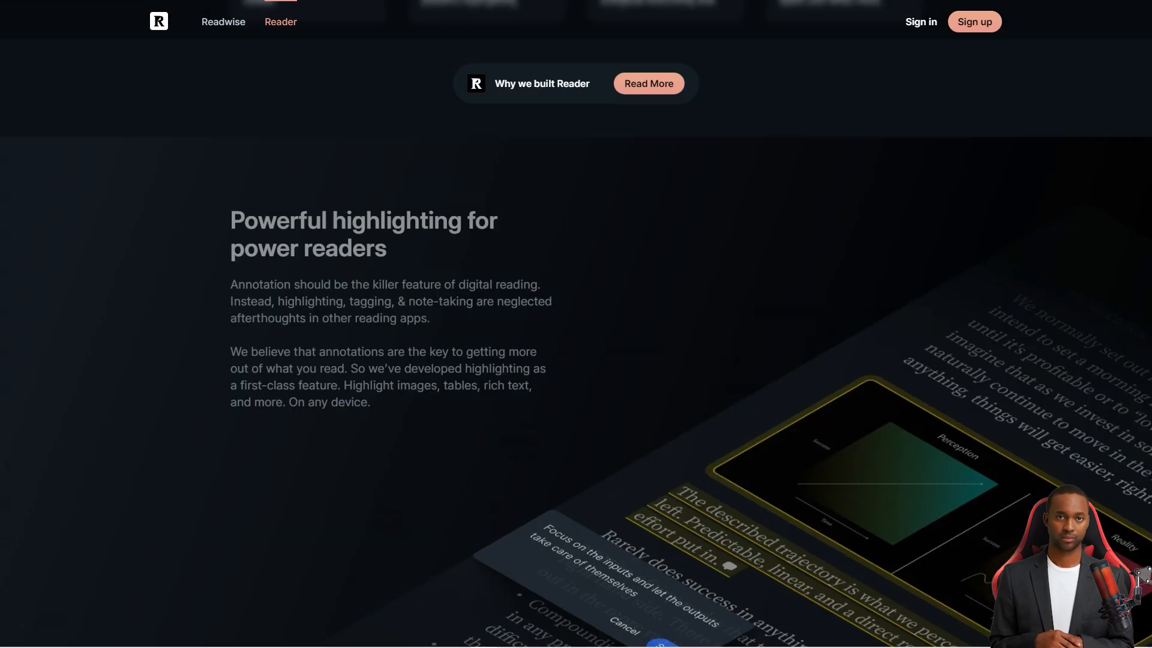
pyautogui.scroll(-3)
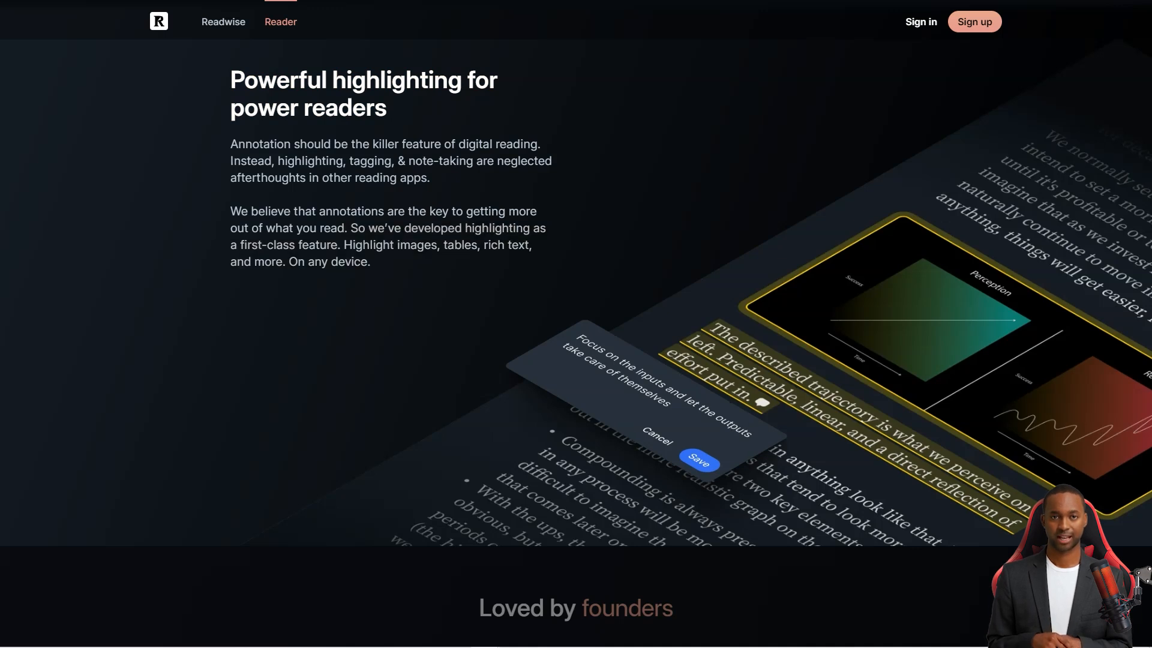
pyautogui.scroll(-3)
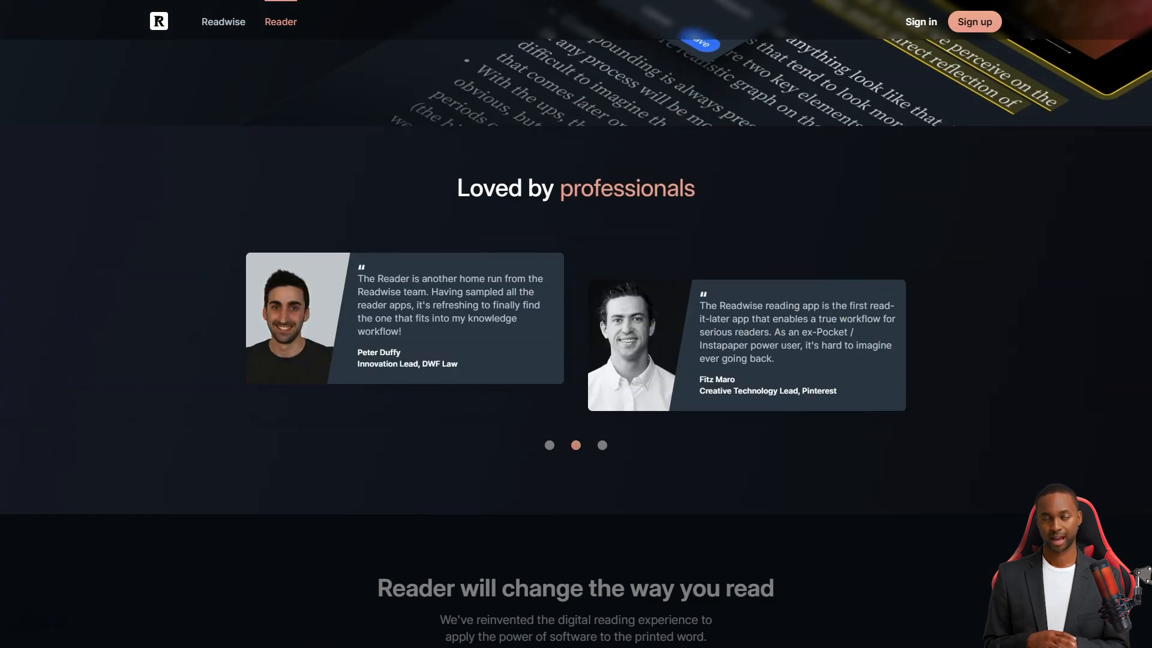
pyautogui.scroll(-3)
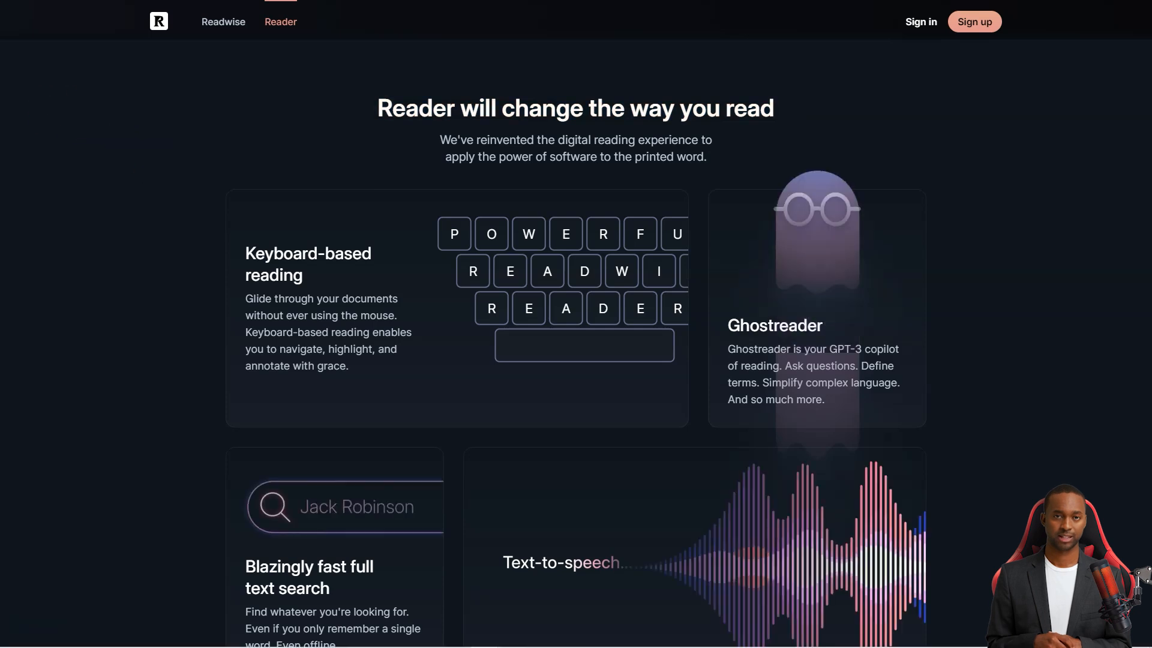
pyautogui.scroll(-3)
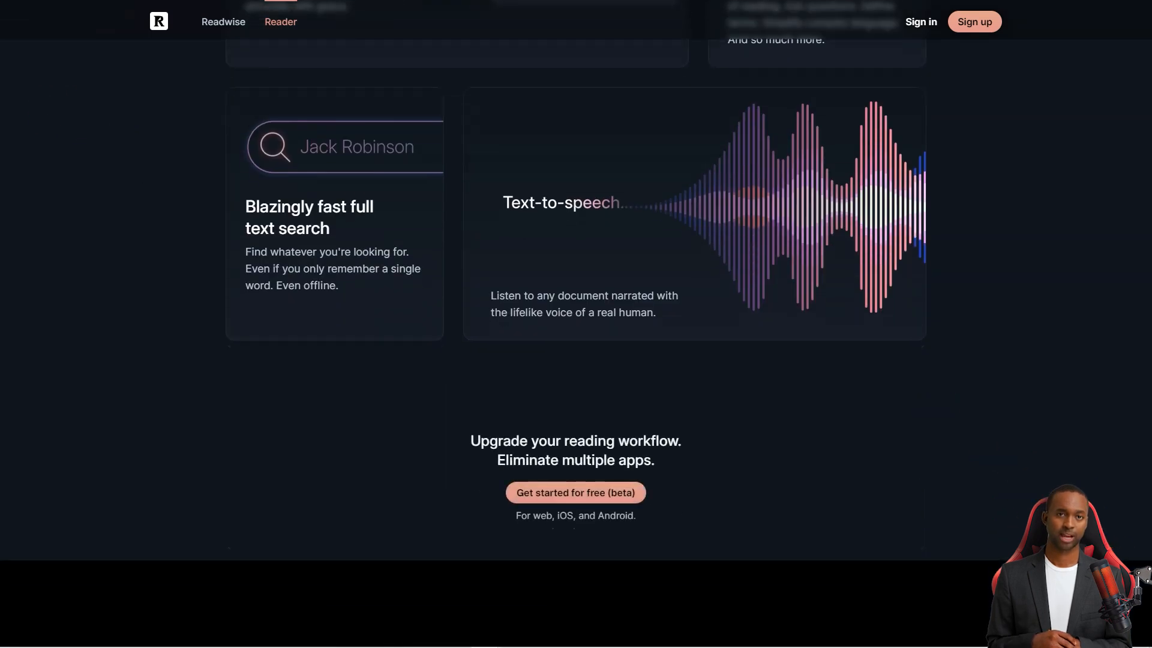
pyautogui.scroll(-3)
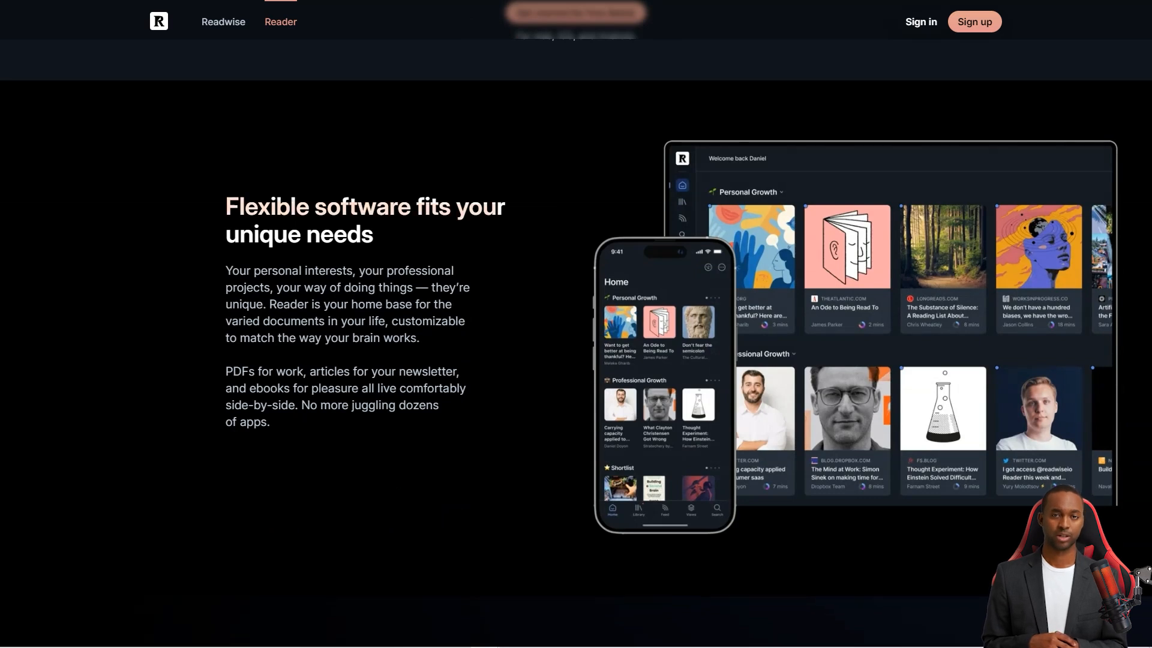
# - Continue past the tool integrations, Read anywhere syncing and testimonials to the page end
pyautogui.scroll(-3)
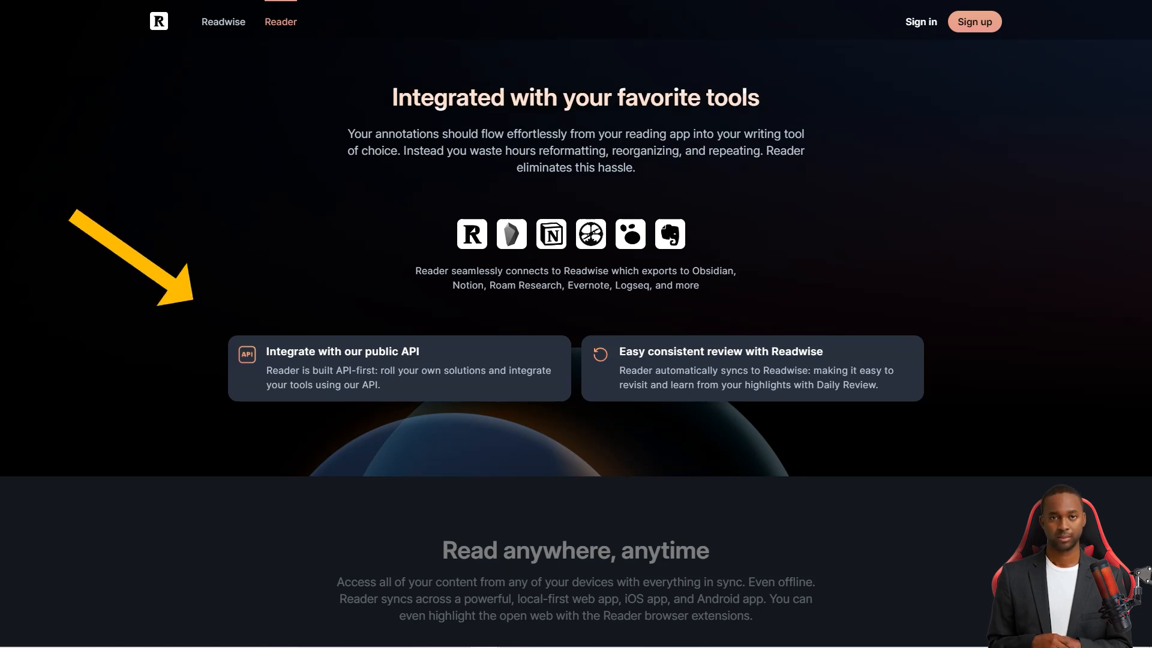
pyautogui.scroll(-3)
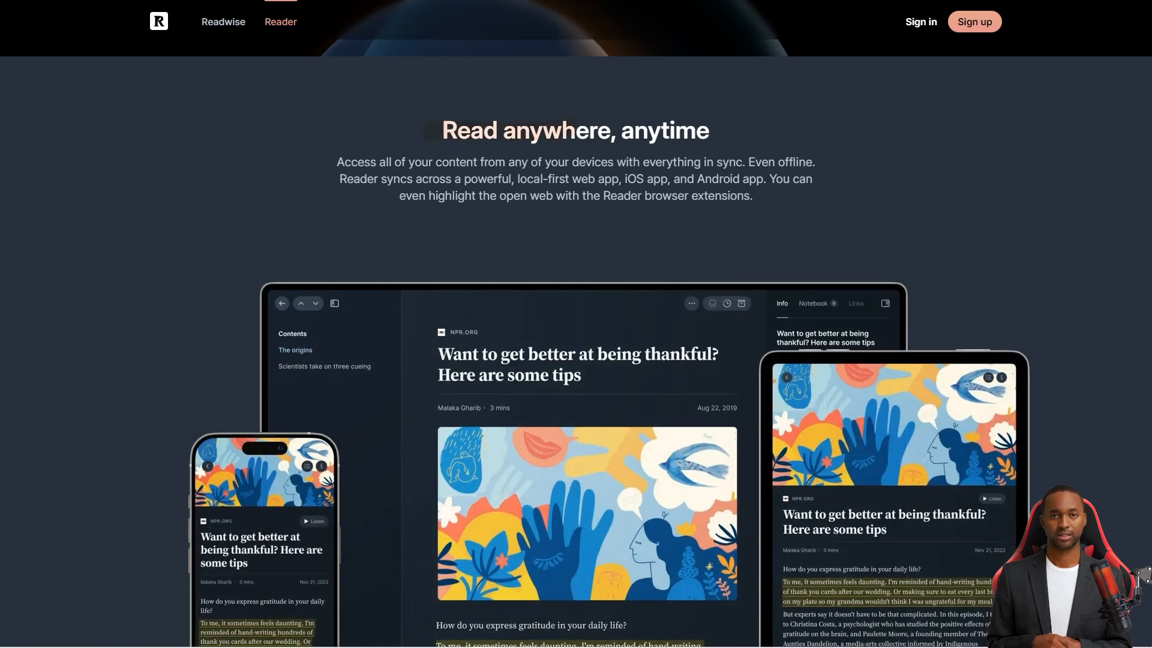
pyautogui.scroll(-3)
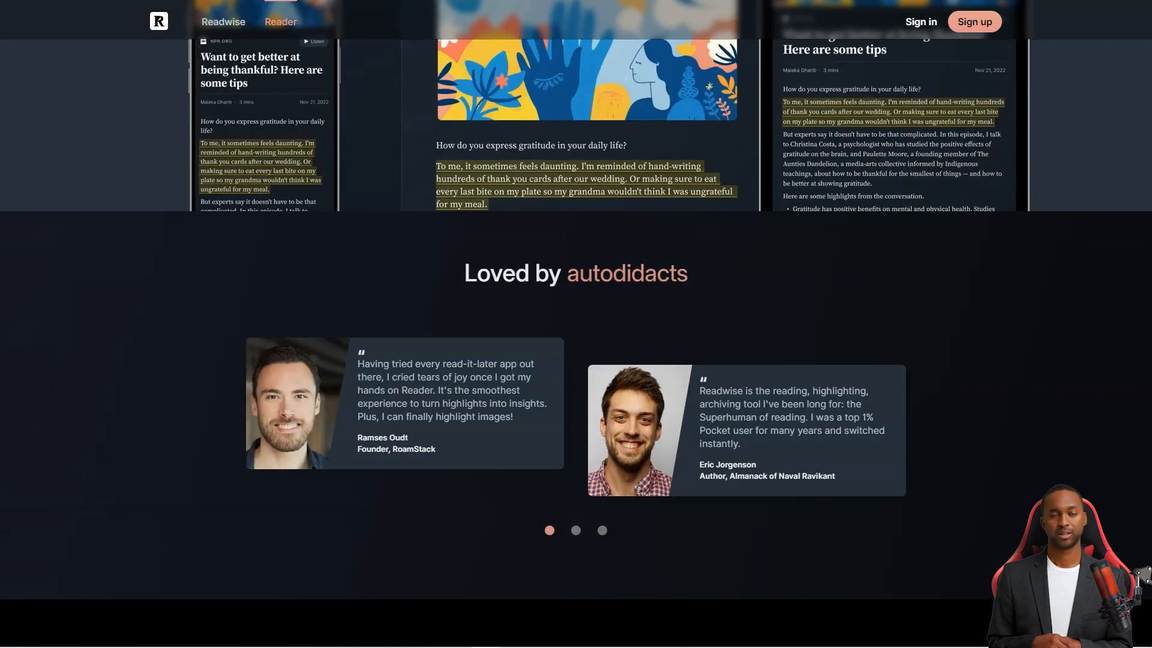
pyautogui.scroll(-3)
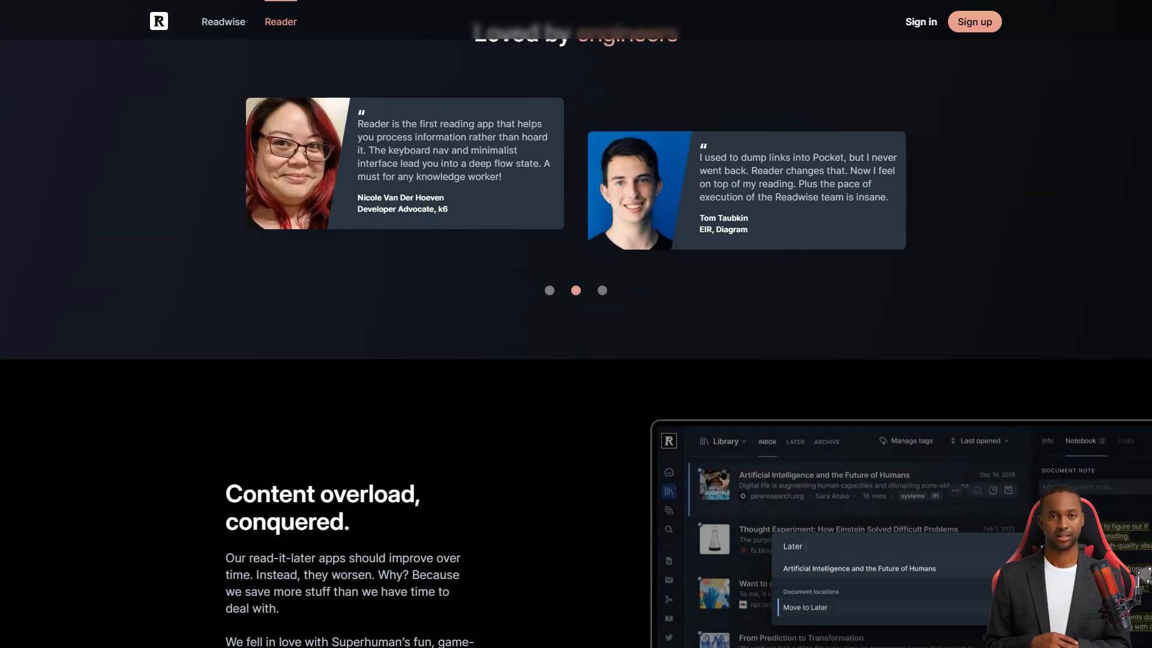
pyautogui.scroll(-3)
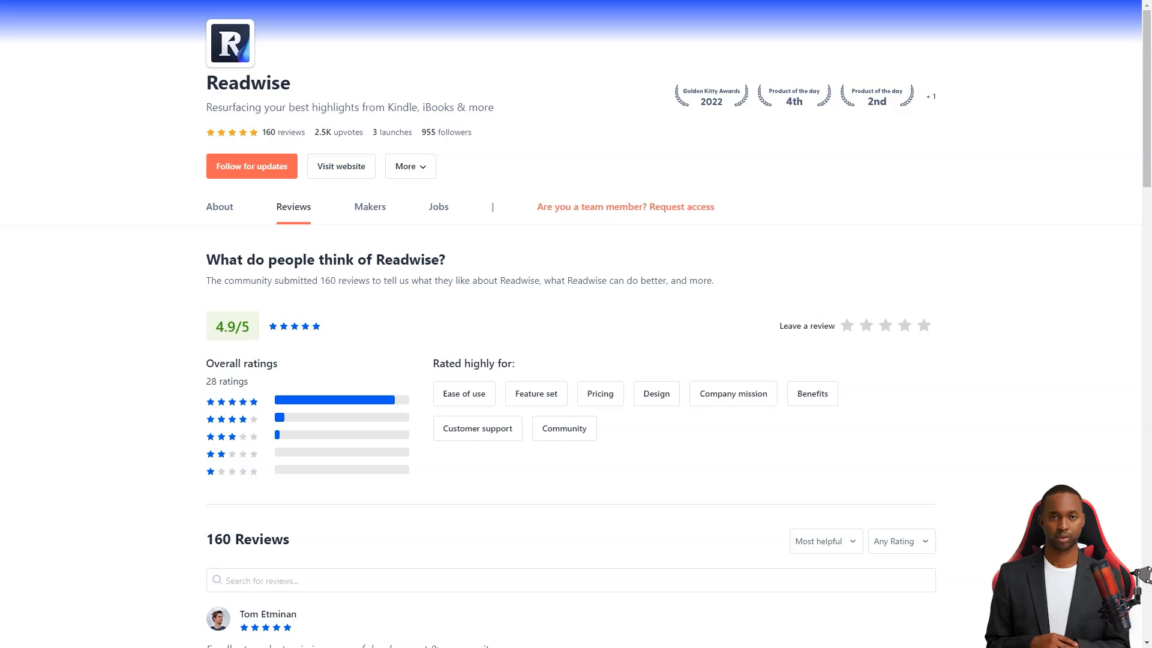
# - Scroll down Readwise's 160 Product Hunt reviews past the five-star ones to a four-star review
pyautogui.scroll(-3)
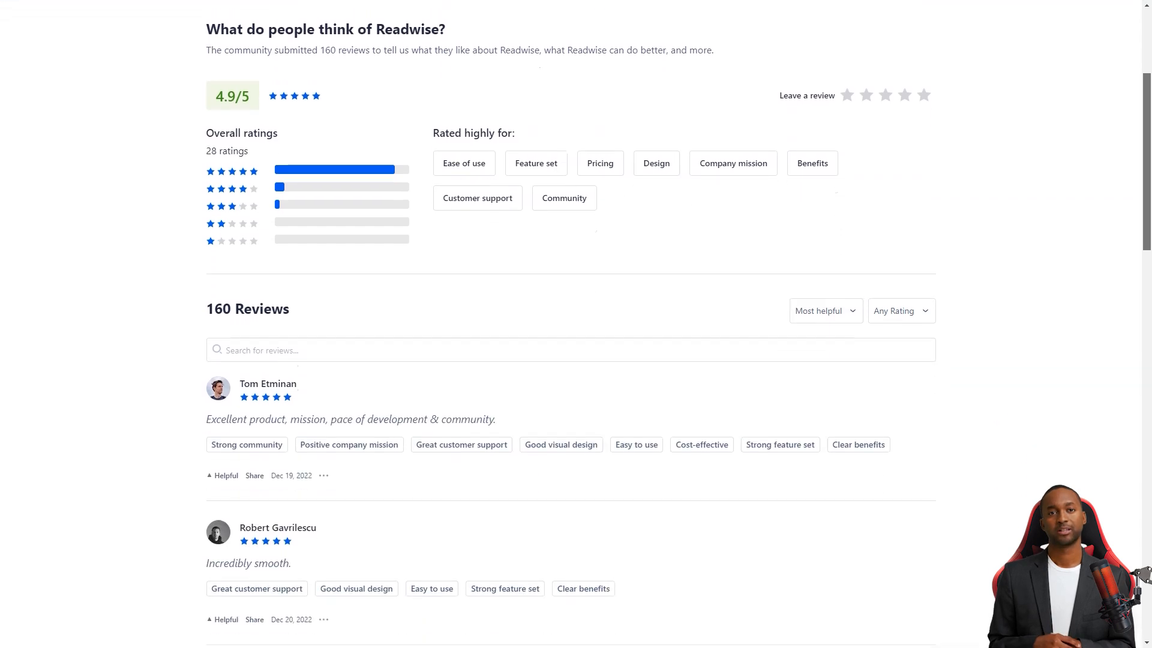
pyautogui.scroll(-3)
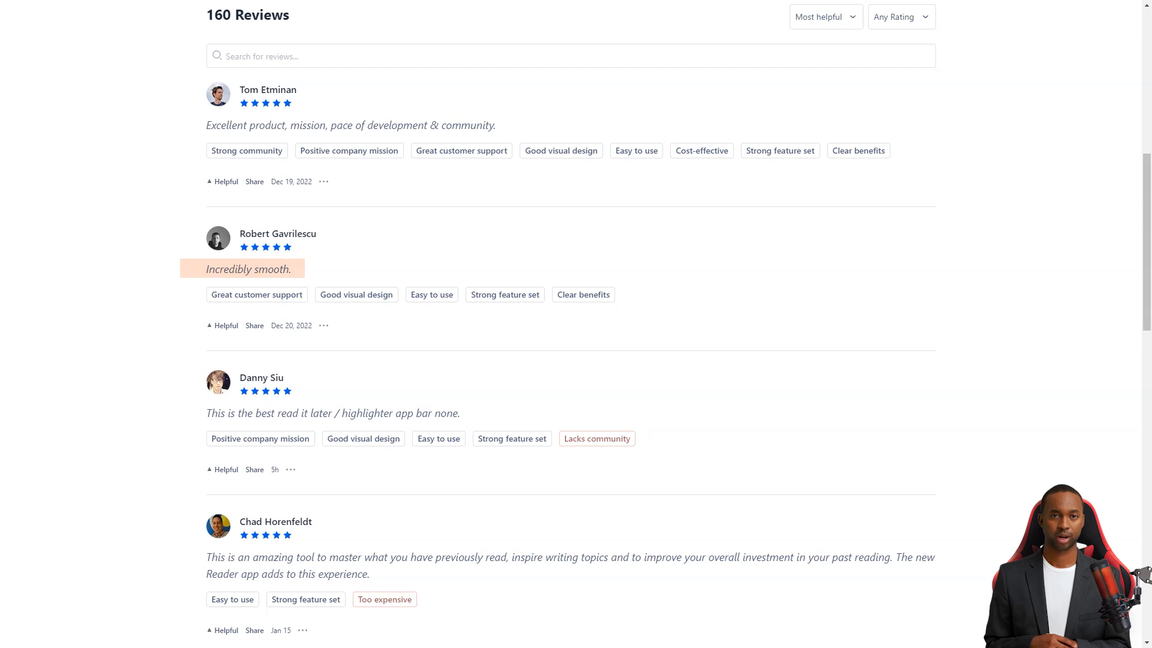
pyautogui.scroll(-3)
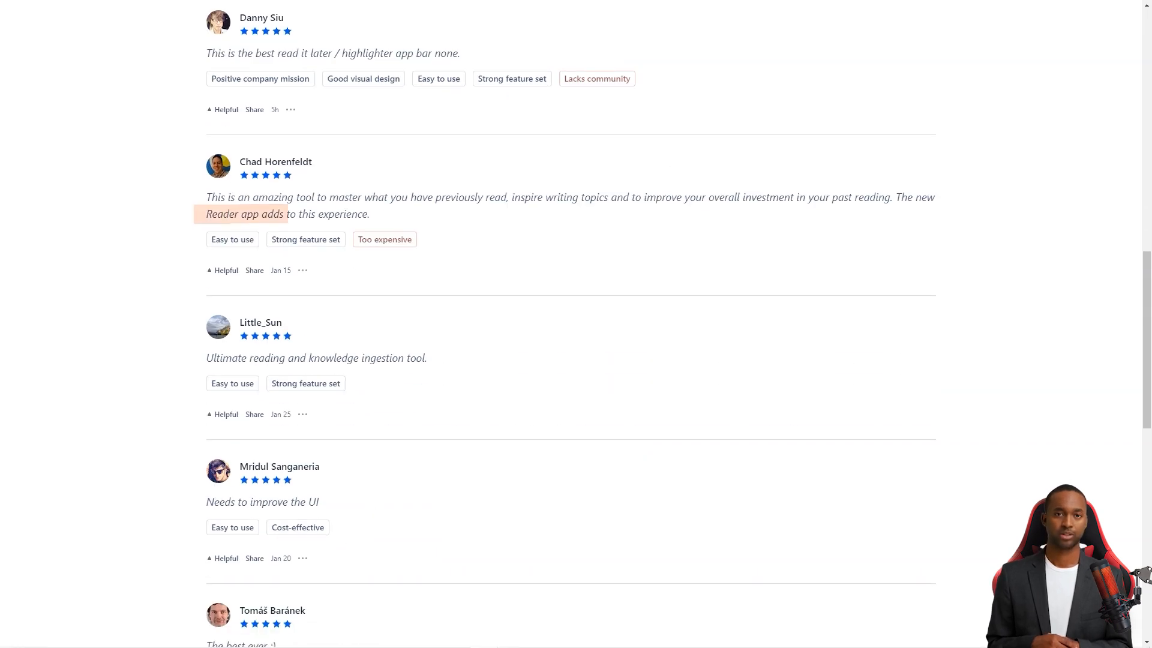
pyautogui.scroll(-3)
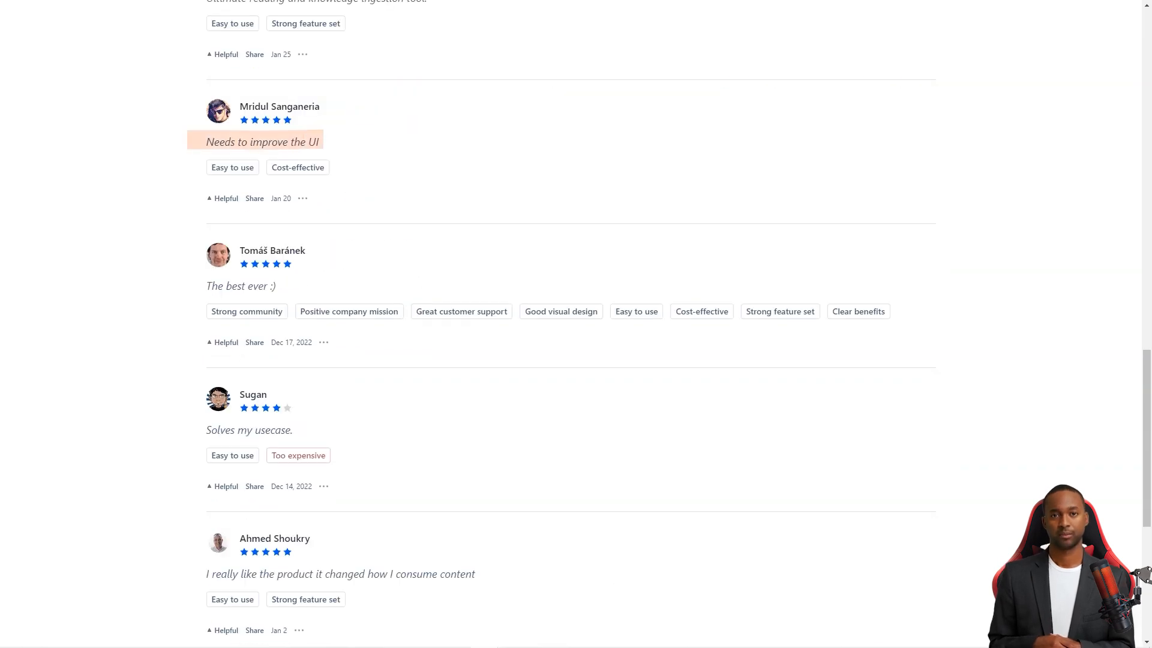
pyautogui.scroll(-3)
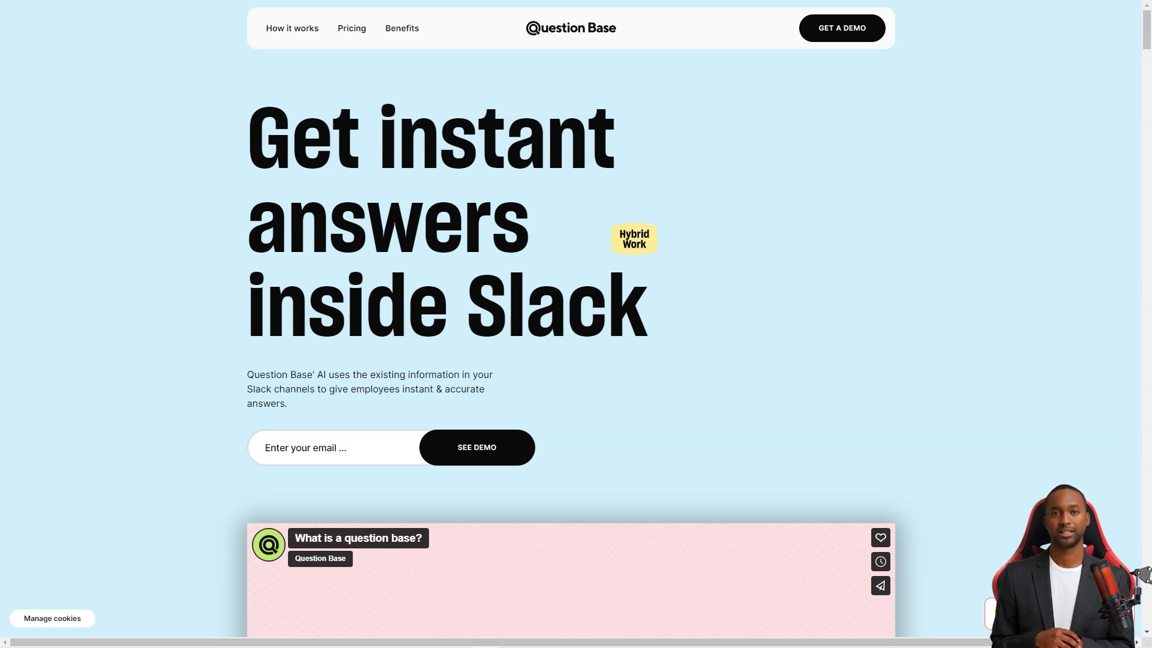
# - Scroll past Question Base's demo video and benefits to the 'People are already drowning in information' section
pyautogui.scroll(-3)
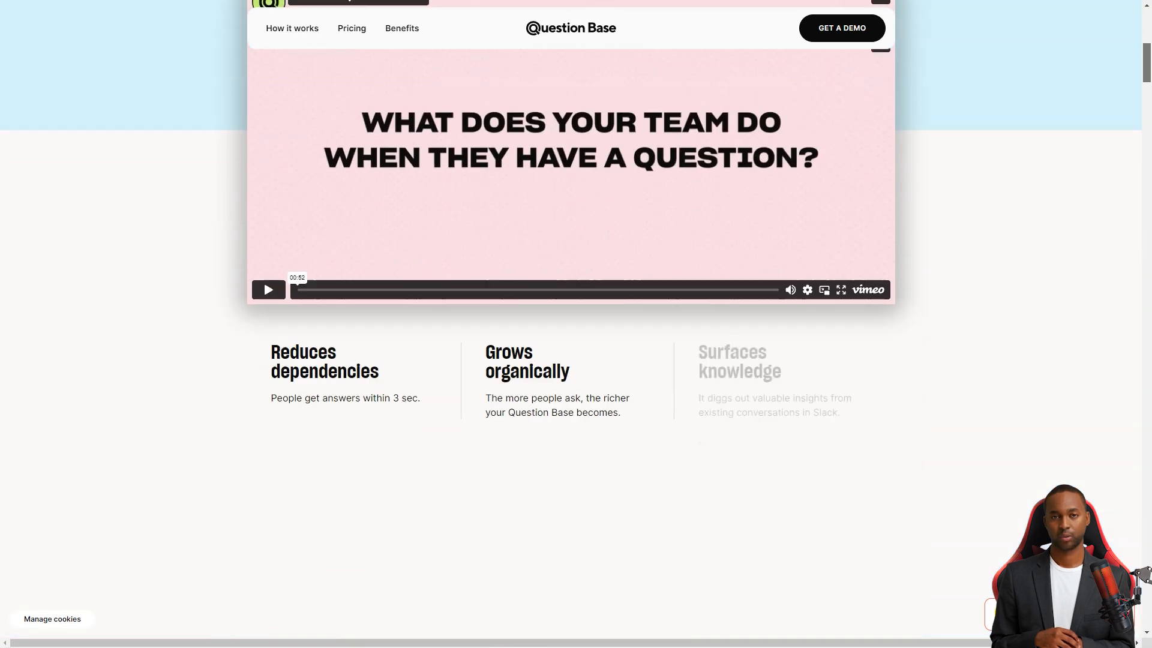
pyautogui.scroll(-3)
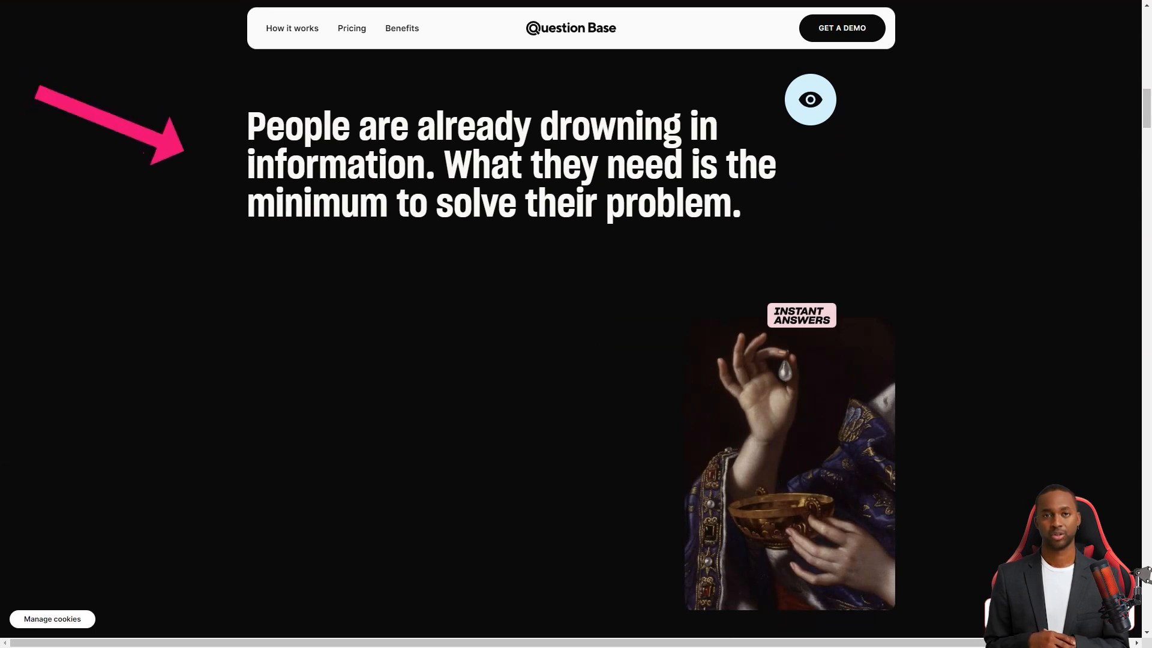
pyautogui.scroll(-3)
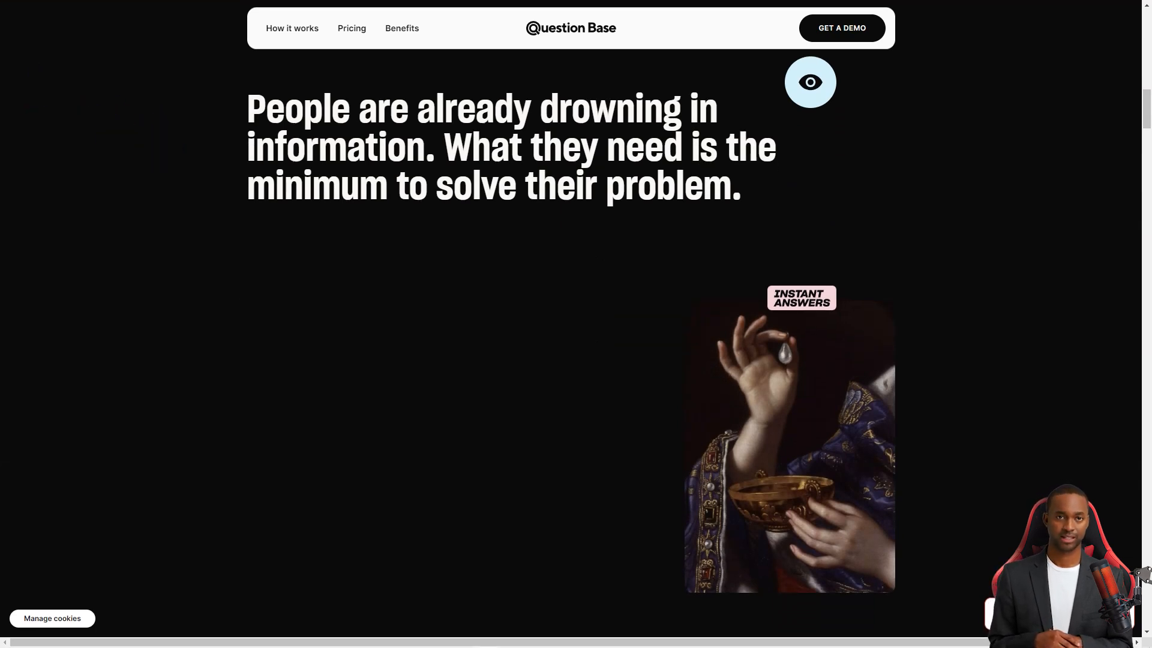
# - Jump to Question Base's Pricing section and scroll on into the FAQ
pyautogui.click(351, 27)
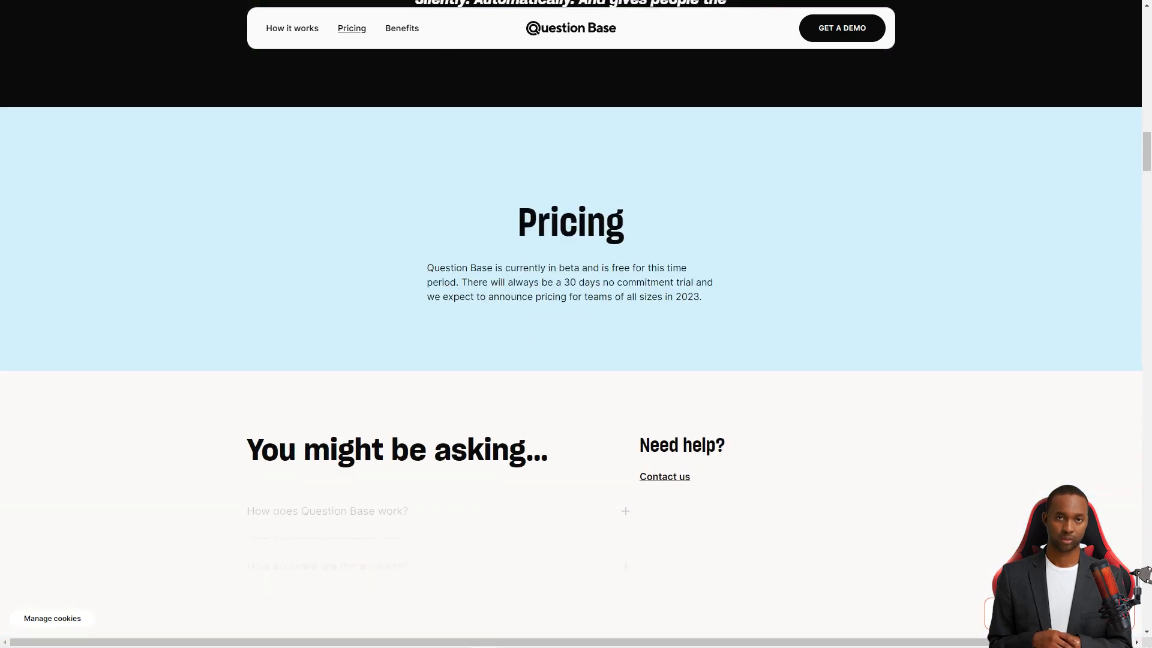
pyautogui.scroll(-3)
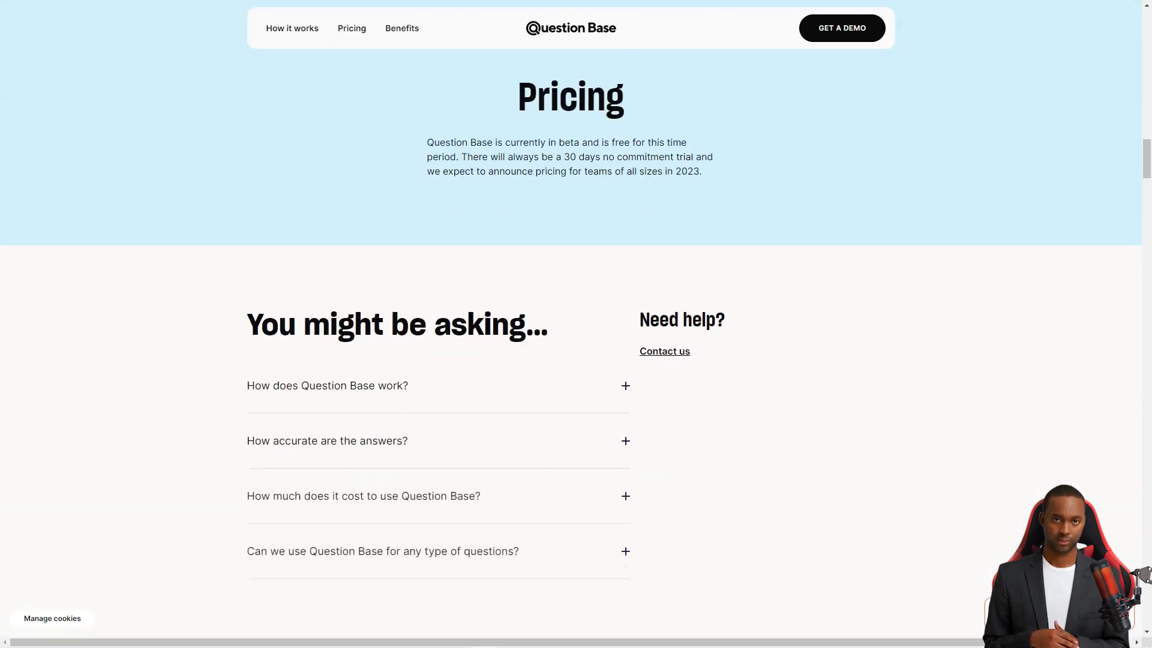
pyautogui.scroll(-3)
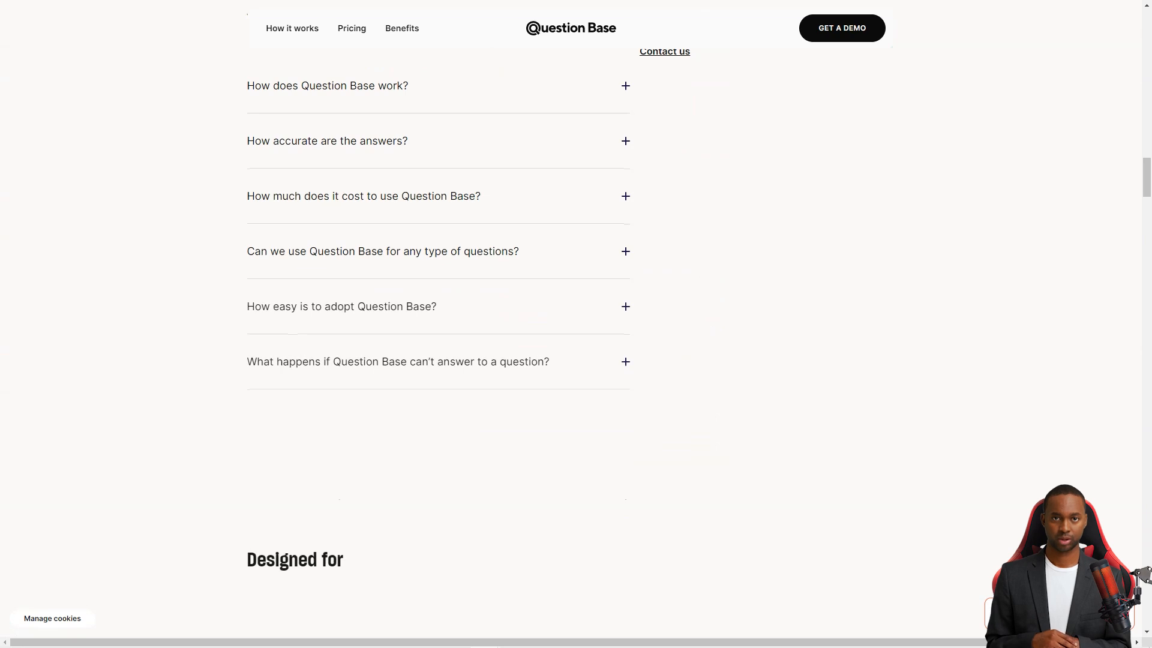
pyautogui.scroll(-3)
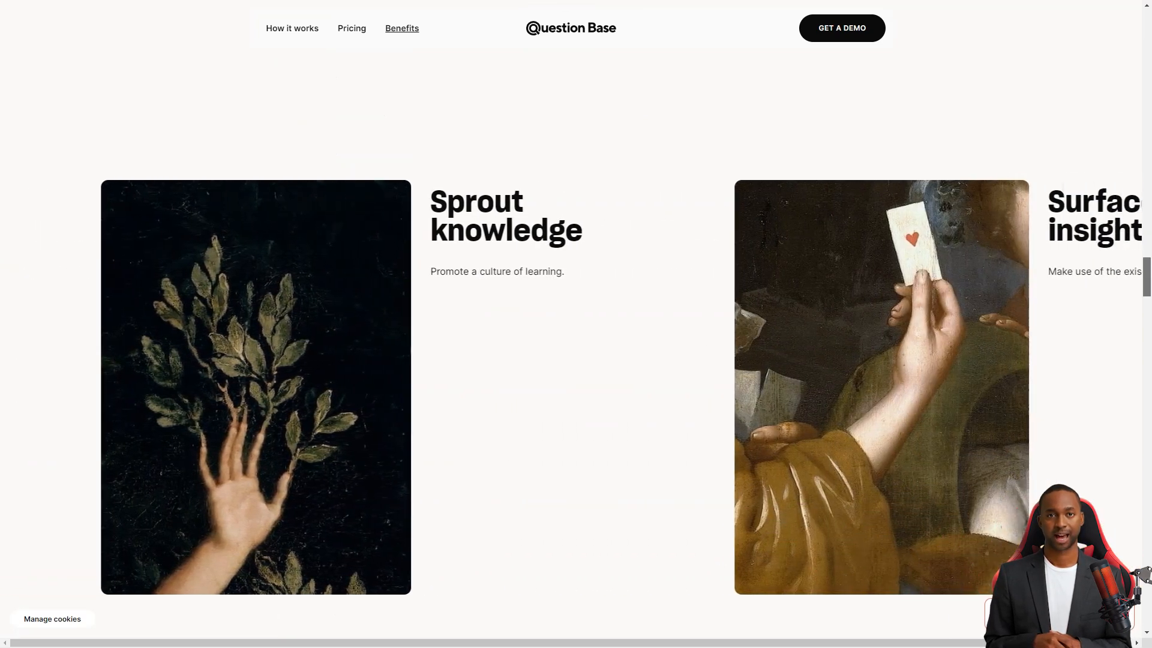
# - Browse the benefit cards and continue down to the page footer
pyautogui.hscroll(3)
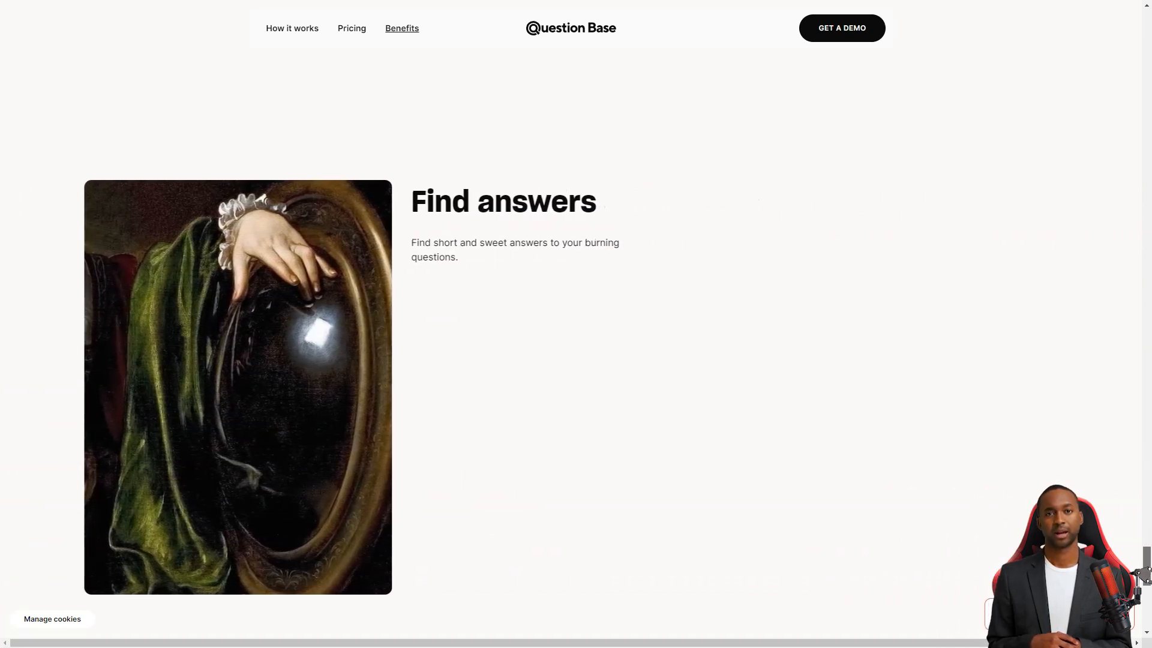
pyautogui.scroll(-3)
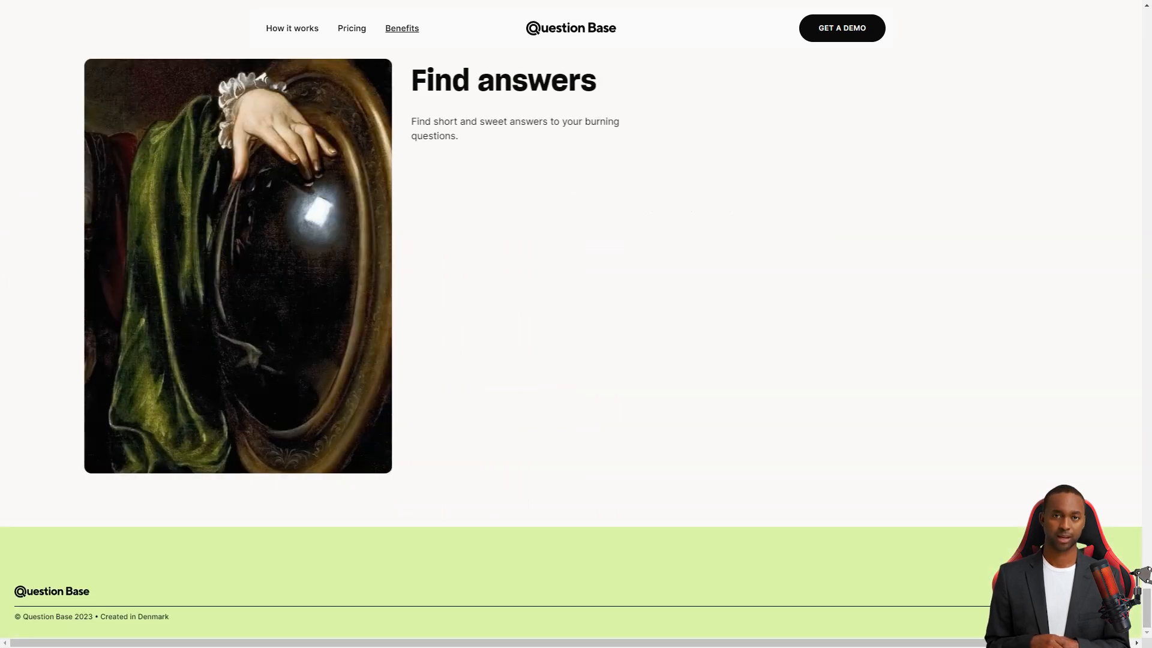
pyautogui.click(292, 27)
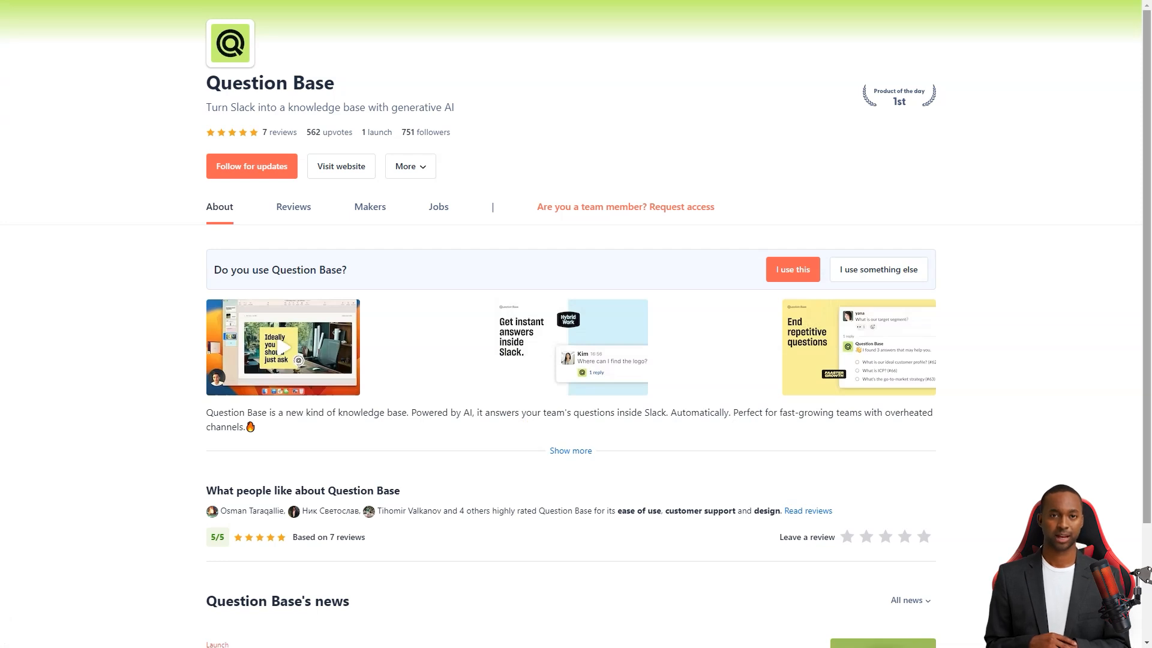
# - Scroll Question Base's Product Hunt overview and news, then switch to its Reviews
pyautogui.scroll(-3)
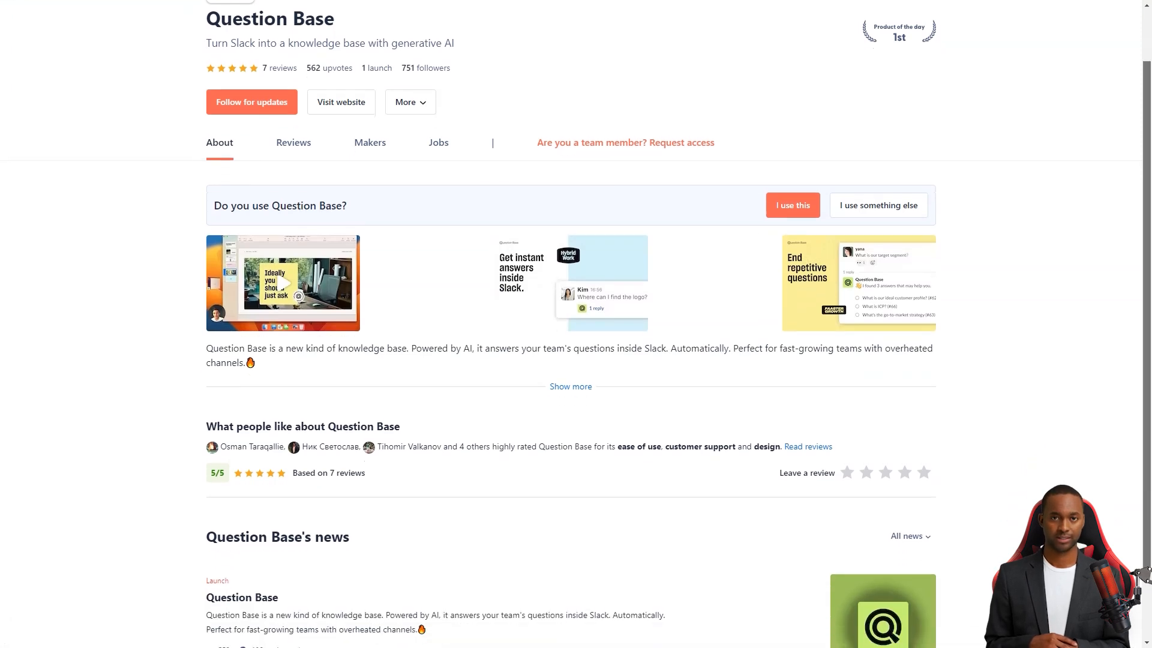
pyautogui.scroll(-3)
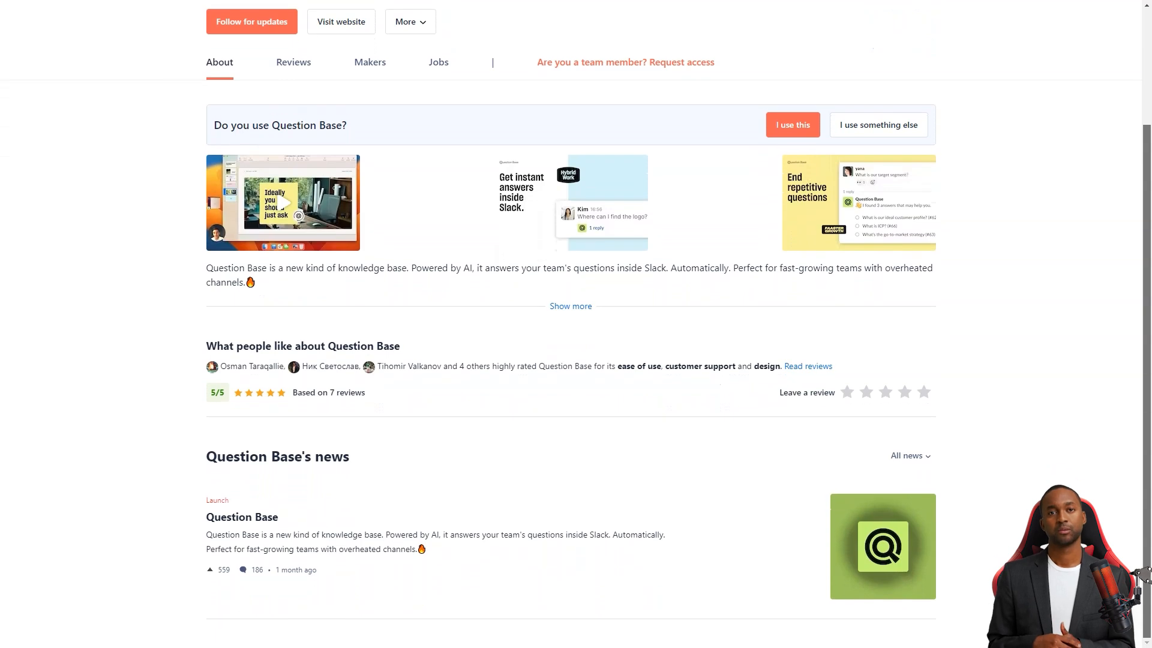
pyautogui.click(292, 61)
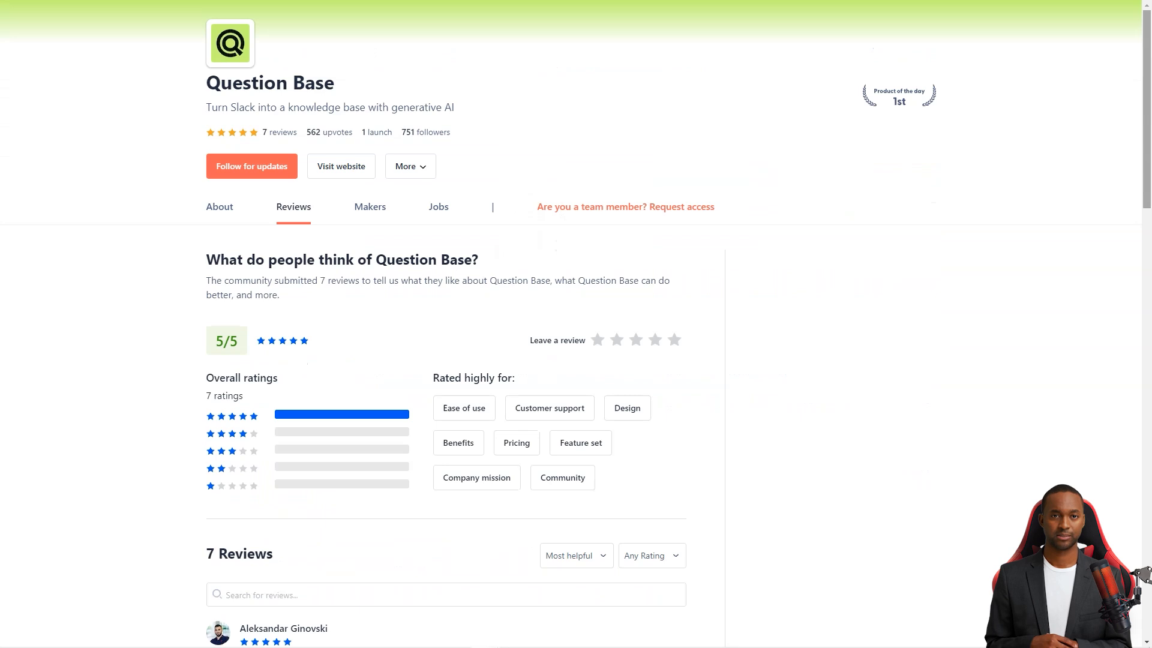
# - Scroll through all seven five-star Question Base reviews to the 'You might also like' section
pyautogui.scroll(-3)
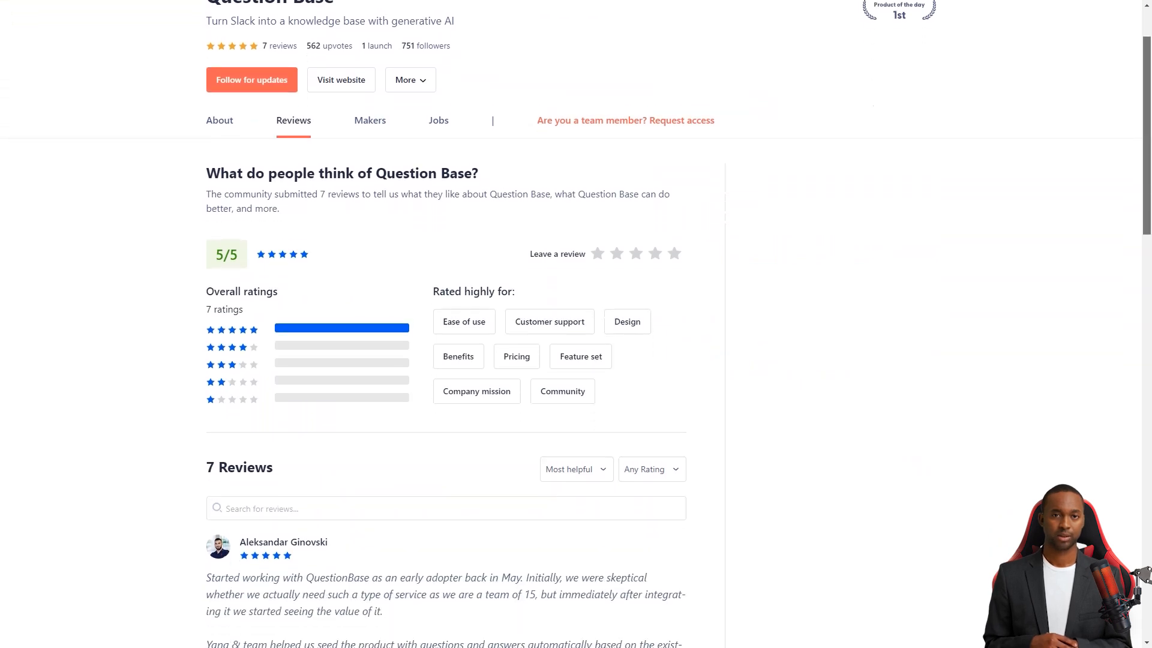
pyautogui.scroll(-3)
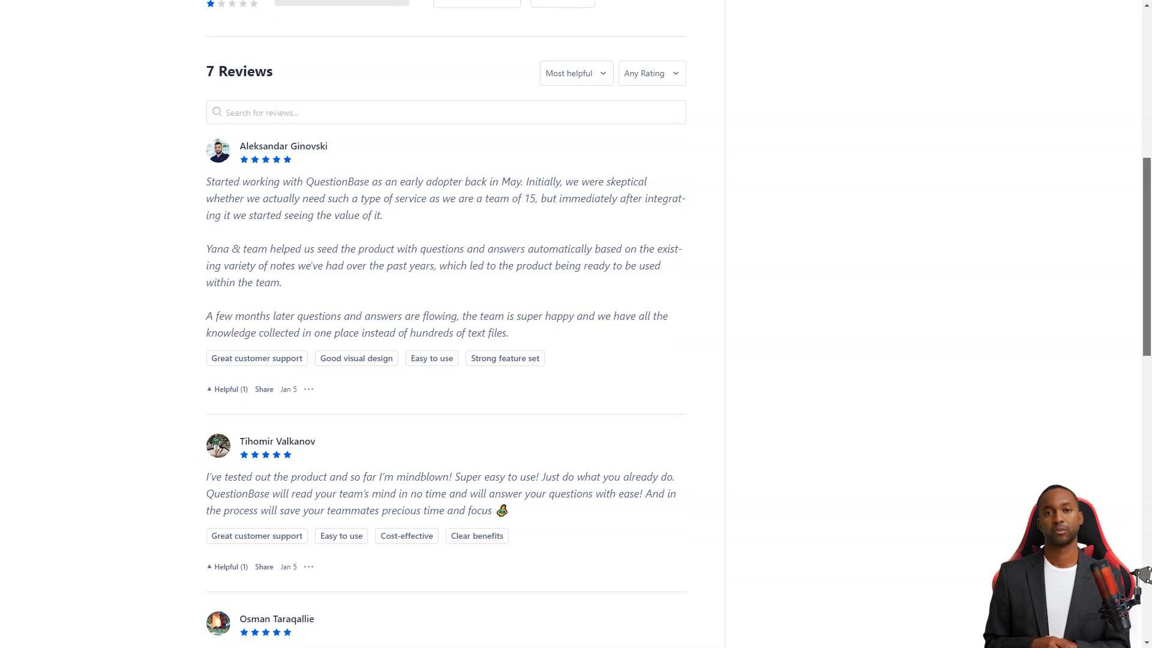
pyautogui.scroll(-3)
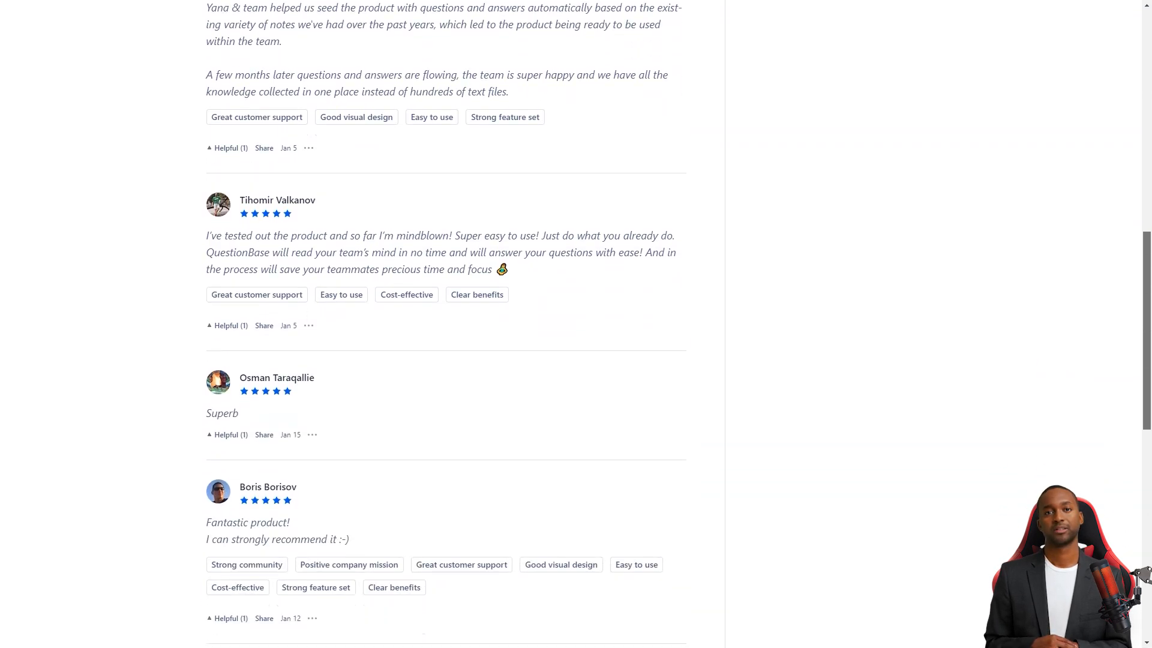
pyautogui.scroll(-3)
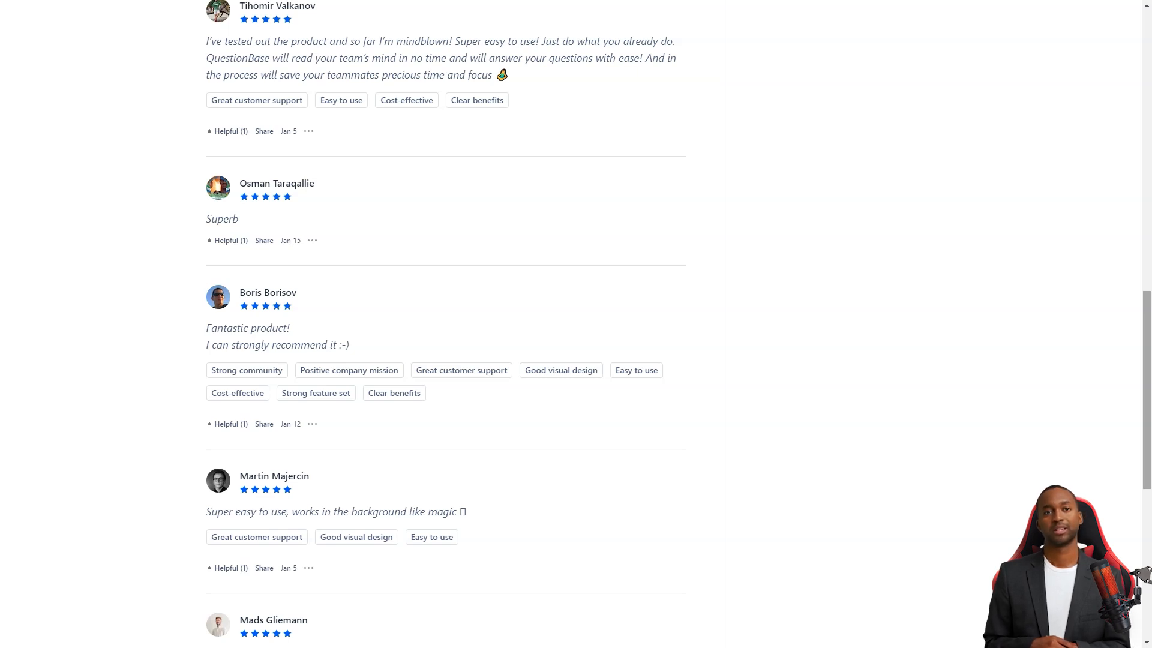
pyautogui.scroll(-3)
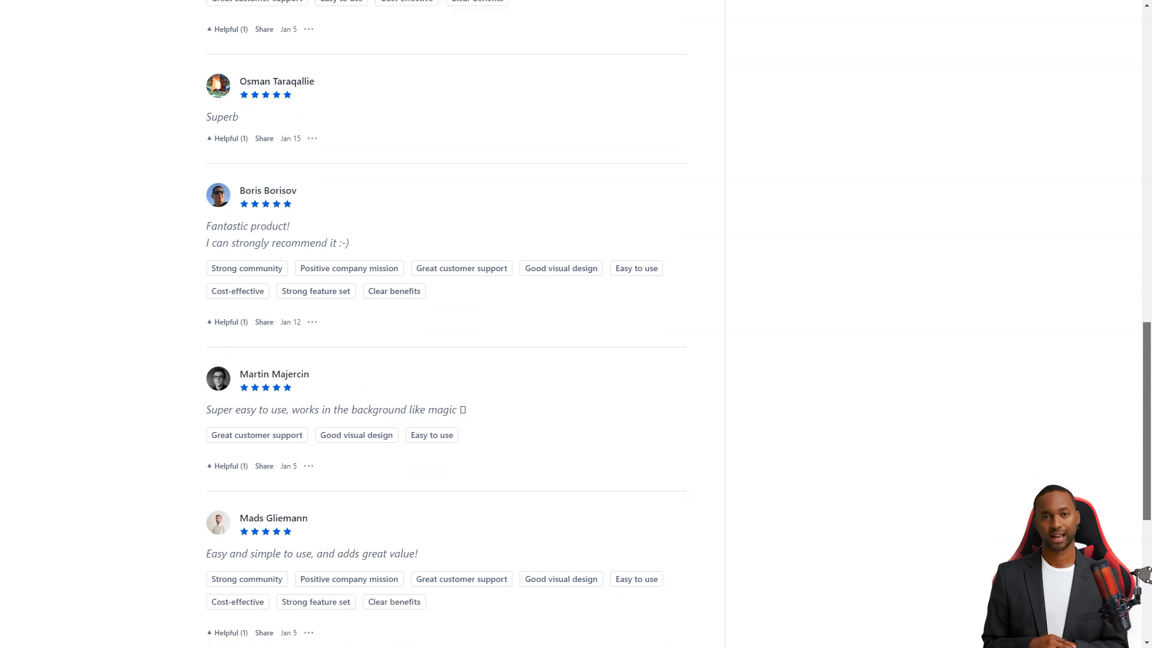
pyautogui.scroll(-3)
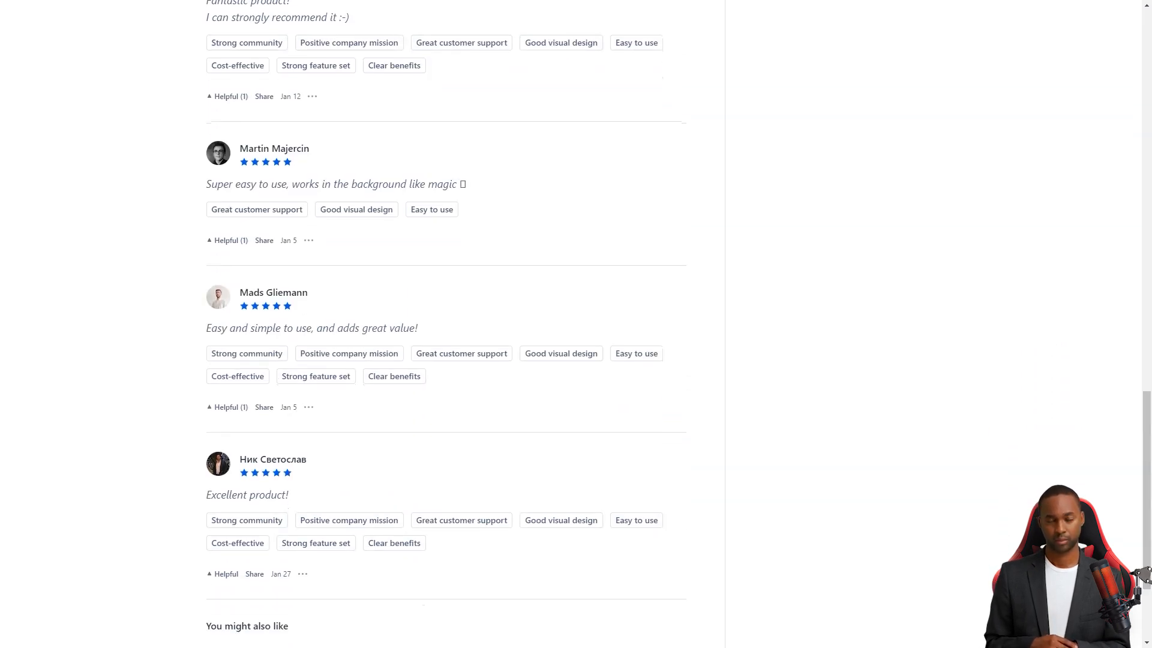